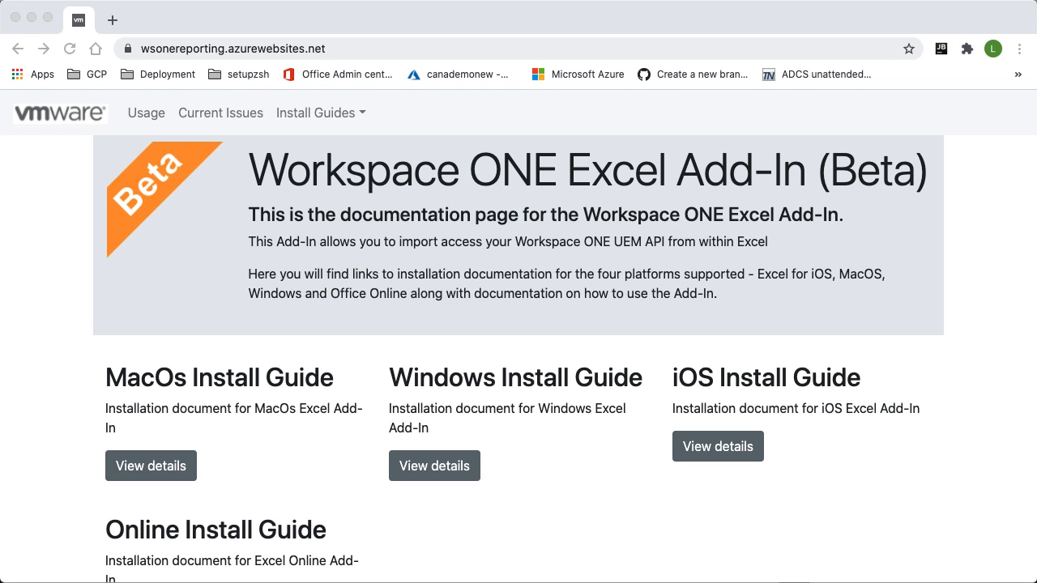
pyautogui.moveTo(344, 220)
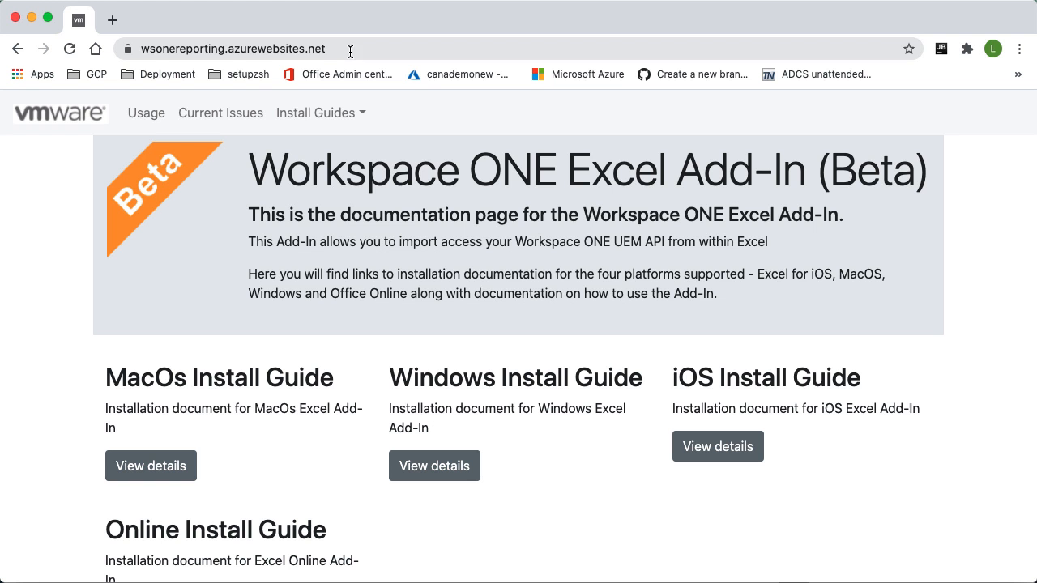
pyautogui.moveTo(634, 152)
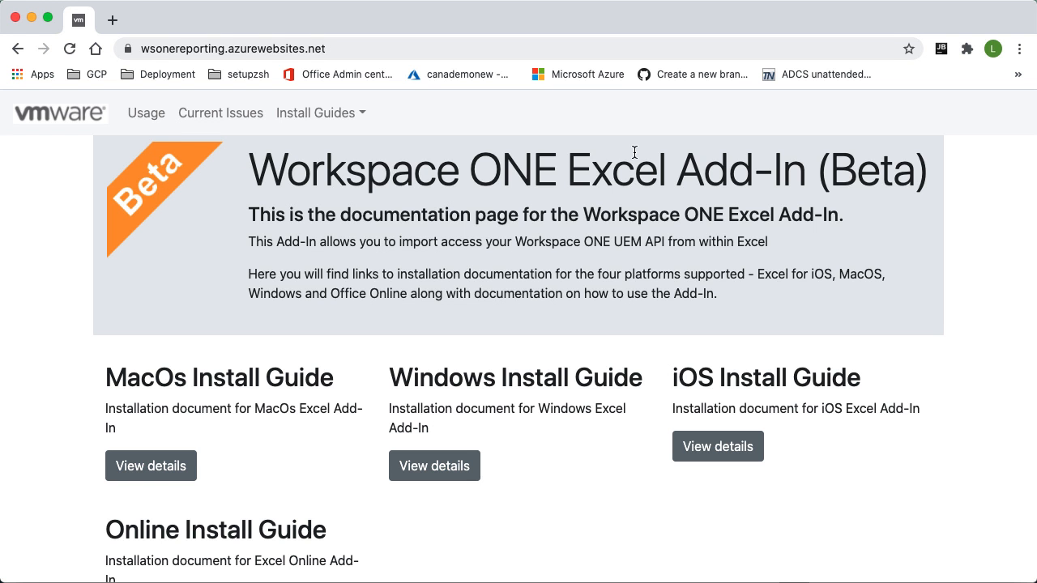
pyautogui.moveTo(149, 119)
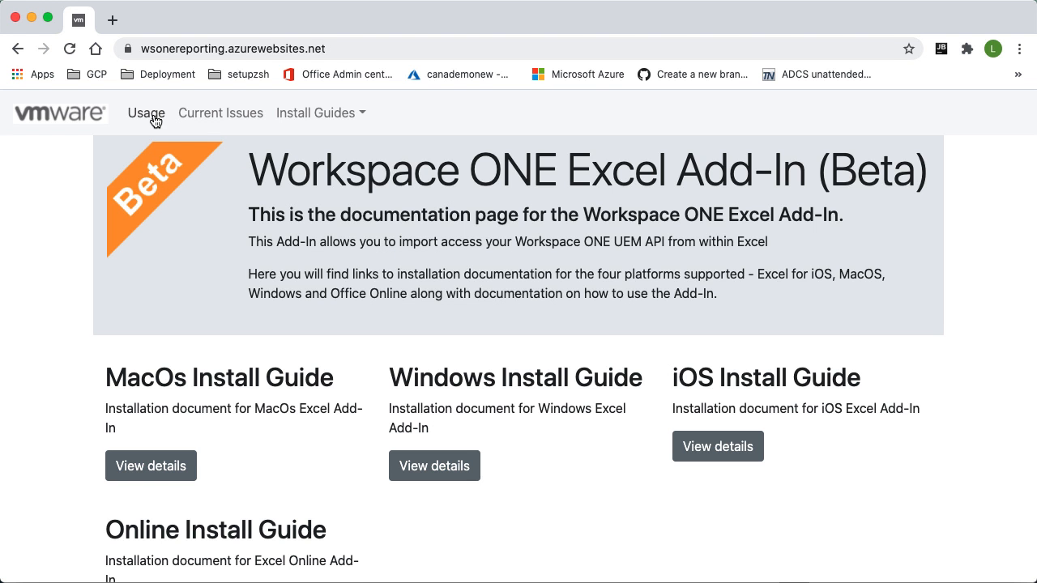
# Browse the add-in documentation's Usage and Current Issues pages.
pyautogui.click(145, 112)
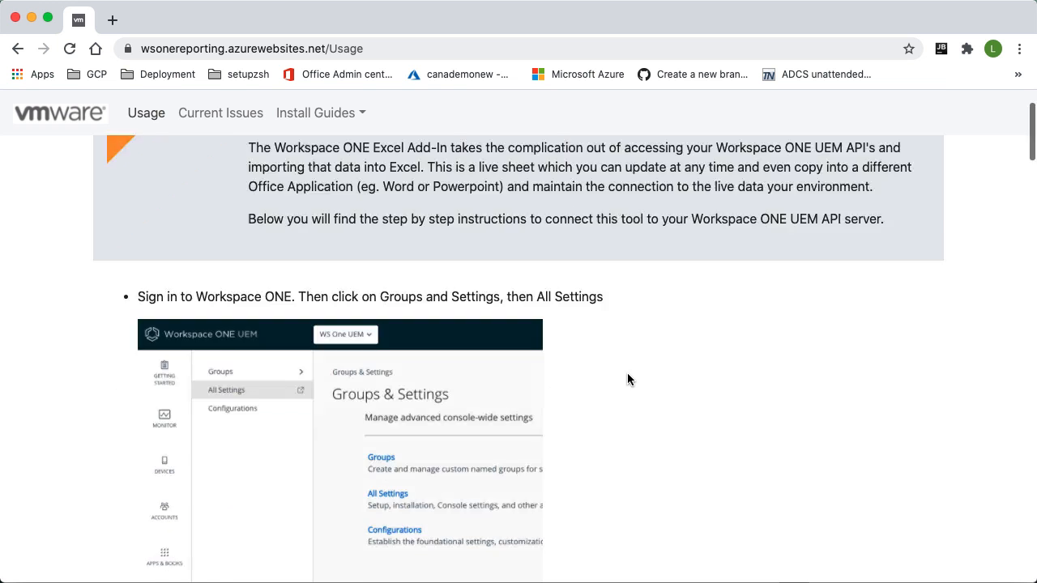
pyautogui.scroll(-3)
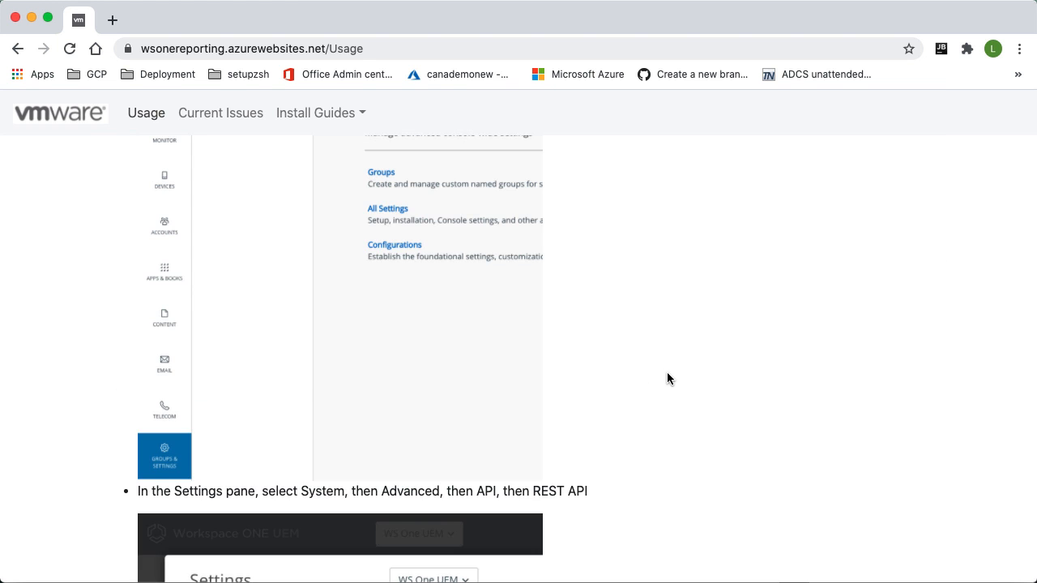
pyautogui.scroll(3)
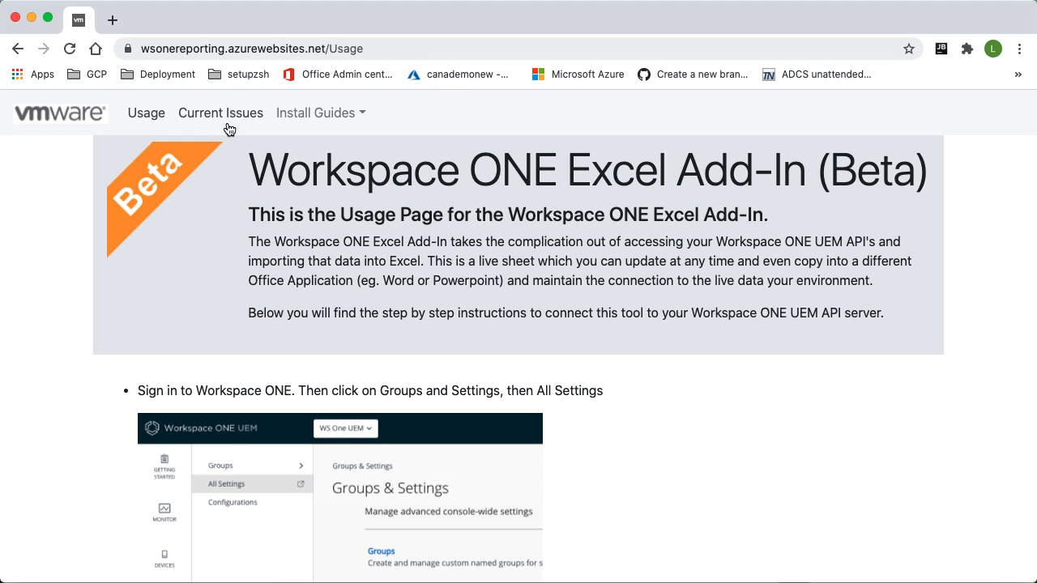
pyautogui.click(220, 113)
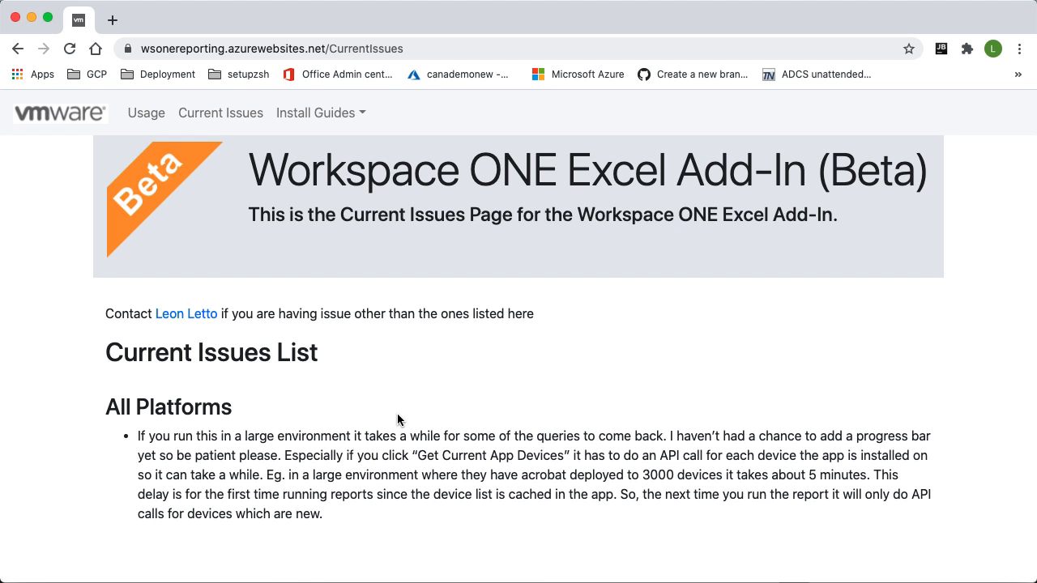
# Open the macOS install guide, then the API Backend Windows install guide.
pyautogui.click(315, 112)
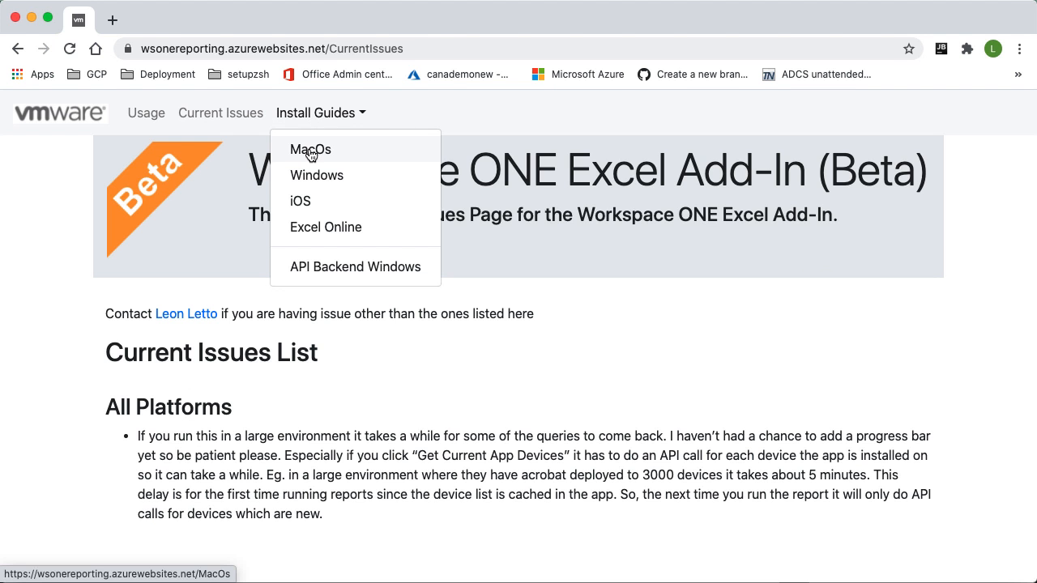
pyautogui.moveTo(299, 201)
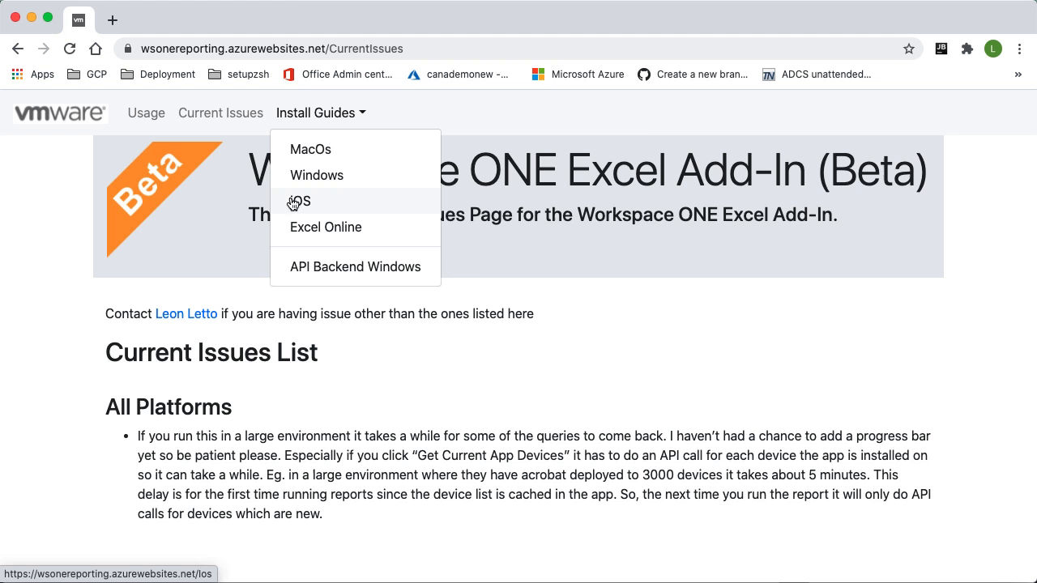
pyautogui.click(310, 149)
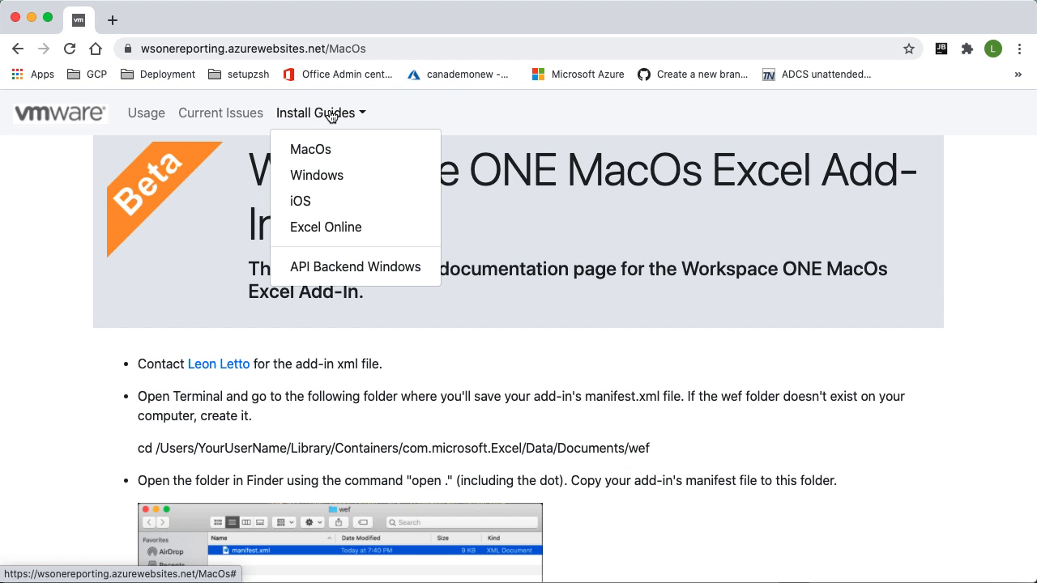
pyautogui.moveTo(356, 267)
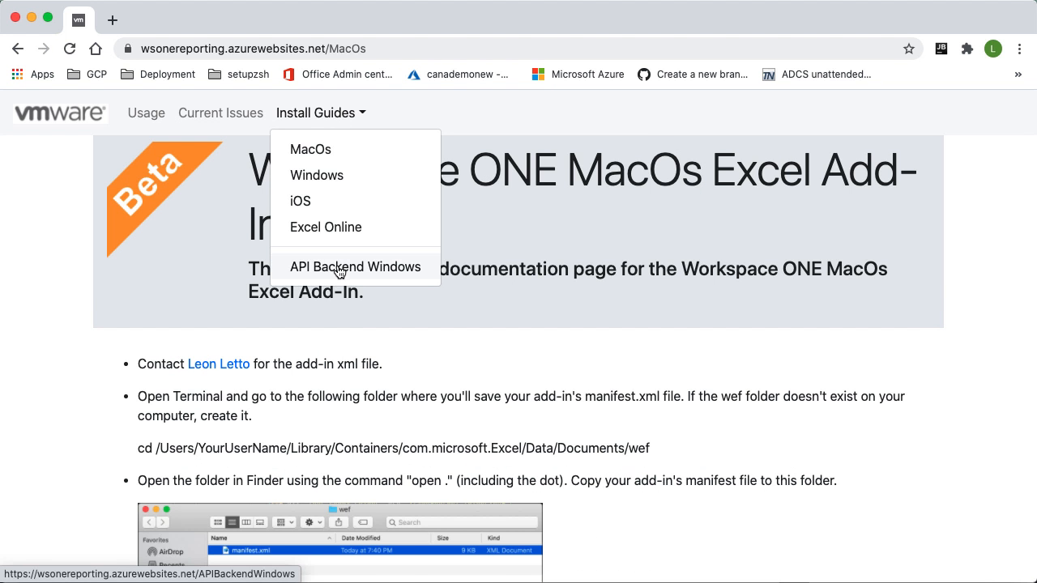
pyautogui.click(356, 267)
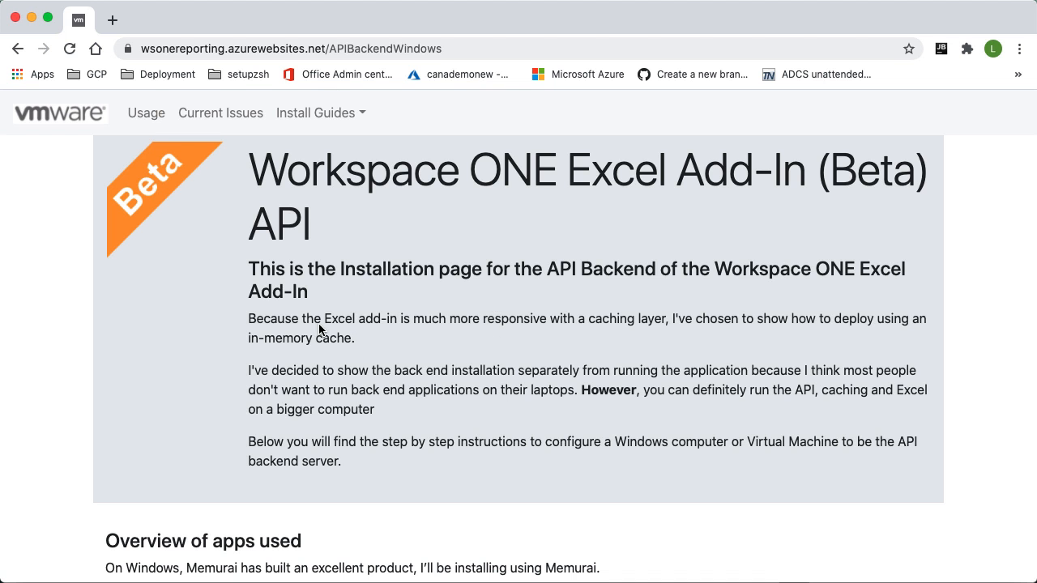
pyautogui.moveTo(378, 232)
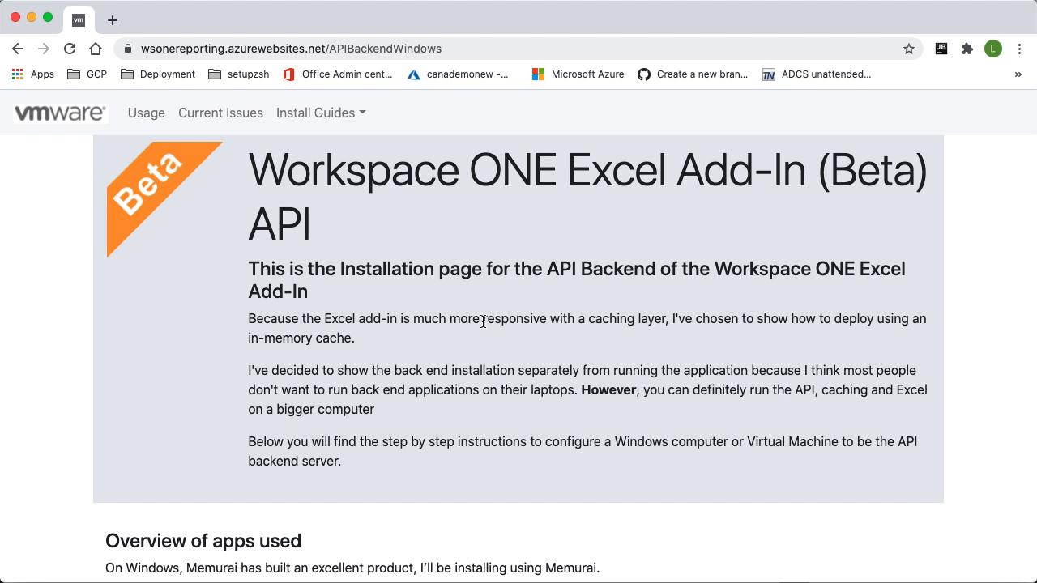
pyautogui.moveTo(385, 291)
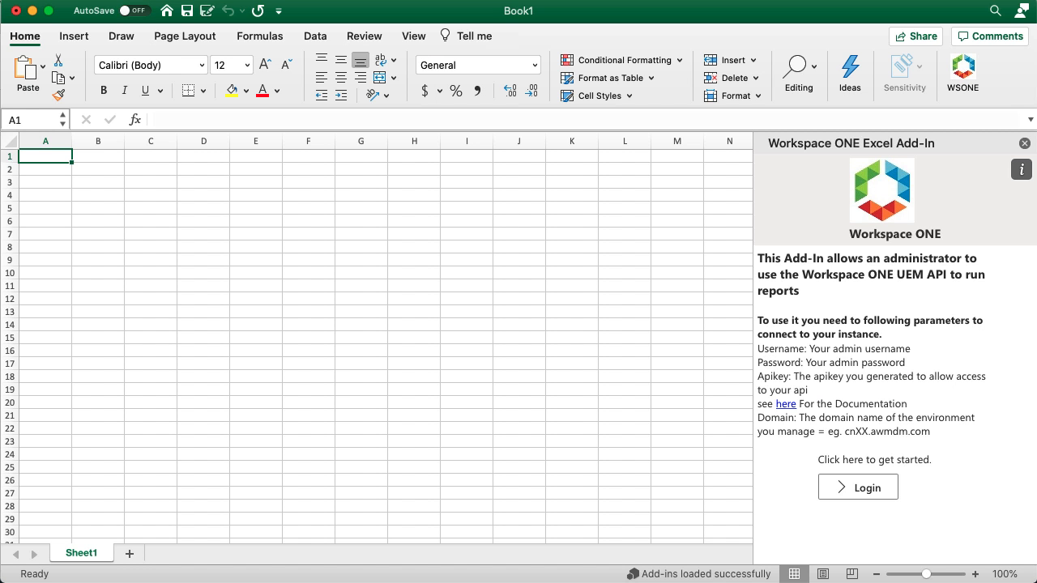
pyautogui.moveTo(835, 311)
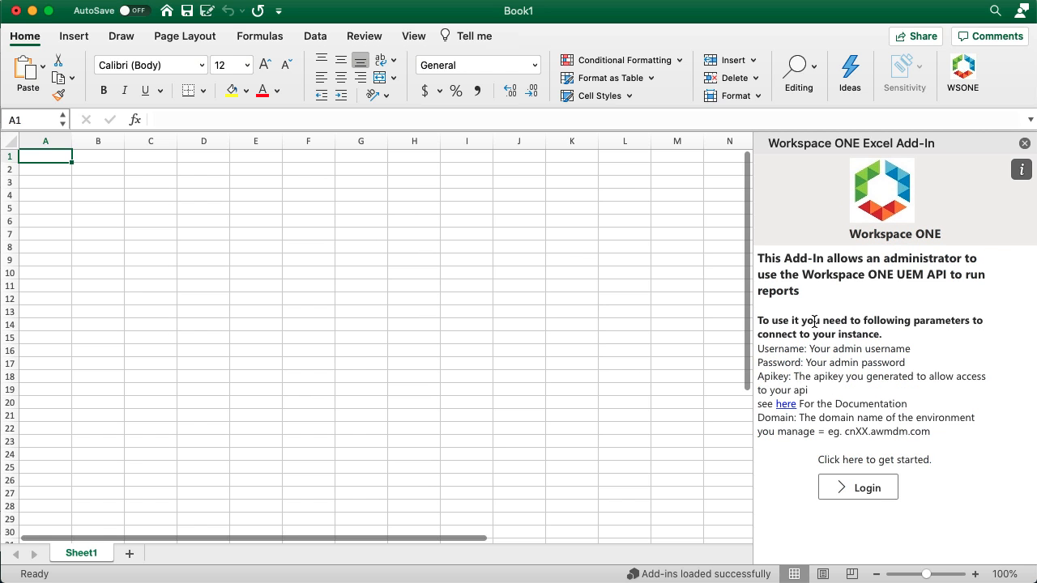
# Bring up the Workspace ONE sign-in form and enter the admin username.
pyautogui.click(858, 487)
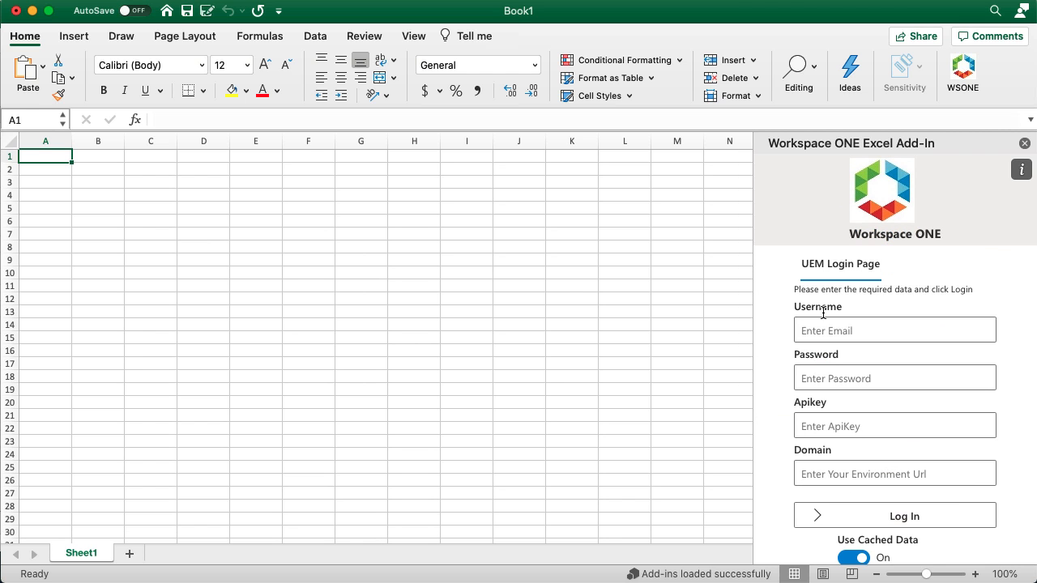
pyautogui.click(894, 330)
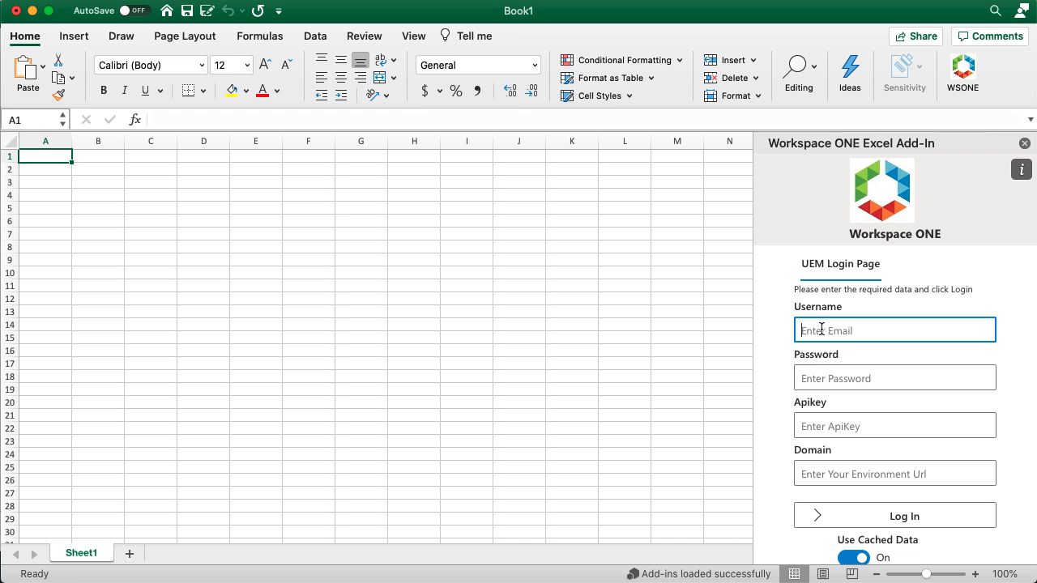
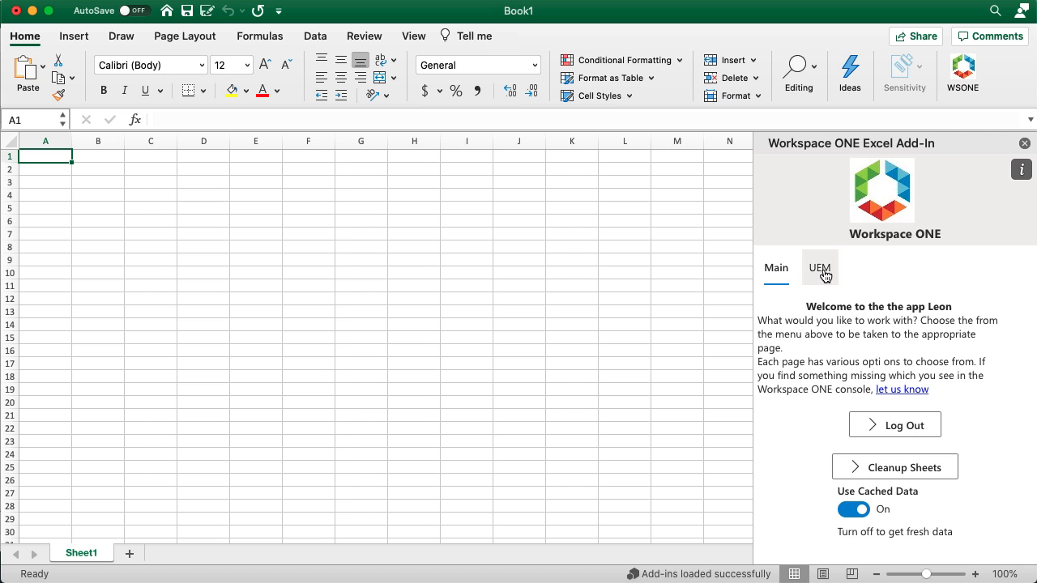
# Import the device list, fetch data for three selected devices, and view Device_28787.
pyautogui.click(819, 268)
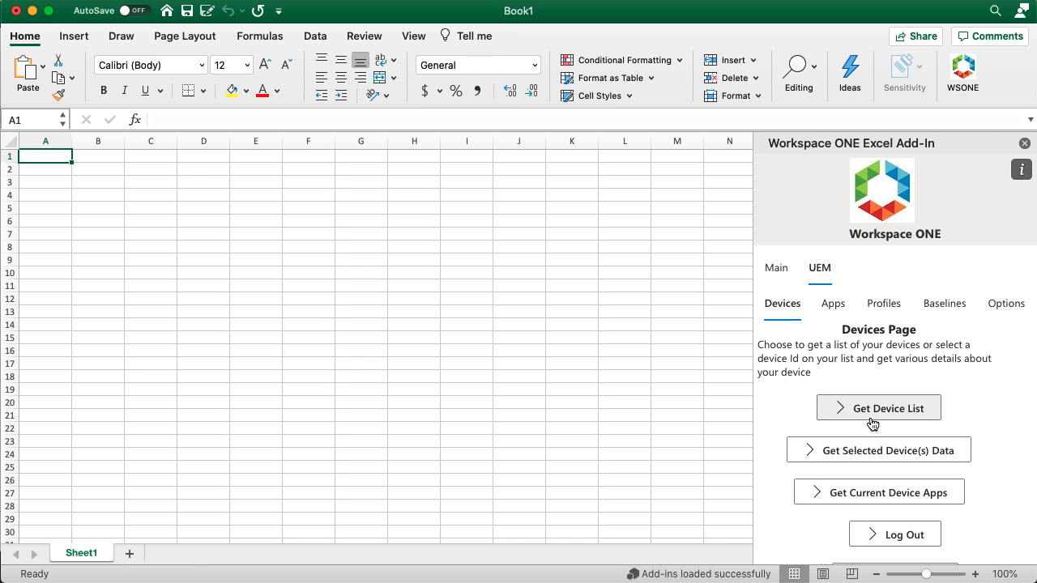
pyautogui.click(879, 407)
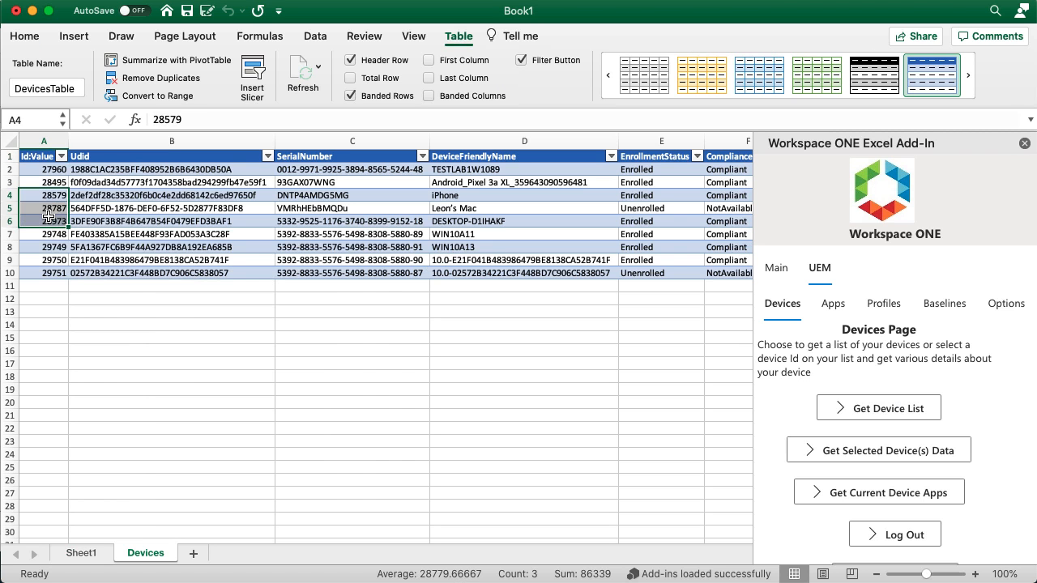
pyautogui.click(878, 450)
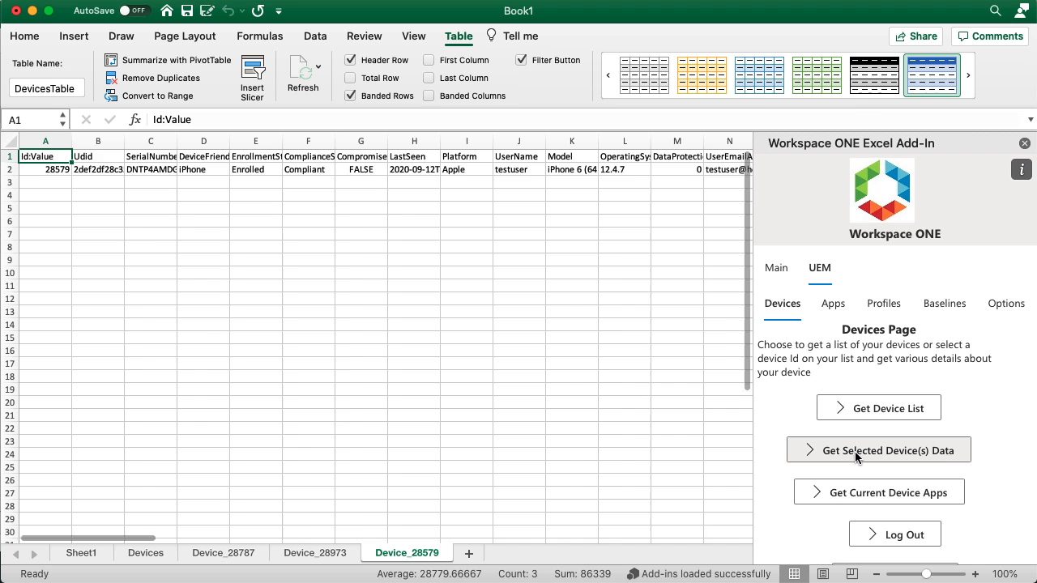
pyautogui.click(878, 450)
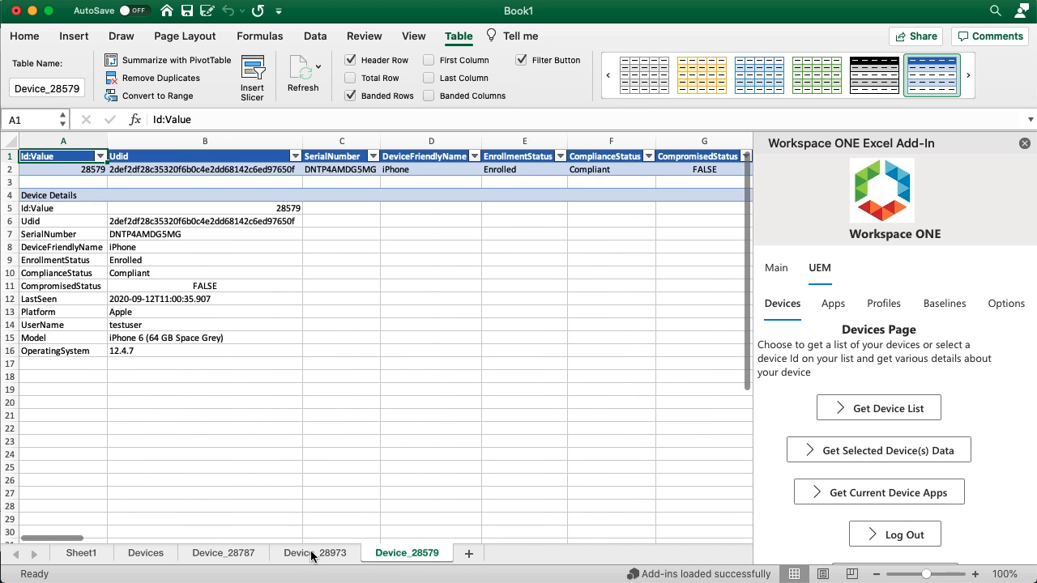
pyautogui.click(224, 552)
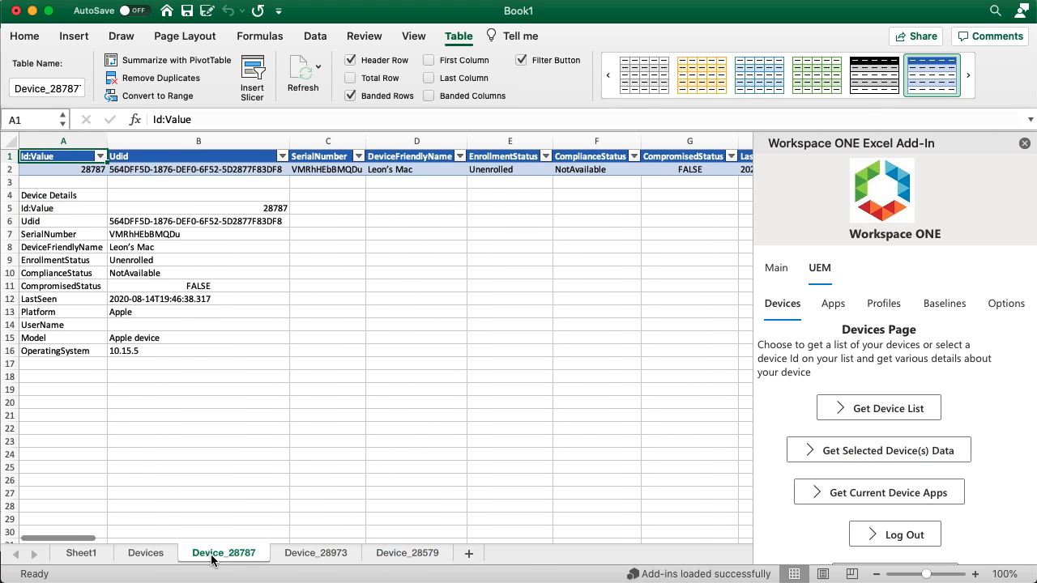
# List apps installed on device 28973 and inspect the vRealize Log Insight Agent entry.
pyautogui.click(315, 552)
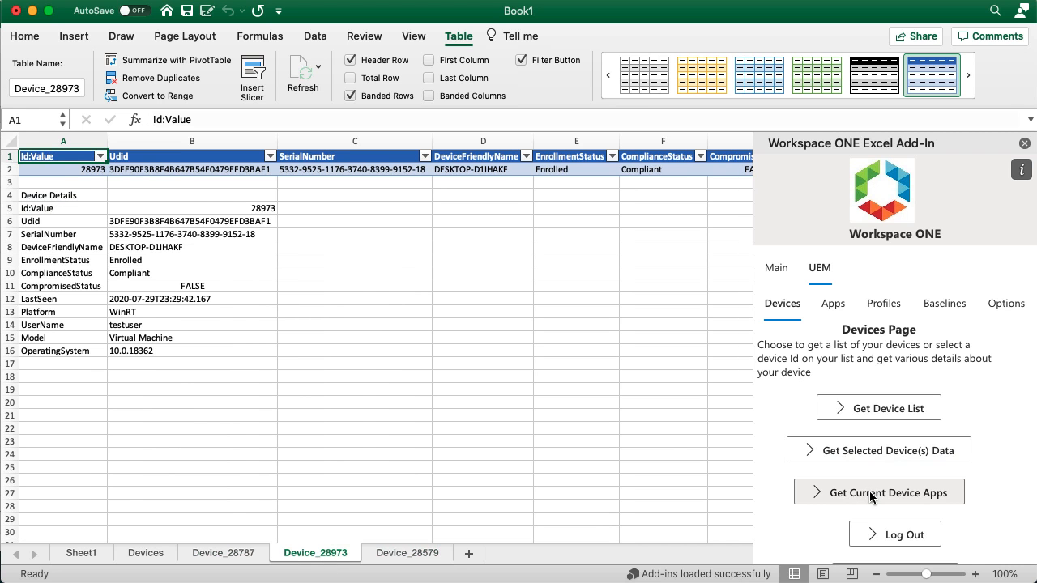
pyautogui.click(878, 491)
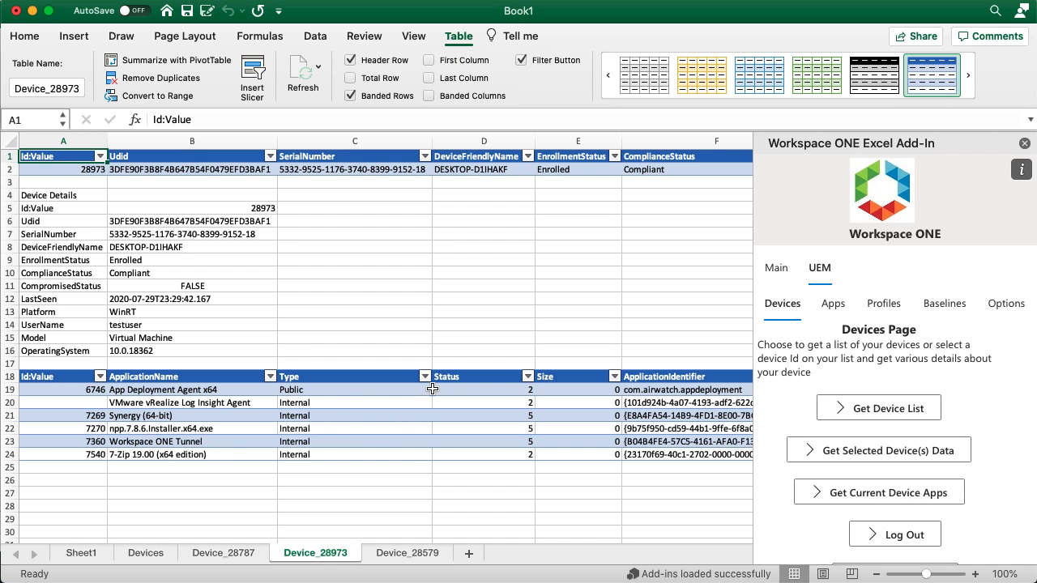
pyautogui.click(355, 403)
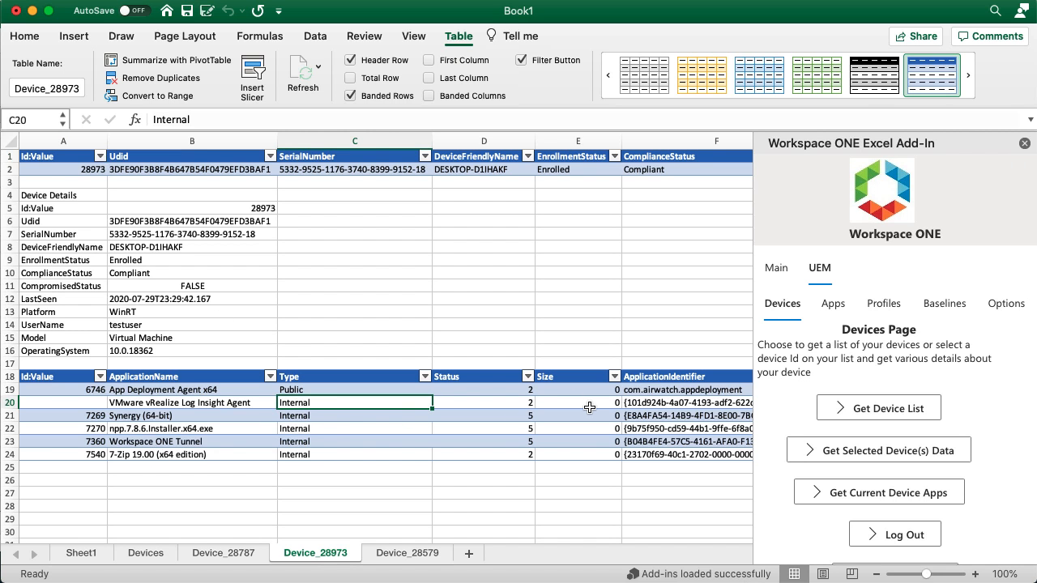
pyautogui.click(683, 403)
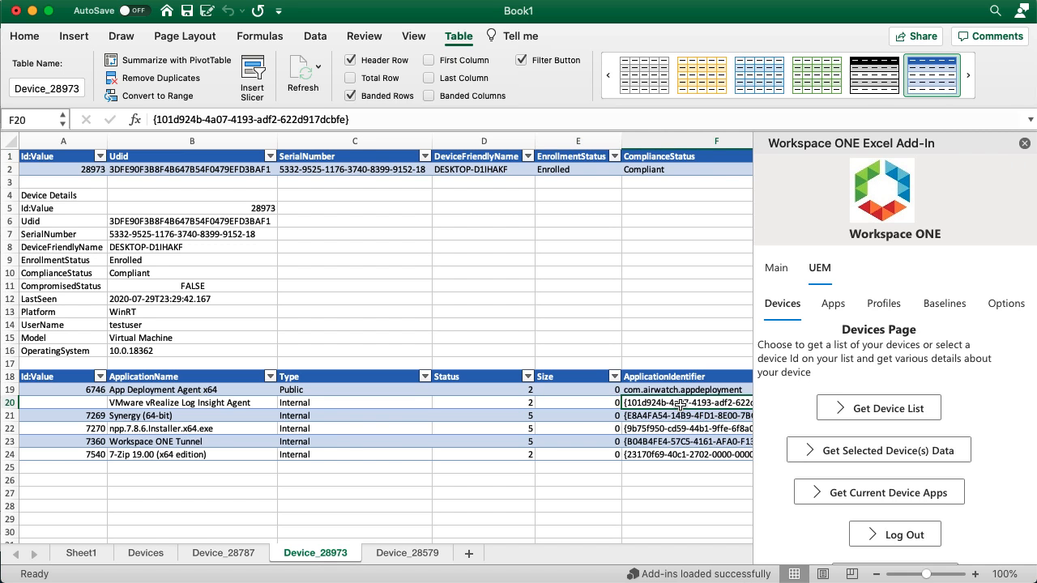
# Request the installed apps for device 28787 on its detail sheet.
pyautogui.click(223, 553)
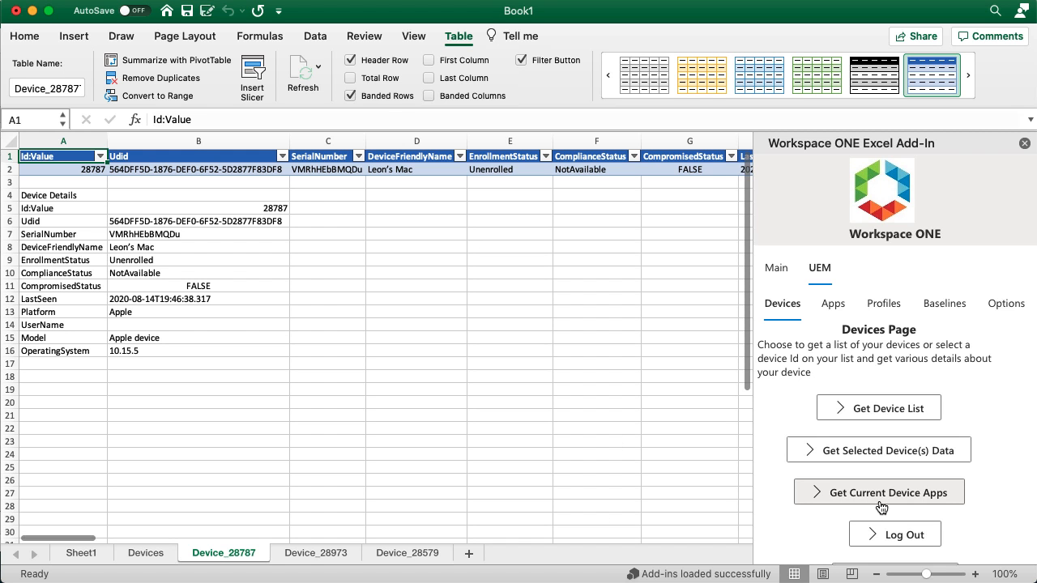
pyautogui.click(878, 492)
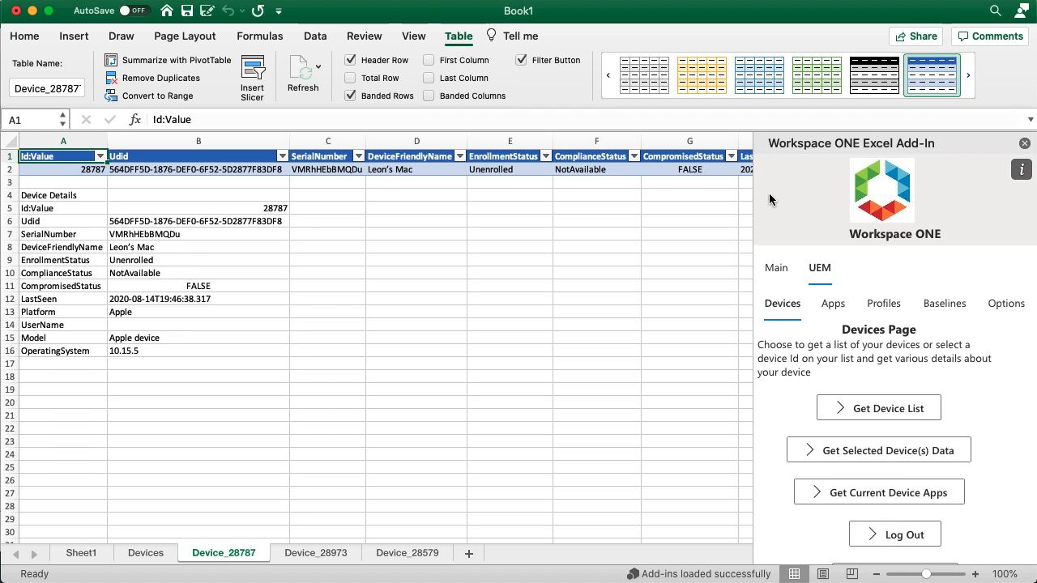
pyautogui.click(832, 303)
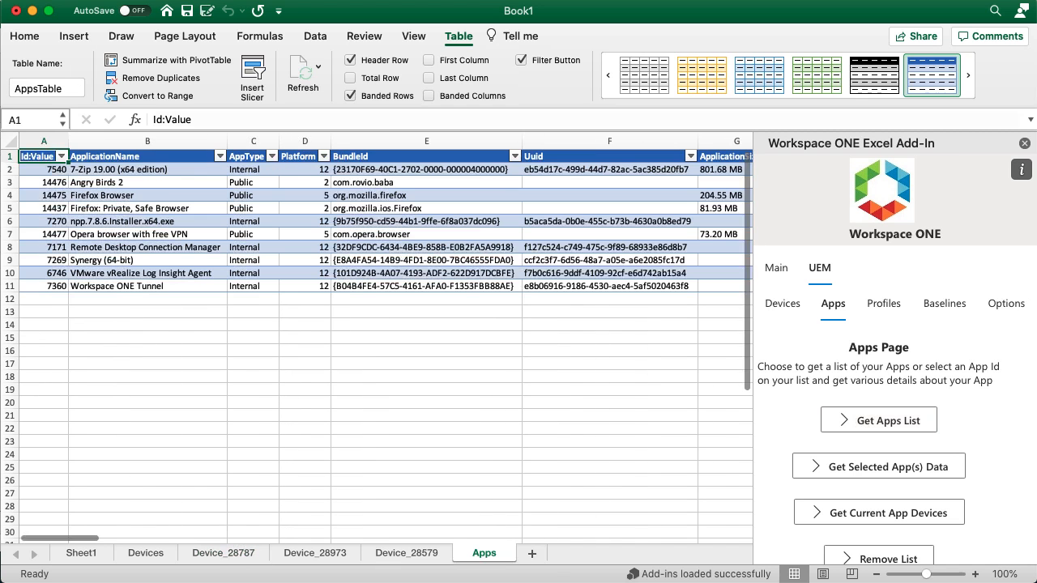
# Create detail sheets for Angry Birds 2 and Firefox Browser (apps 14476, 14475).
pyautogui.click(44, 182)
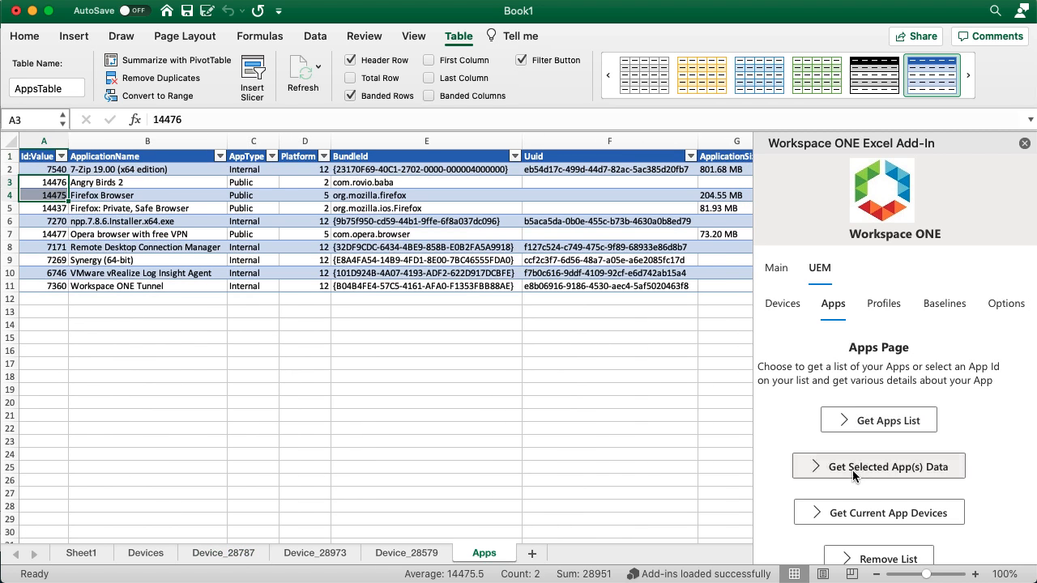
pyautogui.click(878, 466)
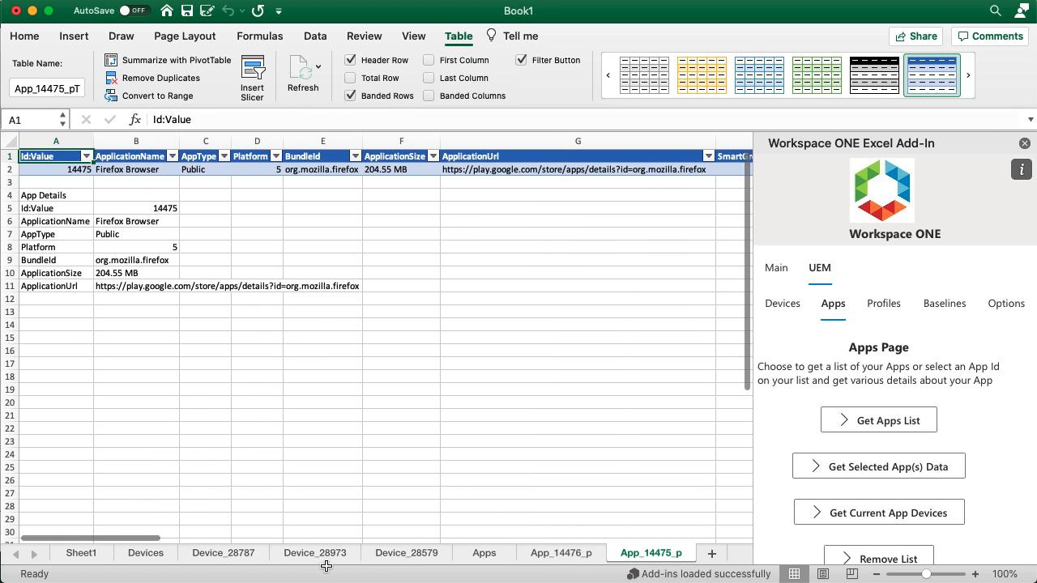
pyautogui.click(560, 553)
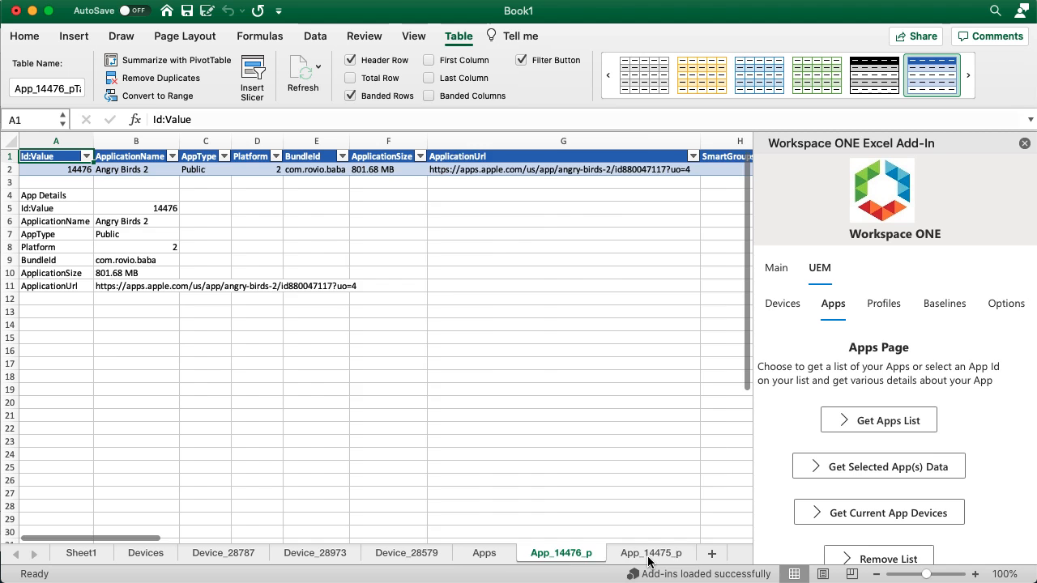
pyautogui.click(651, 553)
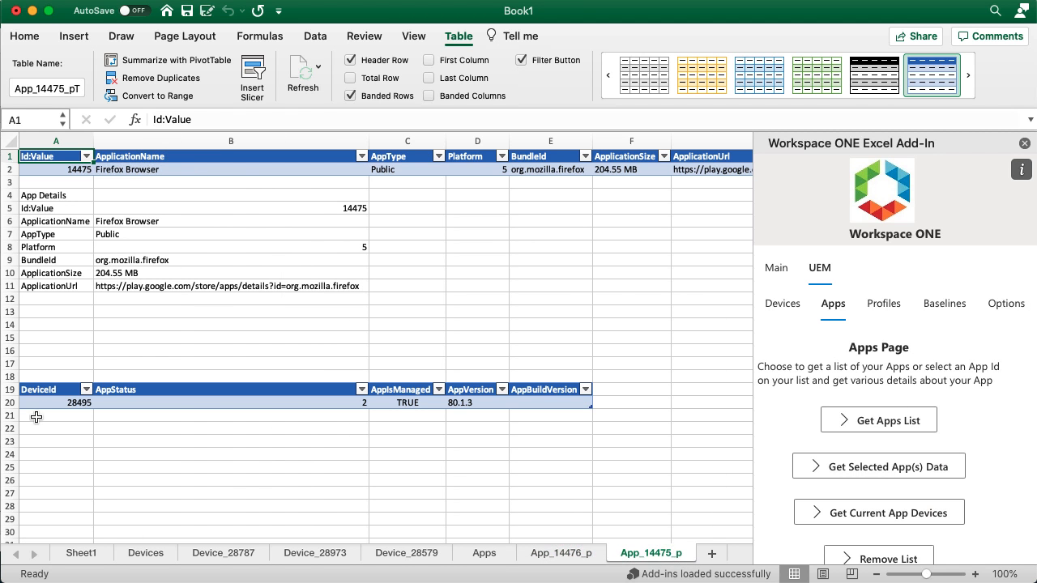
pyautogui.click(56, 403)
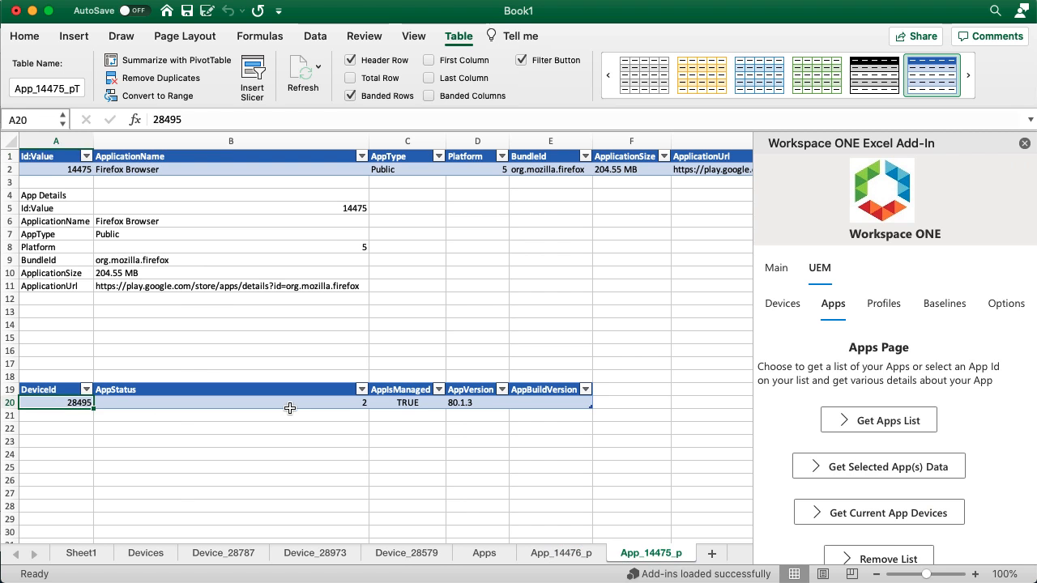
pyautogui.click(408, 403)
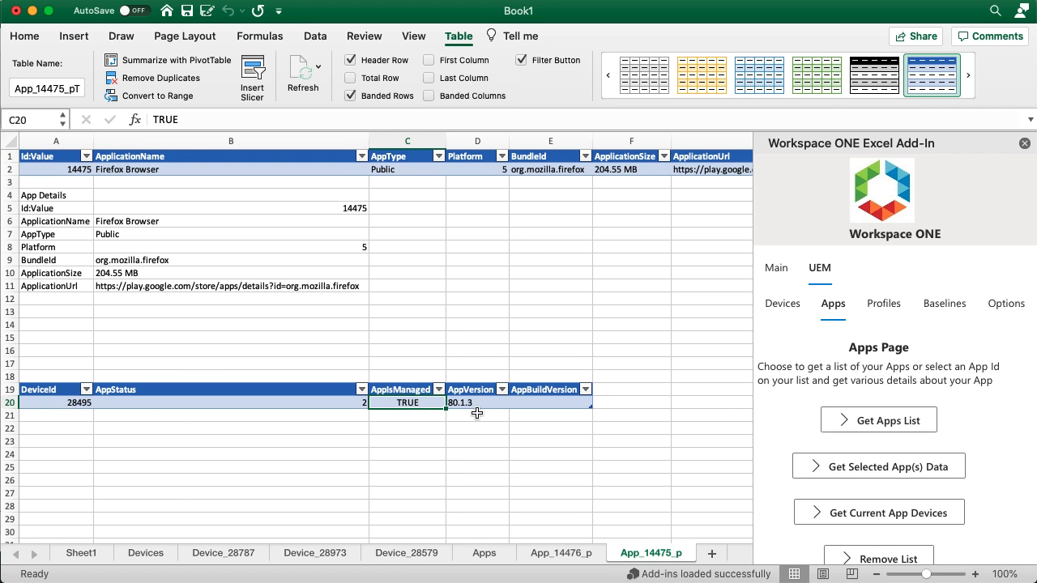
pyautogui.click(560, 553)
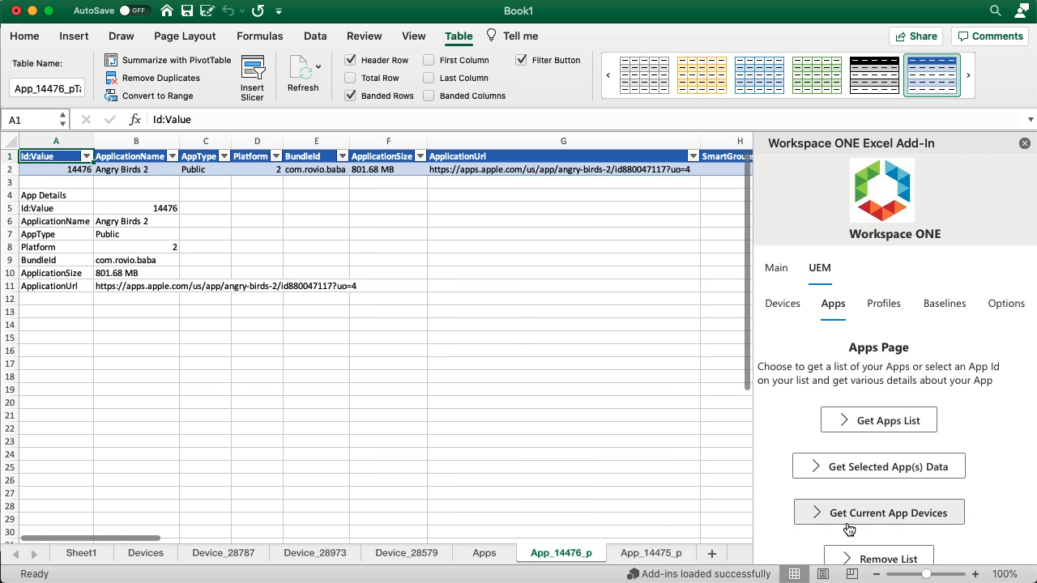
pyautogui.click(524, 553)
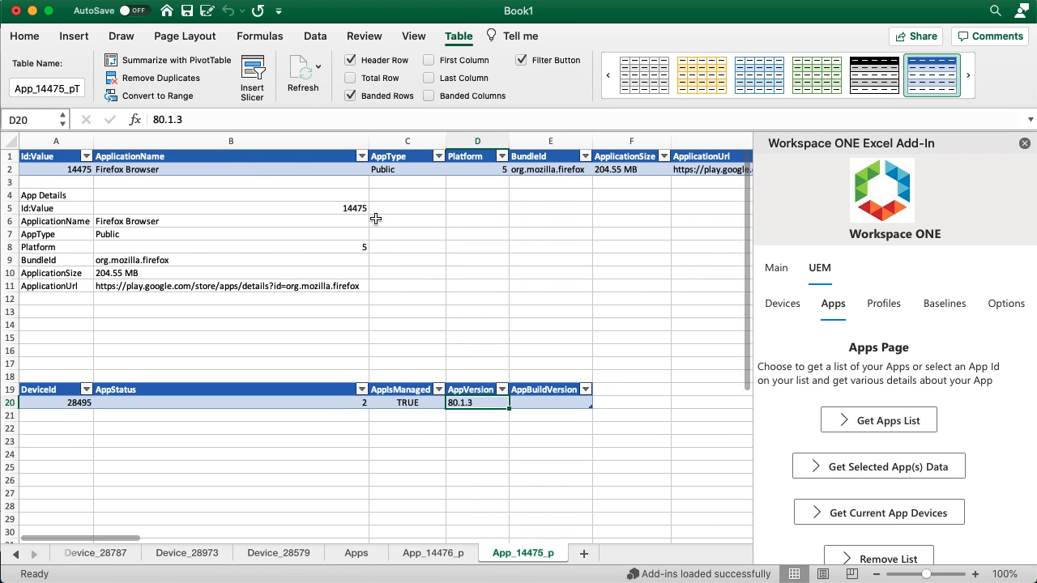
# Run Cleanup Sheets, then fetch a new Devices sheet listing nine devices.
pyautogui.scroll(-3)
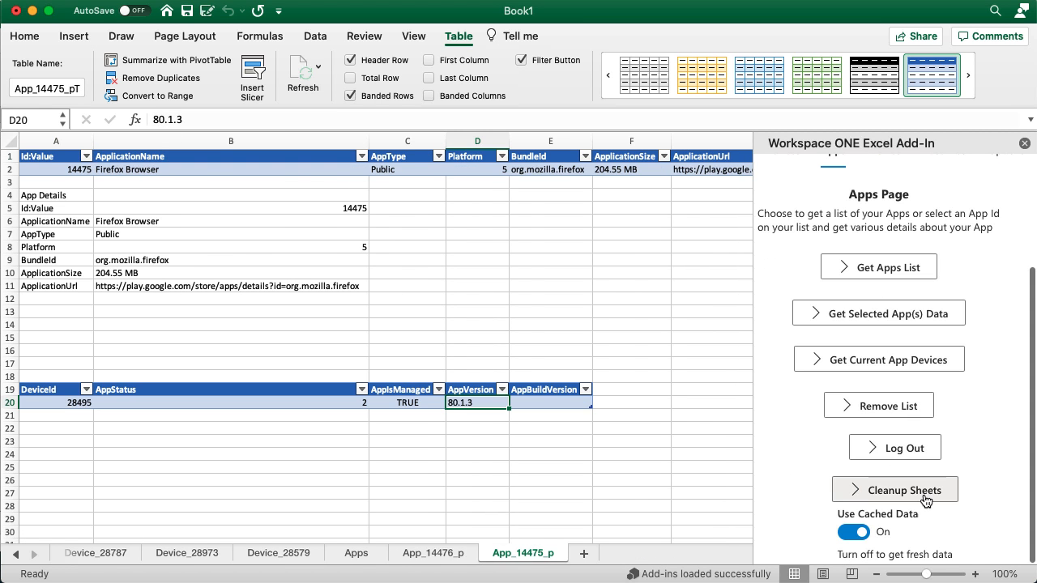
pyautogui.click(894, 490)
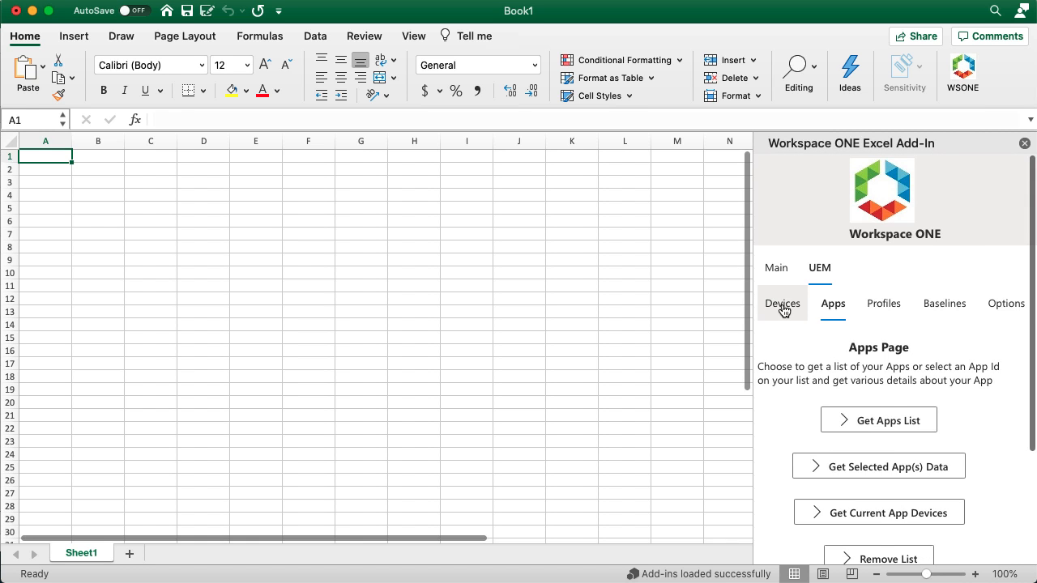
pyautogui.click(782, 303)
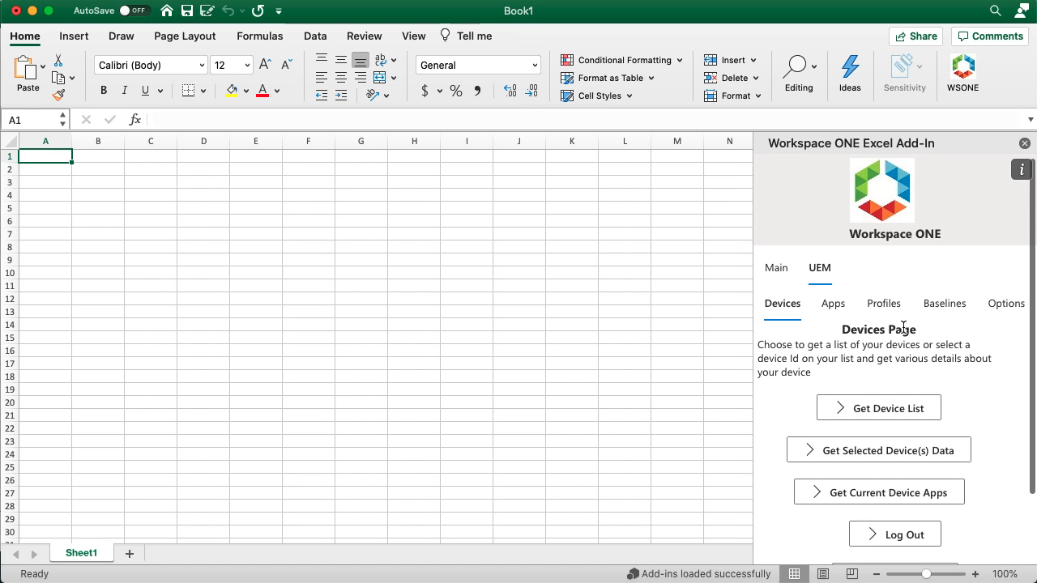
pyautogui.click(878, 407)
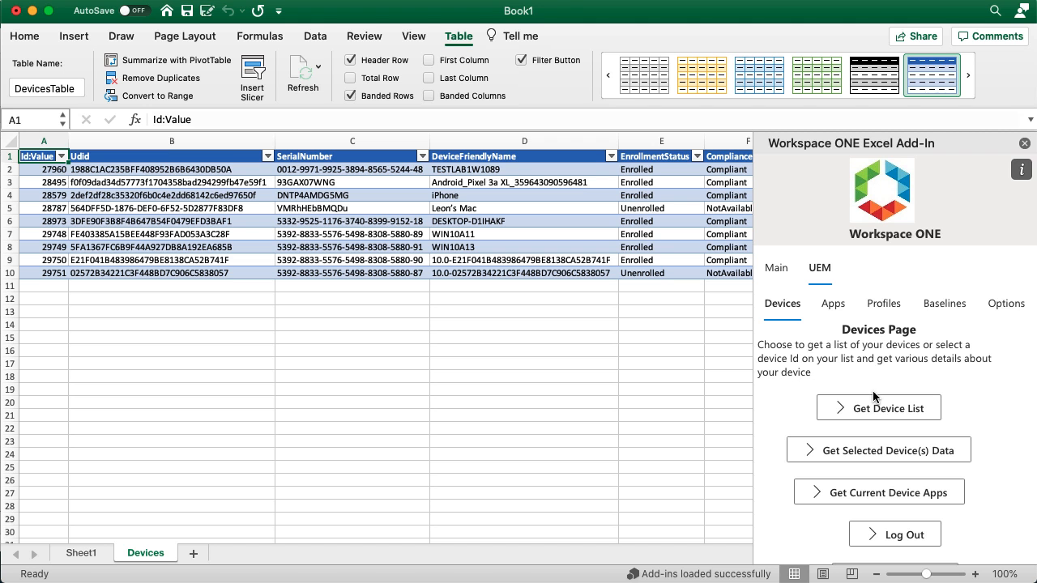
pyautogui.moveTo(882, 395)
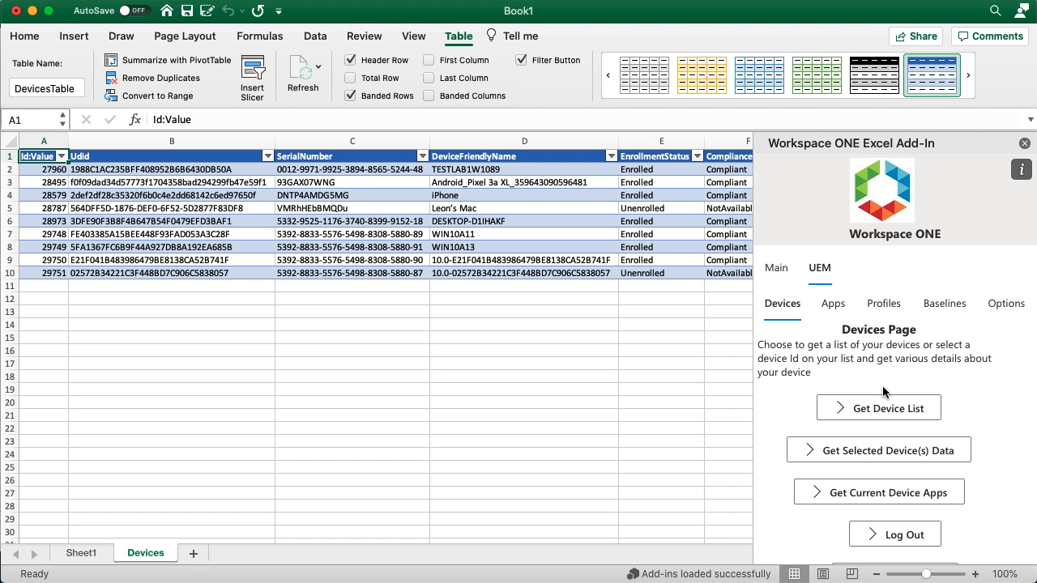
# Create a Profiles sheet and detail sheets for profiles 18293 and 18037.
pyautogui.click(884, 304)
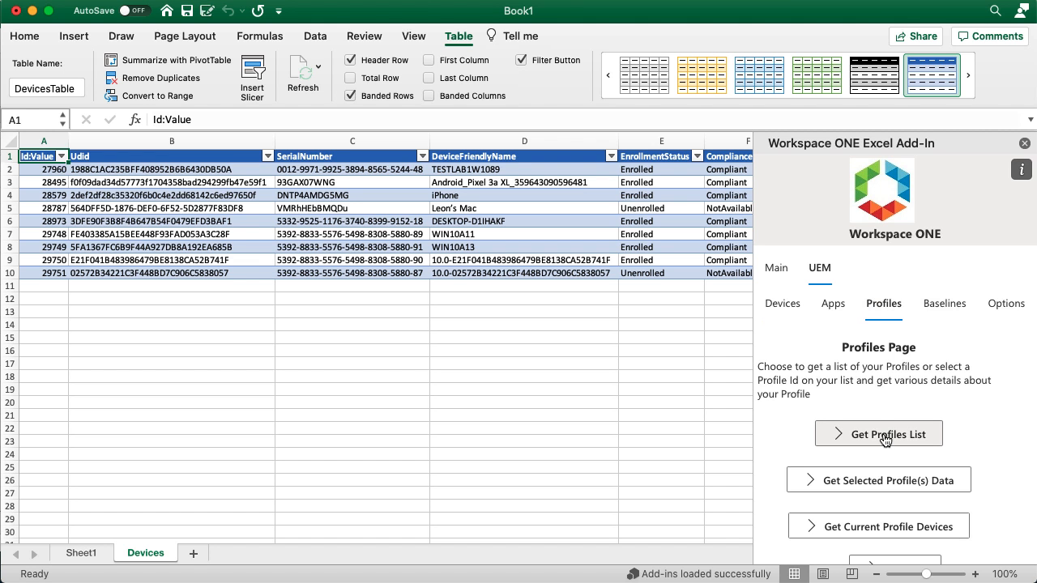
pyautogui.click(878, 433)
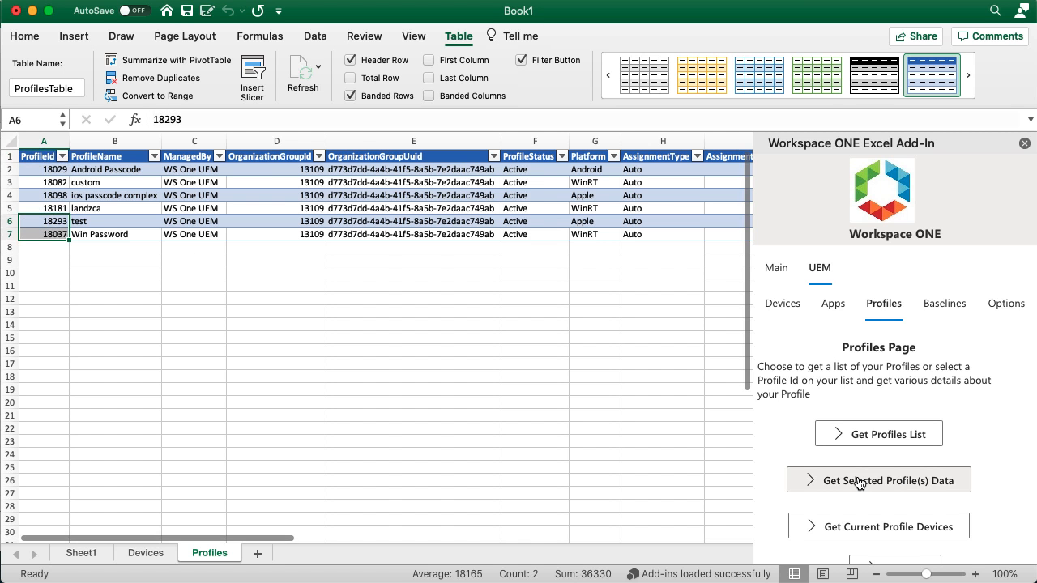
pyautogui.click(878, 480)
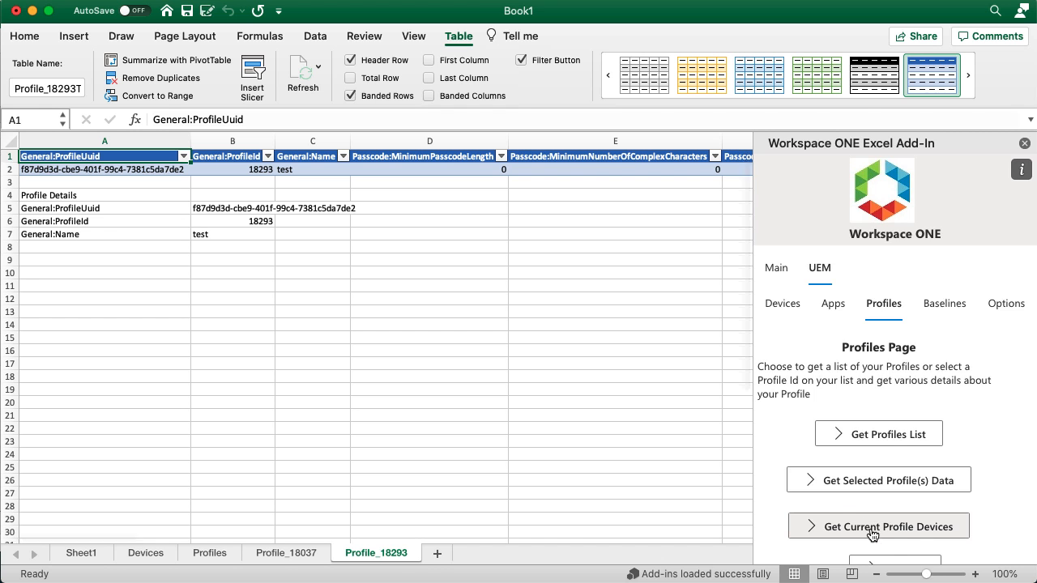
# List devices for the Win Password profile, showing device 27960's assignment and version.
pyautogui.click(878, 525)
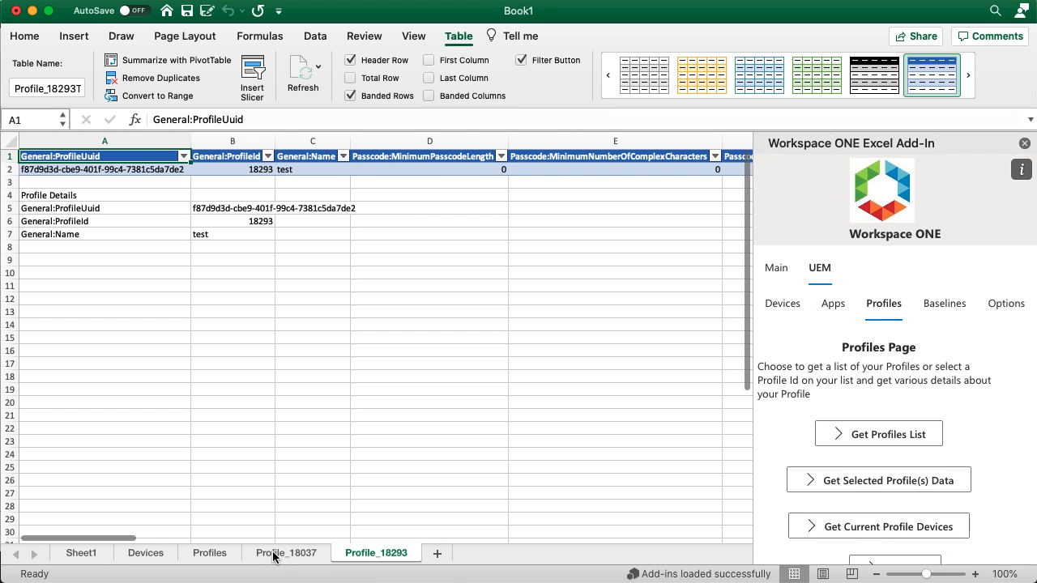
pyautogui.click(286, 552)
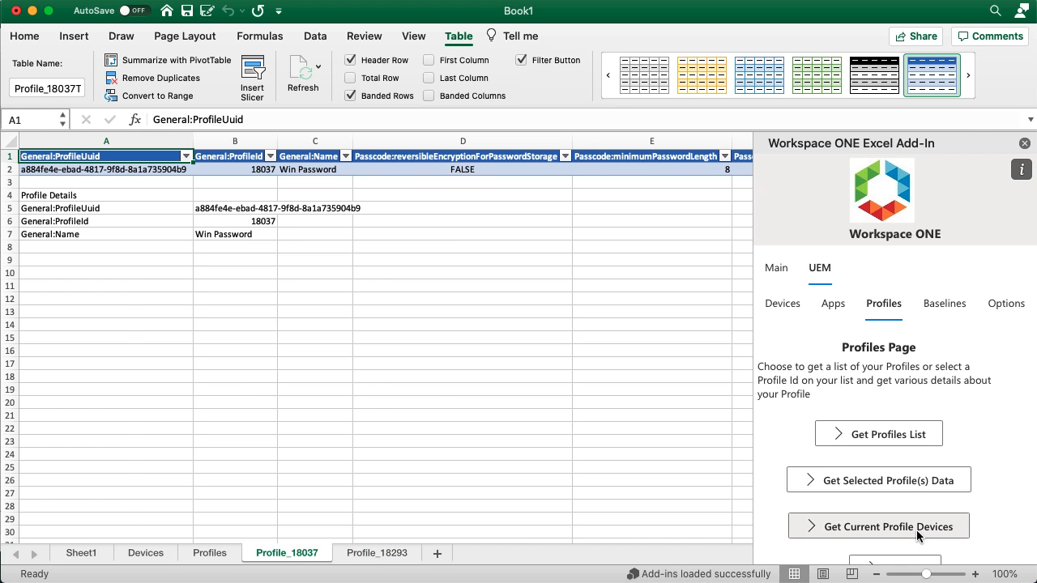
pyautogui.click(878, 526)
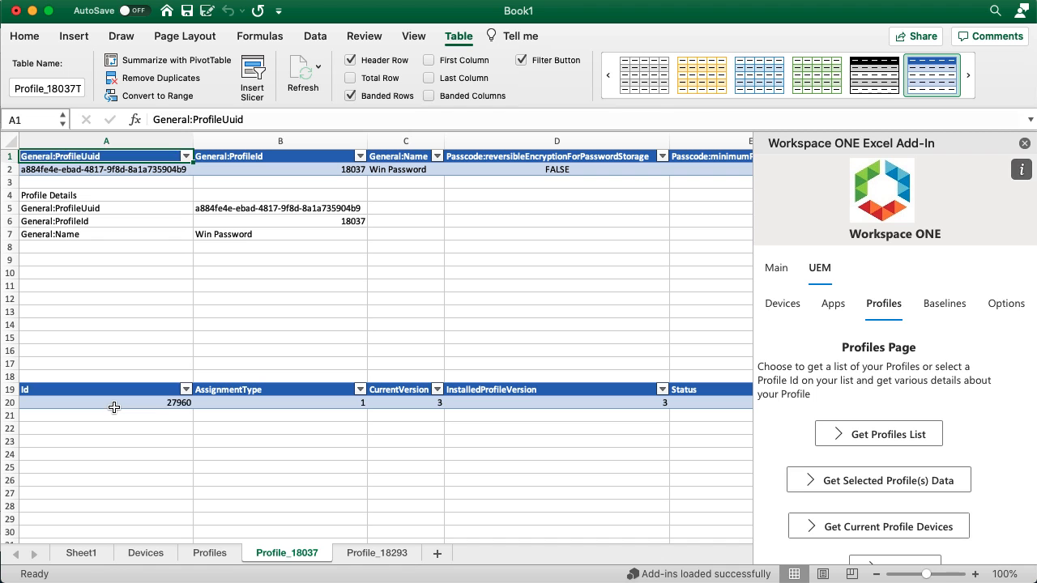
pyautogui.click(279, 402)
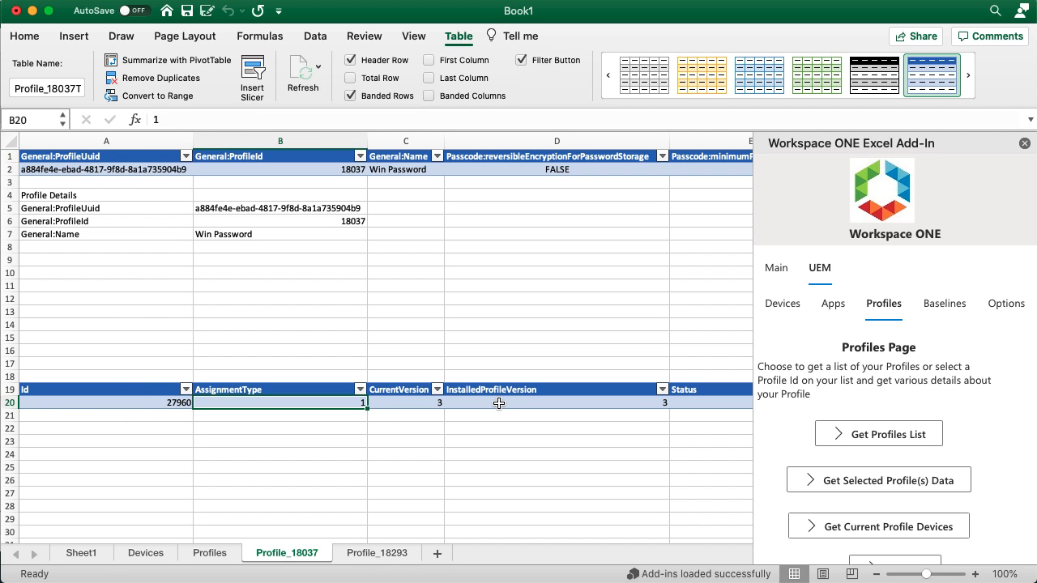
pyautogui.click(556, 402)
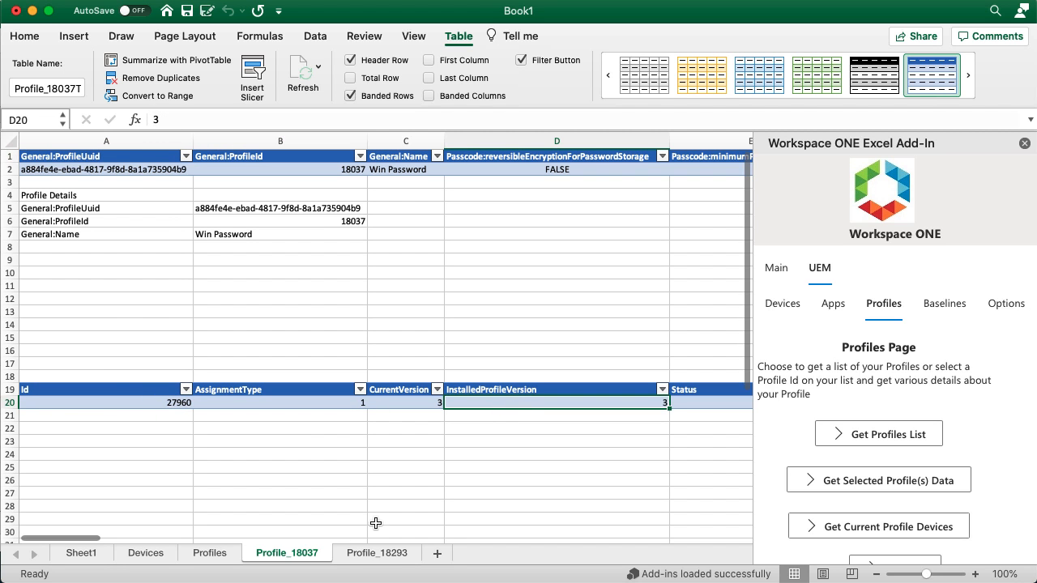
pyautogui.click(945, 303)
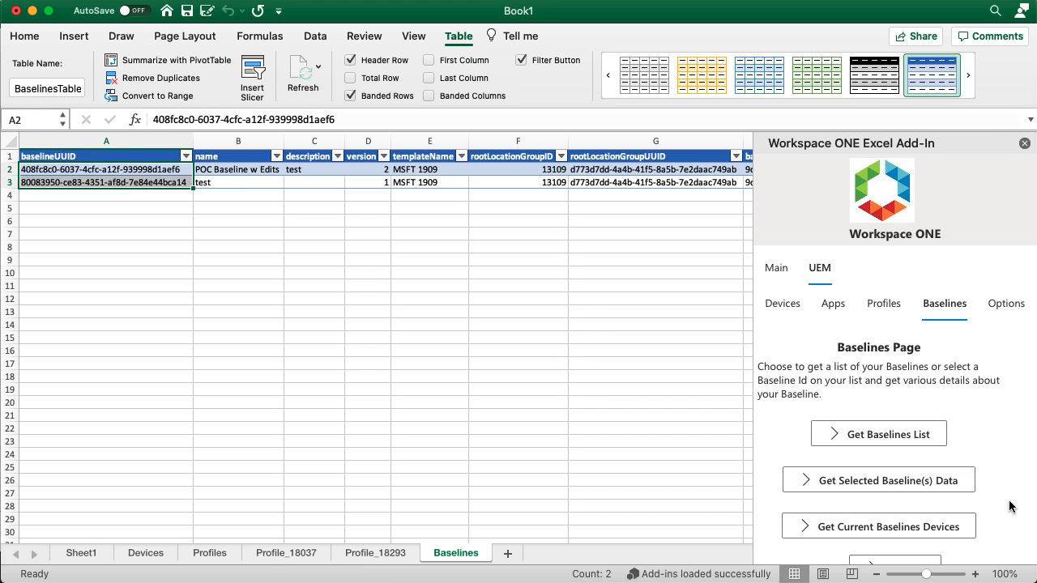
# Fetch details for the test and POC Baseline w Edits baselines and list test's devices.
pyautogui.click(878, 479)
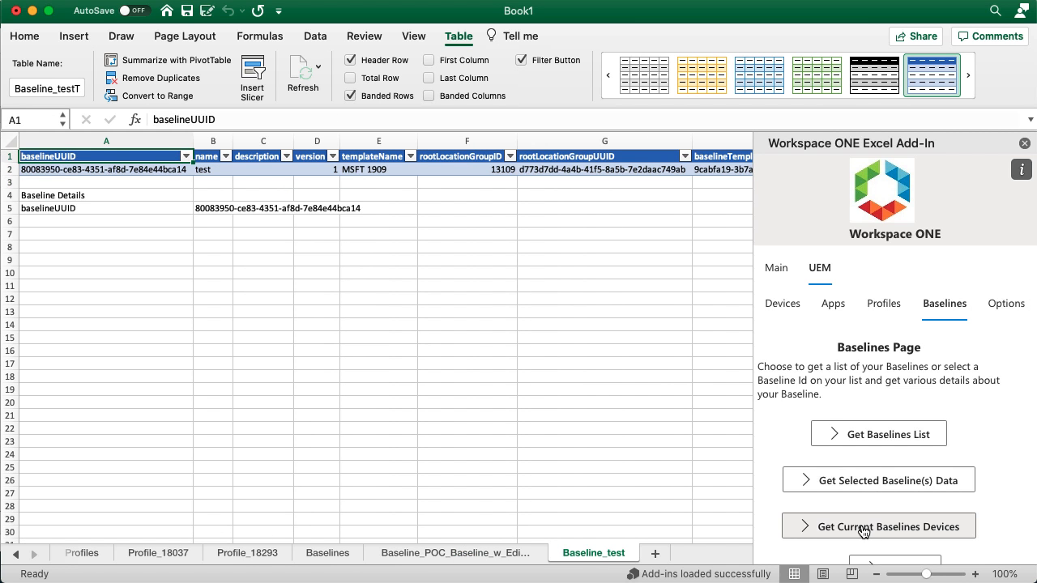
pyautogui.click(878, 526)
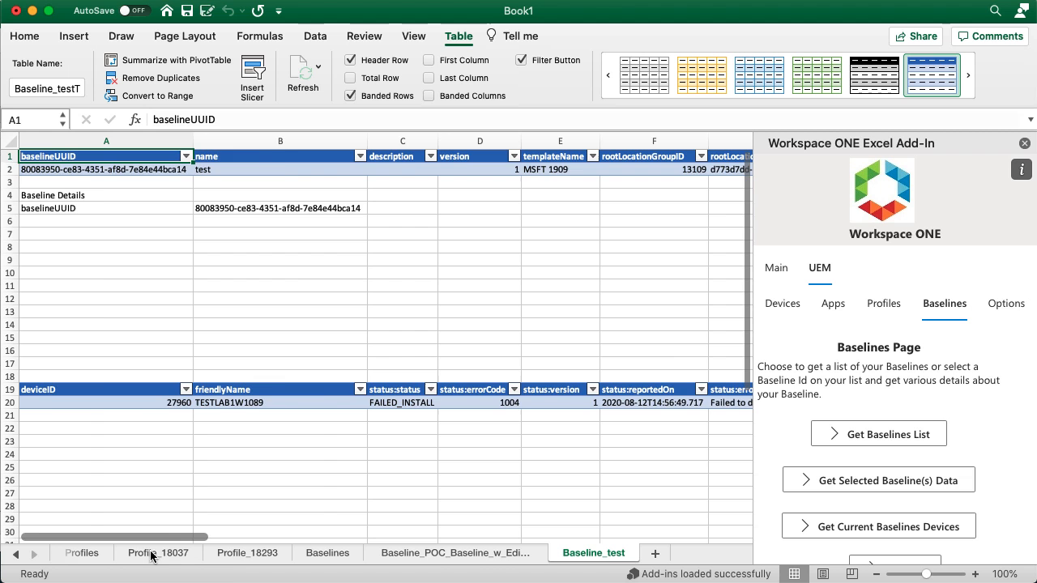
pyautogui.hscroll(3)
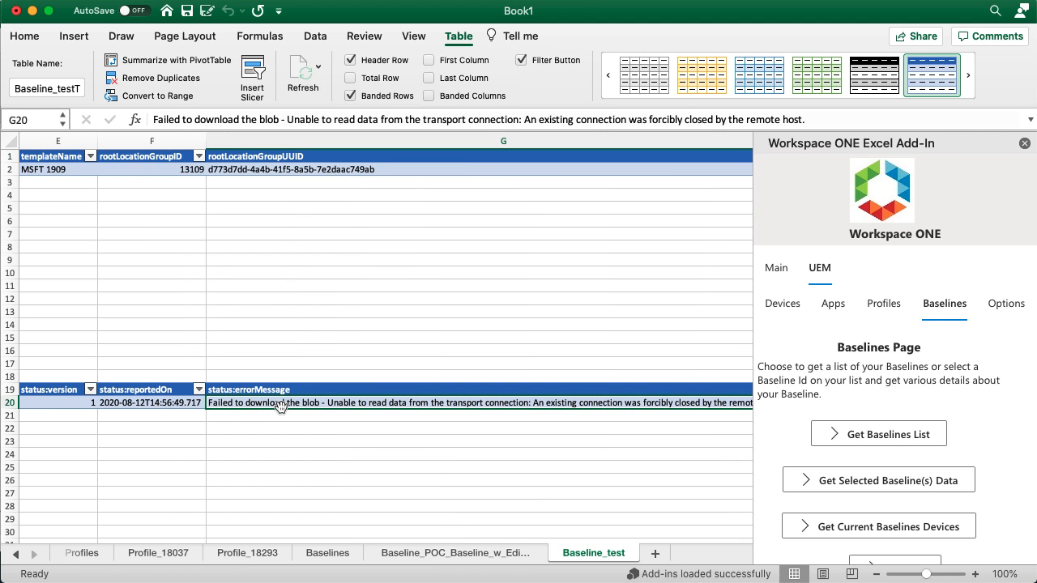
pyautogui.moveTo(254, 487)
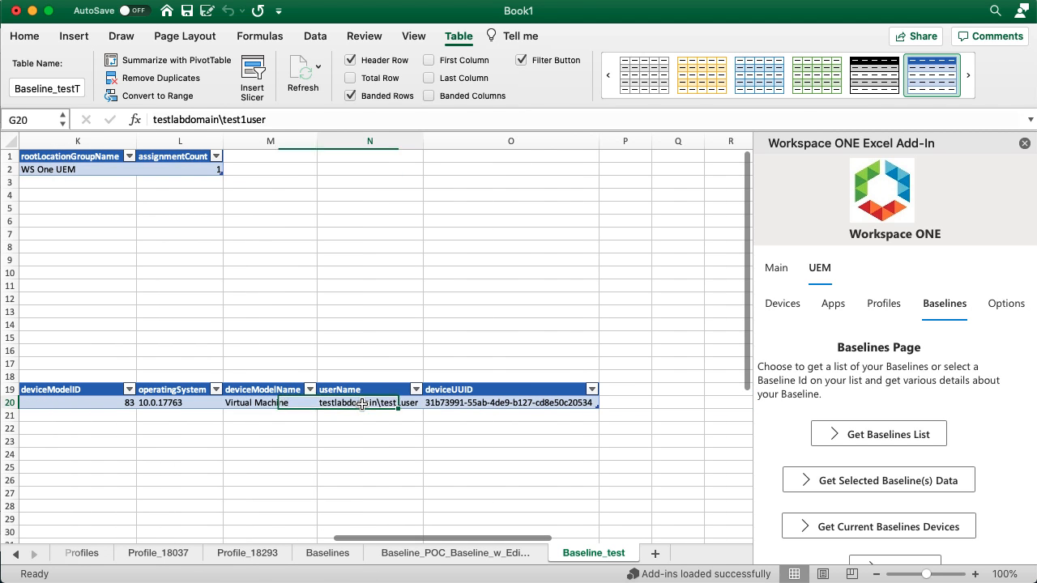
pyautogui.click(269, 403)
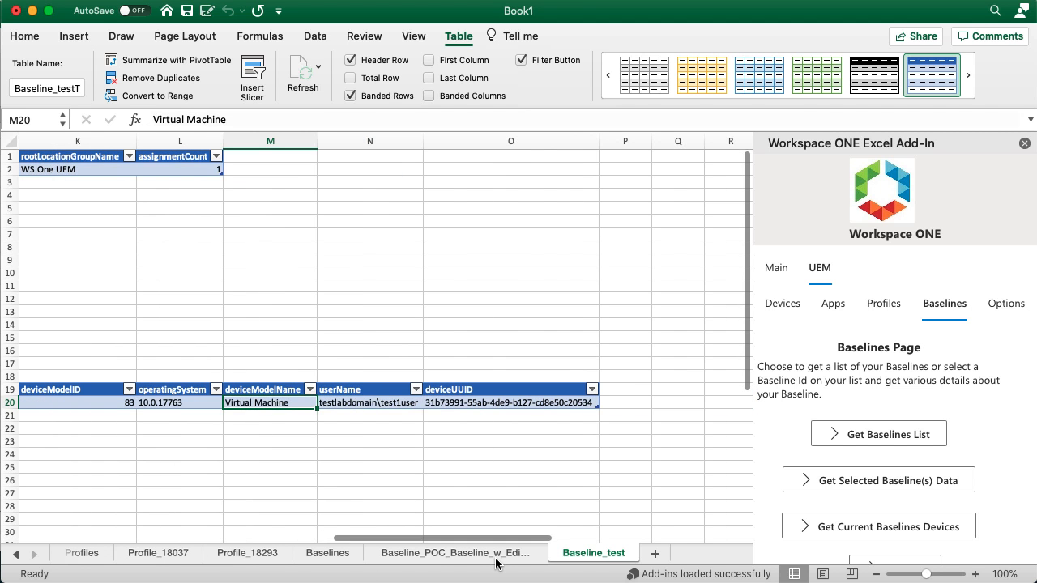
# List devices on POC Baseline w Edits and check the CONFIRMED_INSTALL status.
pyautogui.click(457, 552)
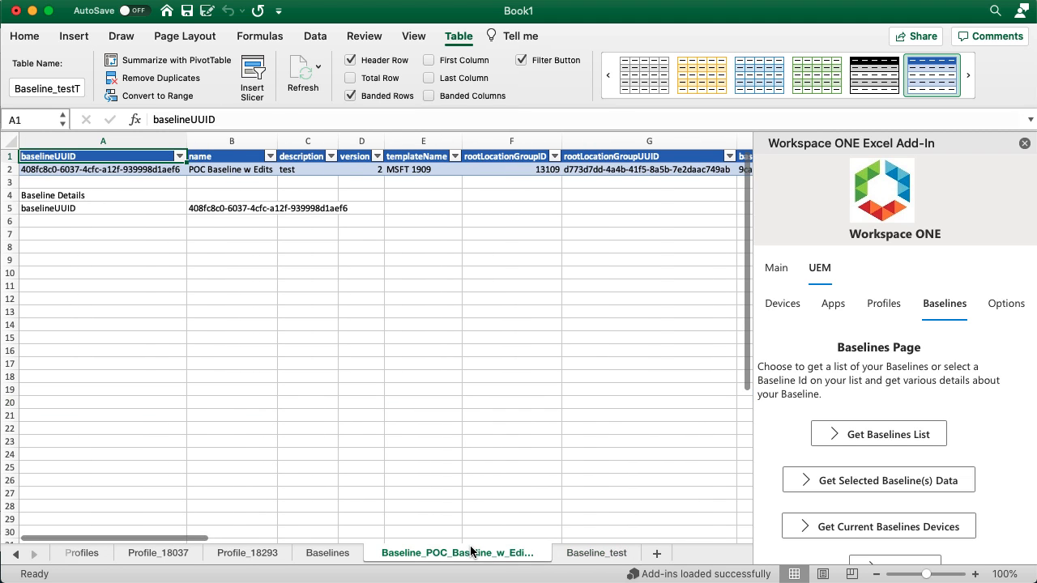
pyautogui.click(878, 526)
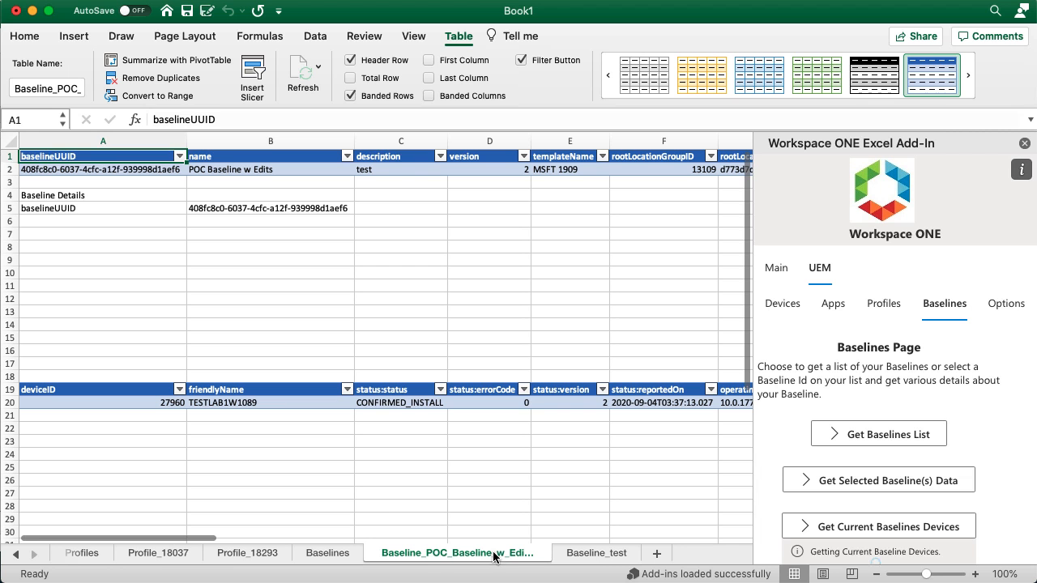
pyautogui.click(400, 403)
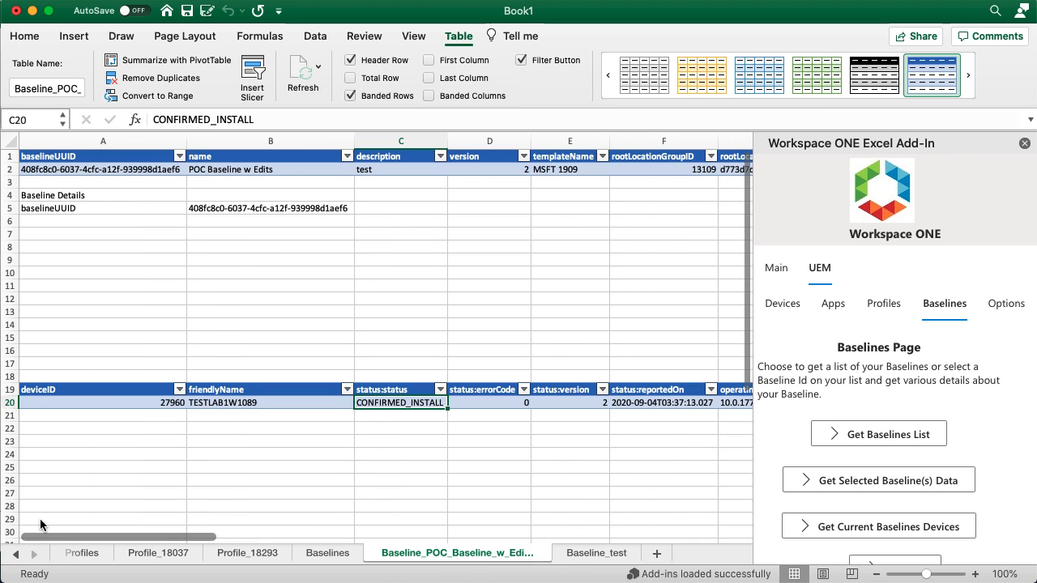
# Set the query group to Level 2, enable Filter on GroupId, and pull devices.
pyautogui.click(1005, 303)
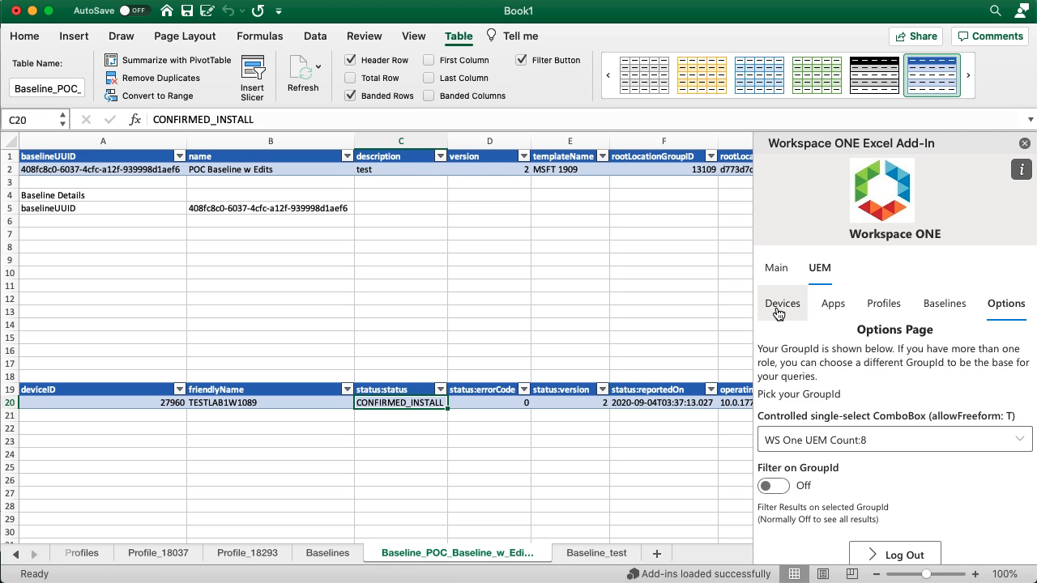
pyautogui.click(782, 303)
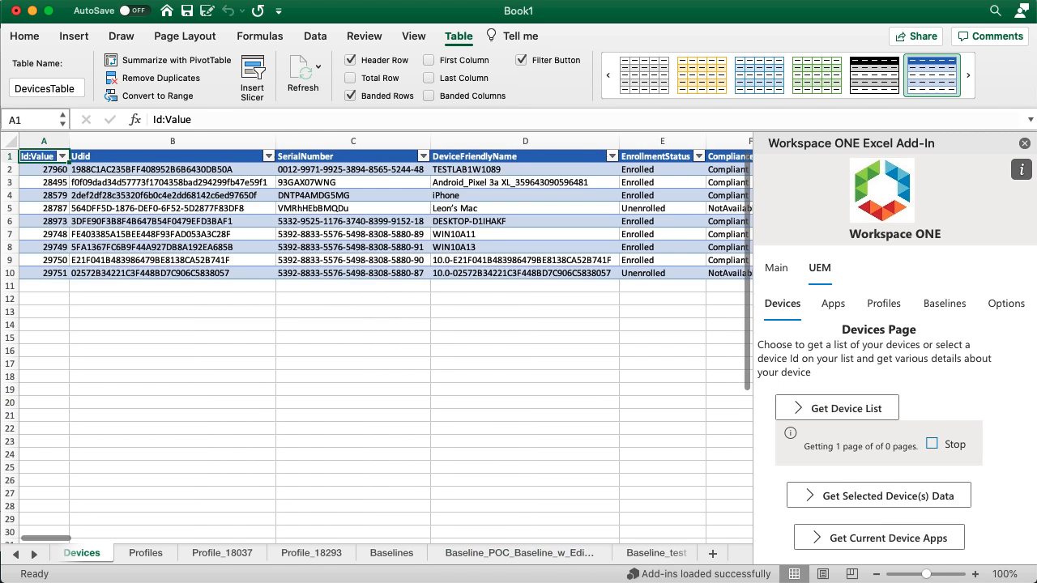
pyautogui.click(1006, 303)
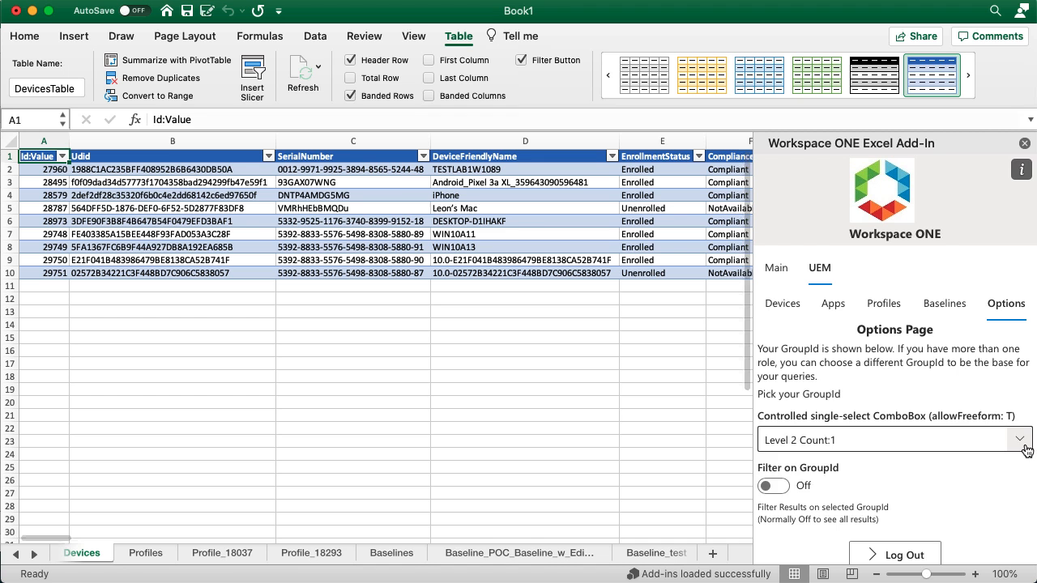
pyautogui.click(1019, 439)
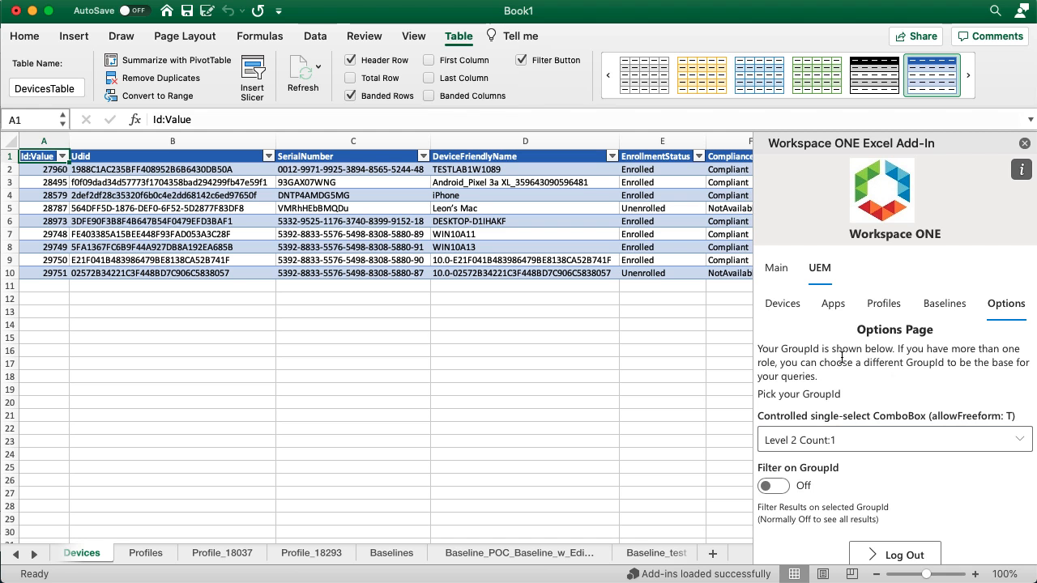
pyautogui.click(772, 486)
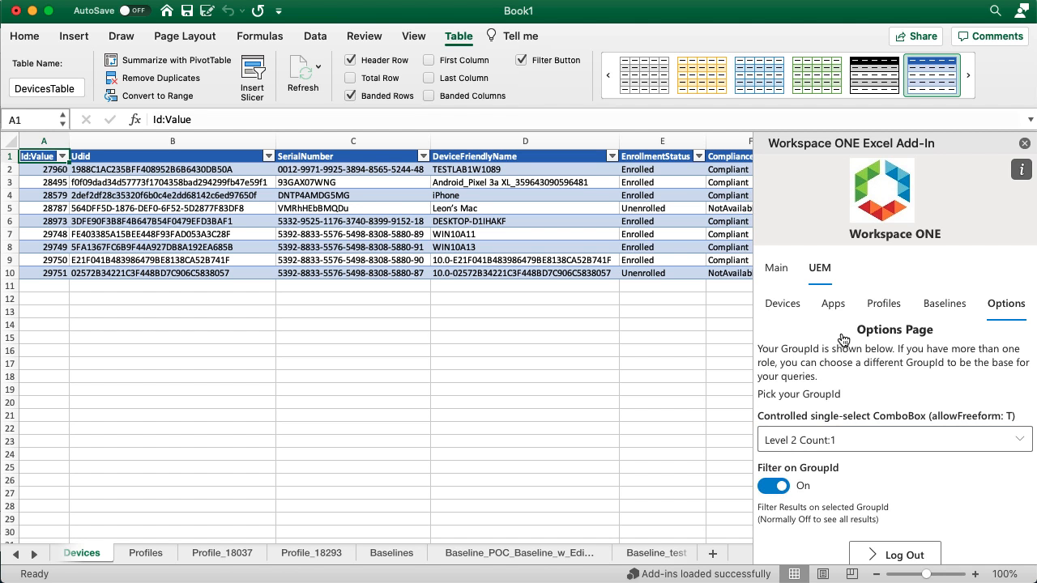
pyautogui.click(782, 303)
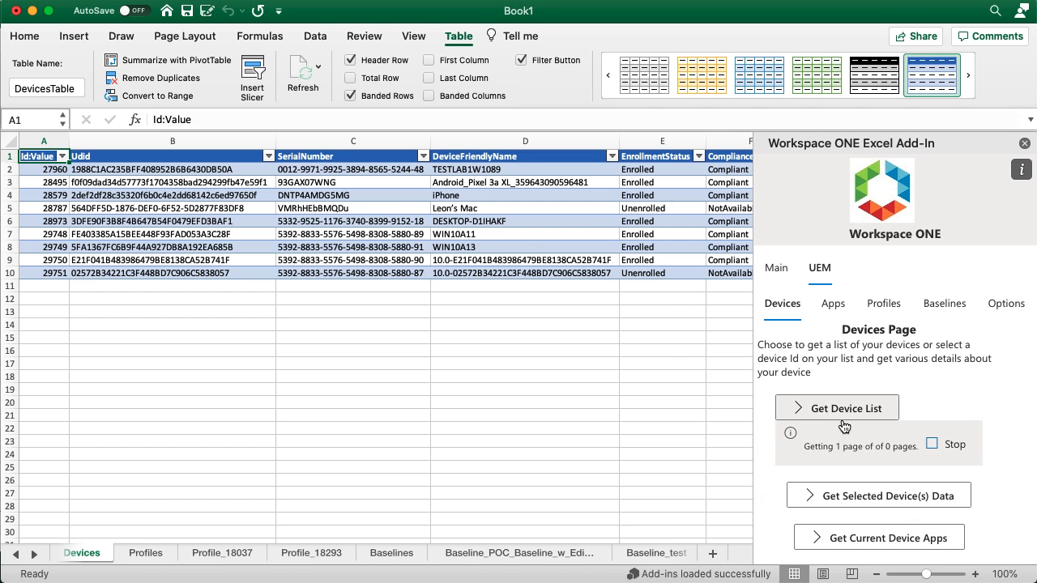
pyautogui.click(837, 408)
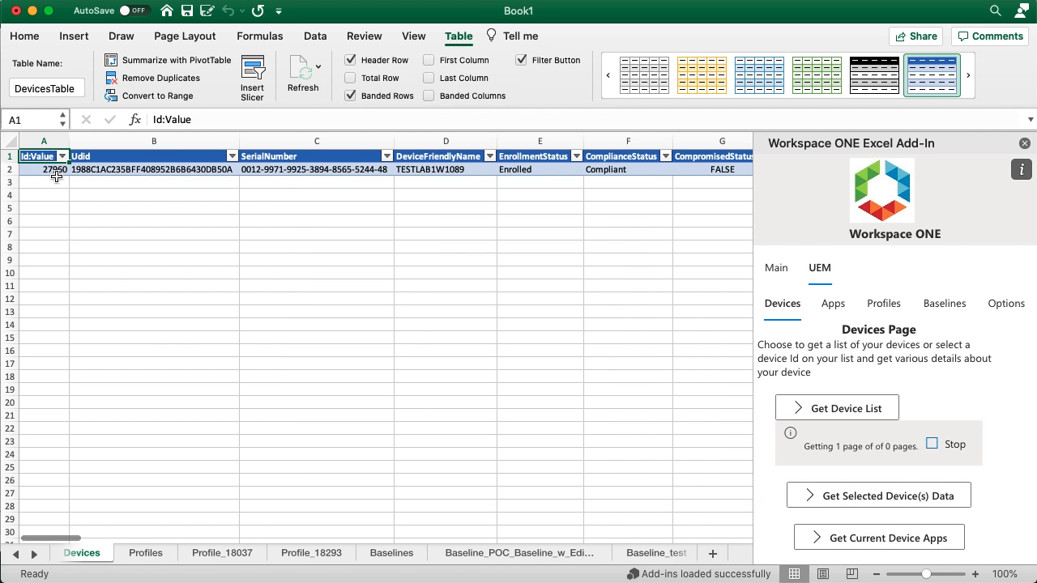
# Reselect the WS One UEM group and reload the full device list.
pyautogui.click(44, 169)
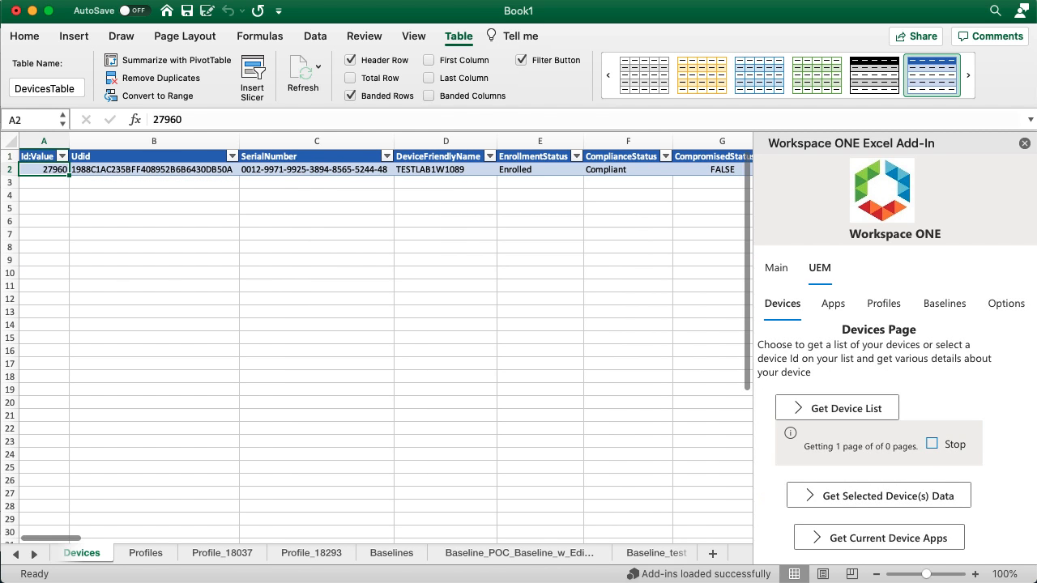
pyautogui.click(1005, 303)
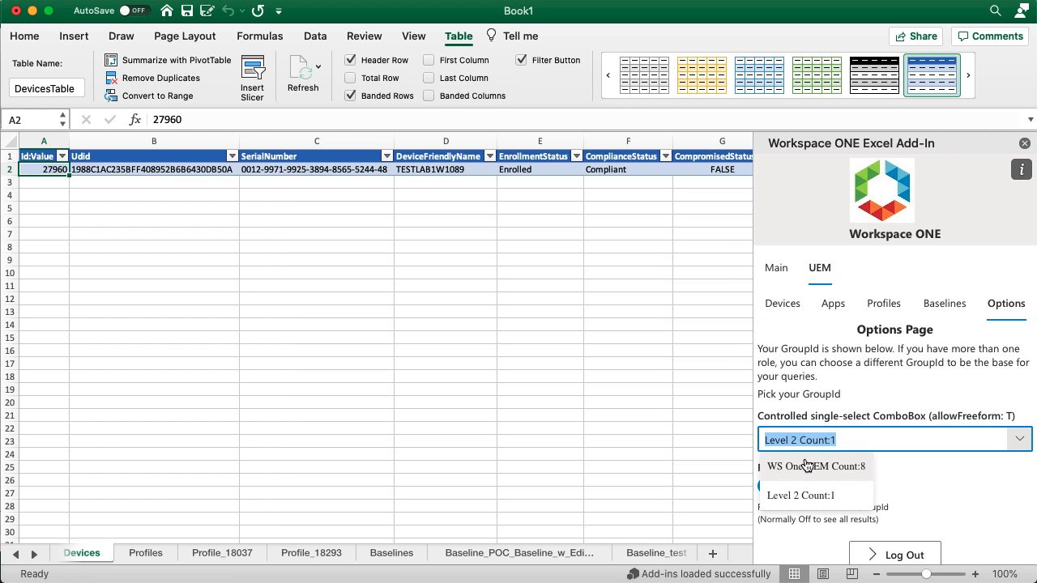
pyautogui.click(781, 303)
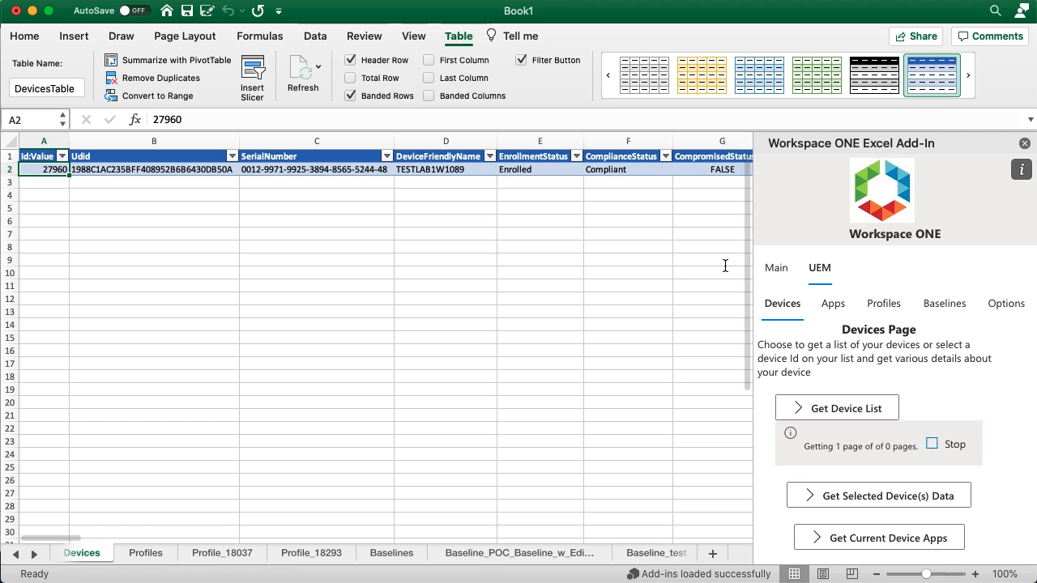
pyautogui.click(836, 408)
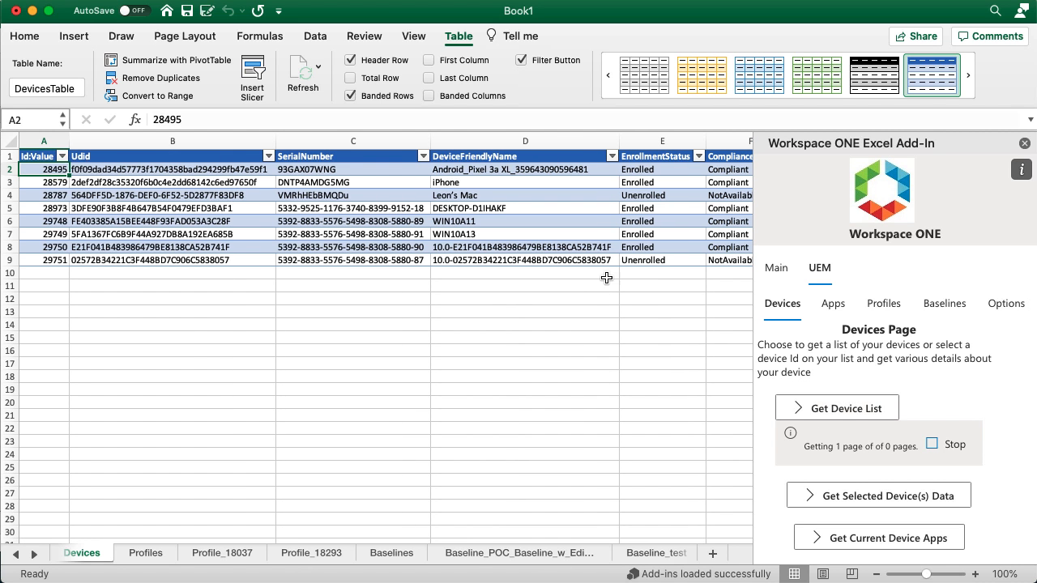
pyautogui.moveTo(317, 512)
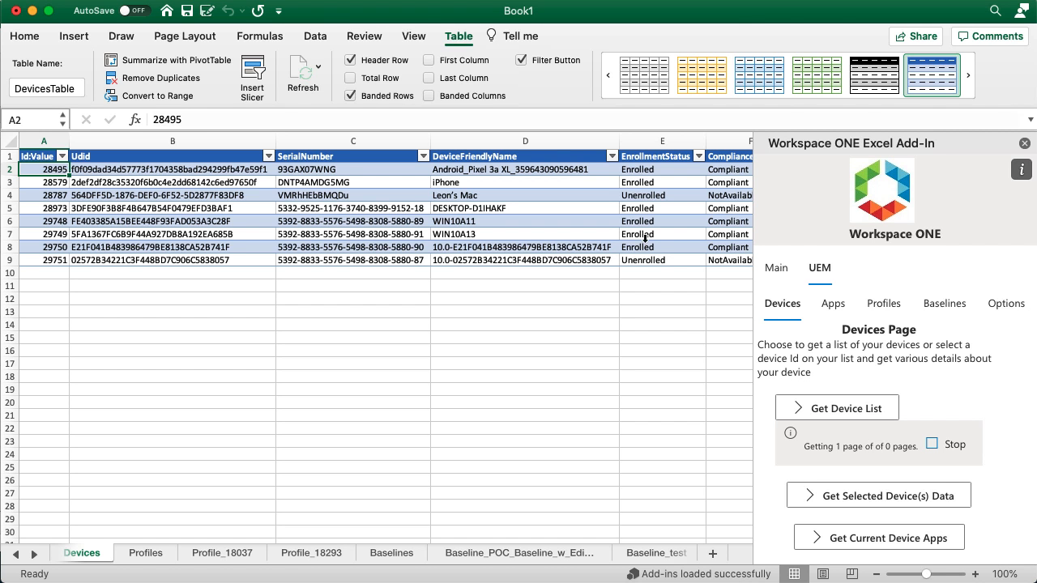
# Start a PivotTable from DevicesTable and place it on a new worksheet.
pyautogui.click(314, 35)
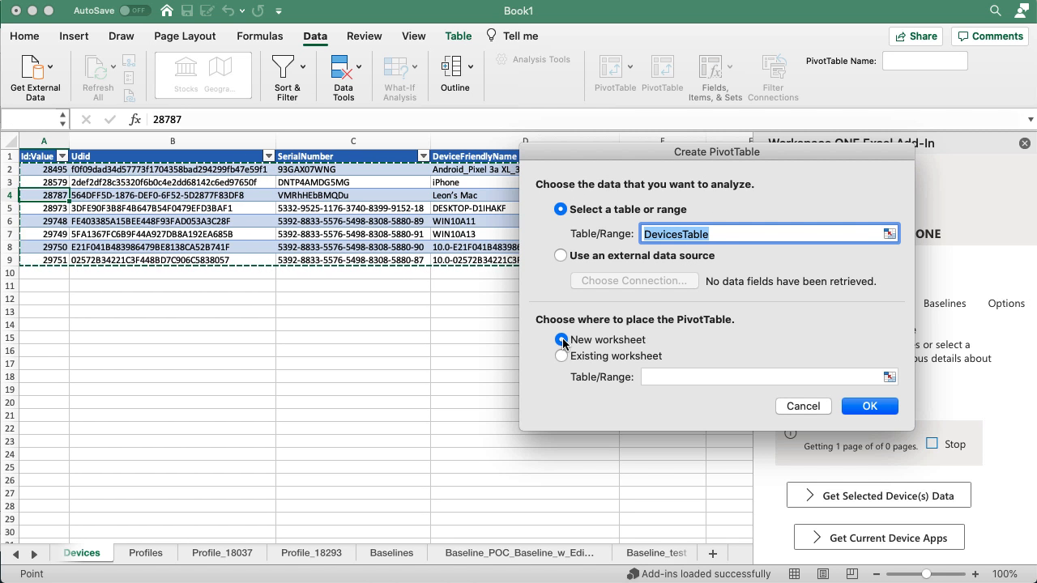
pyautogui.click(868, 406)
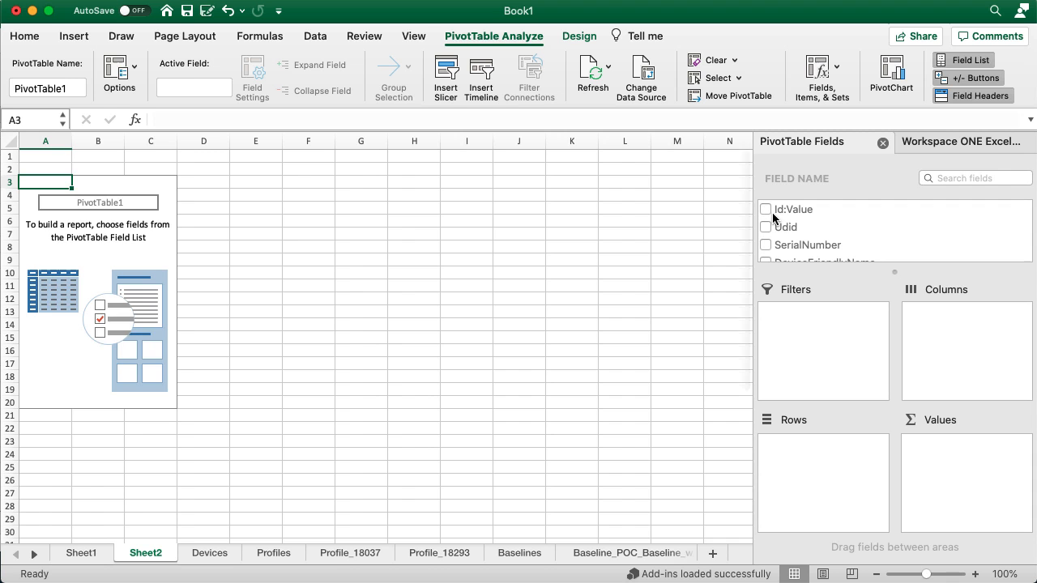
# Add Id:Value to the PivotTable values, summarized as Count.
pyautogui.click(766, 209)
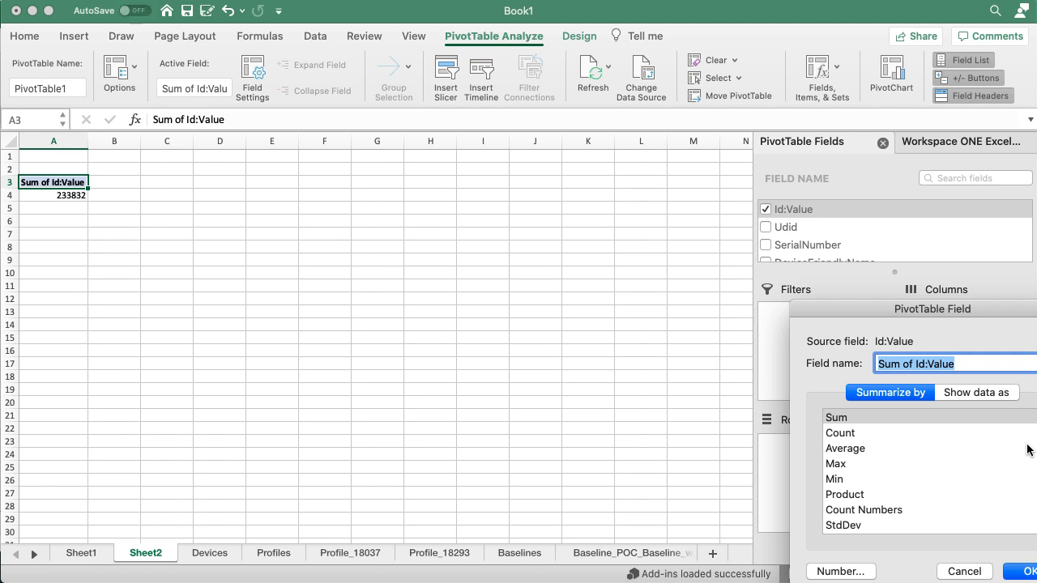
pyautogui.click(841, 432)
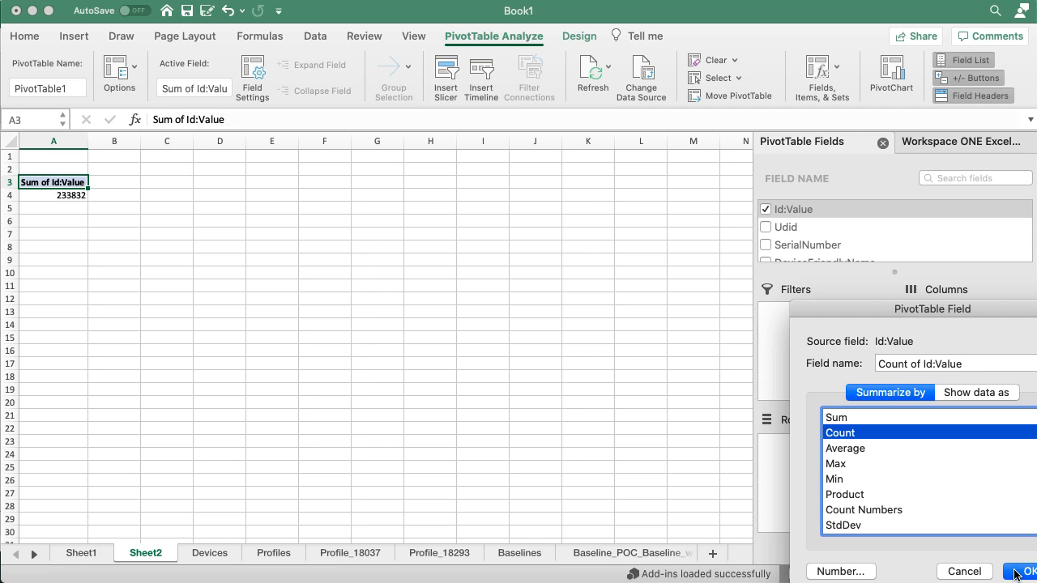
pyautogui.click(1026, 571)
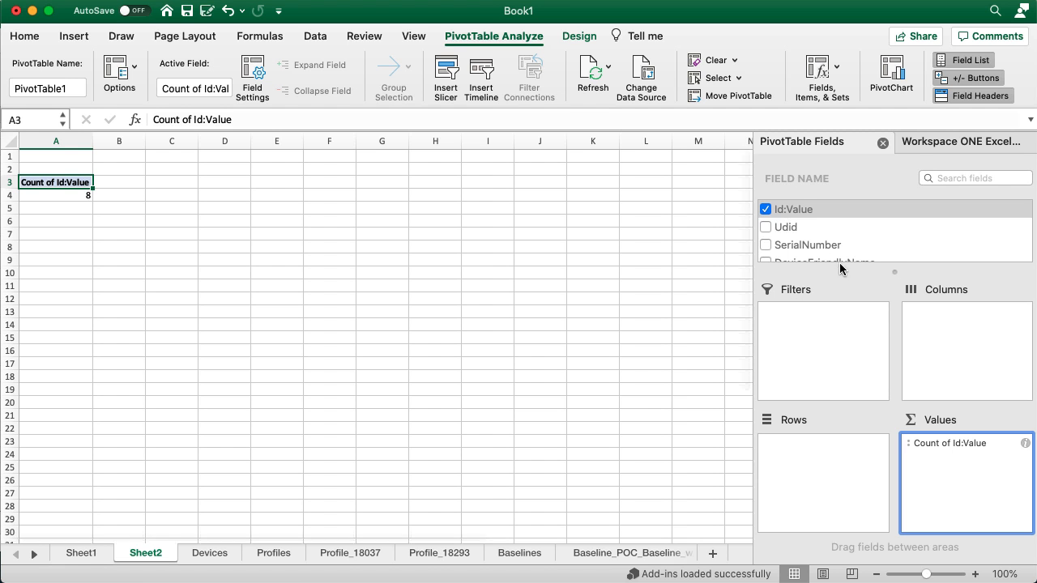
pyautogui.scroll(-3)
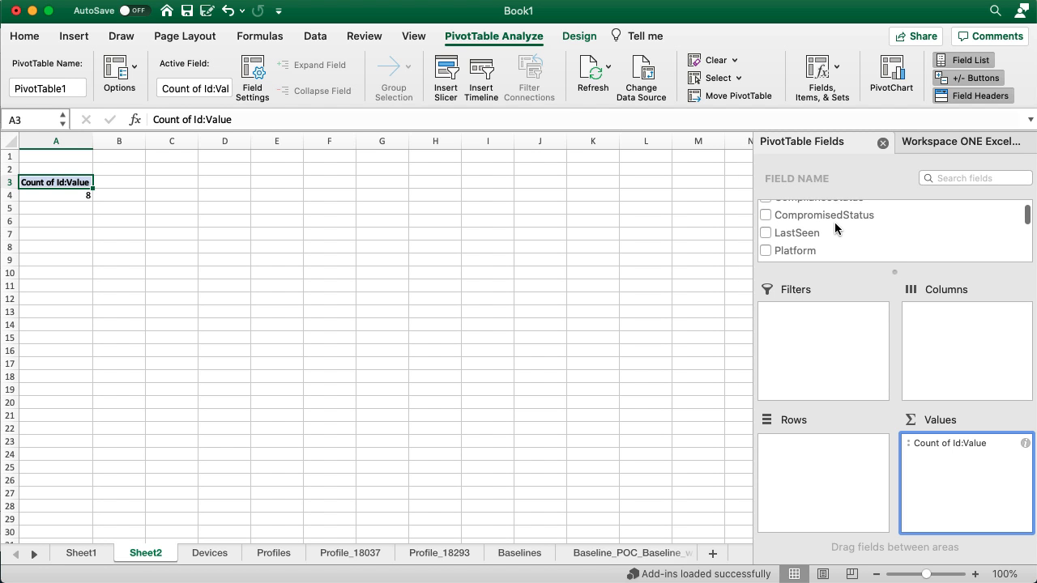
pyautogui.scroll(-3)
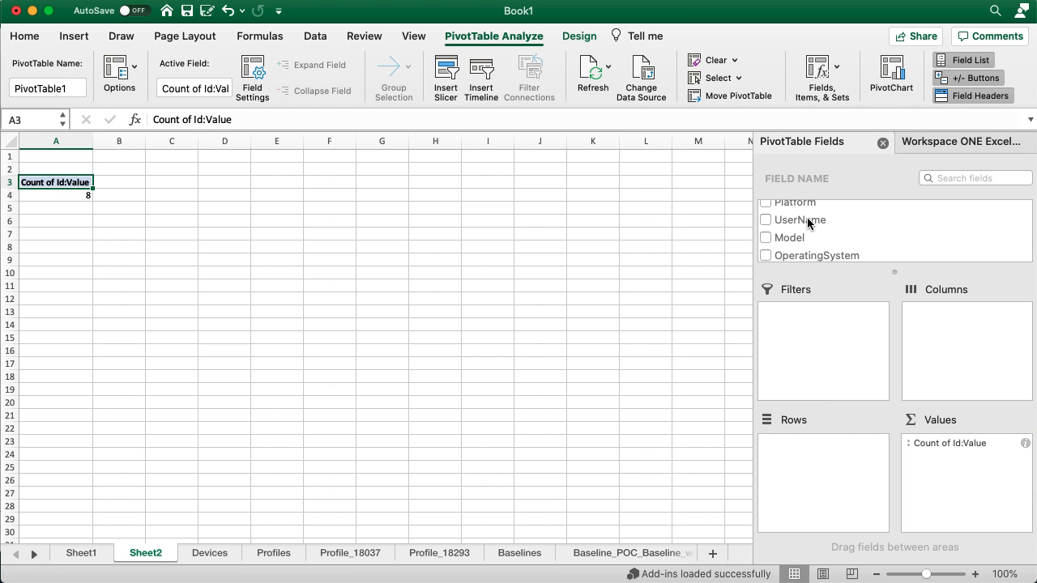
pyautogui.moveTo(806, 220); pyautogui.dragTo(1028, 350)
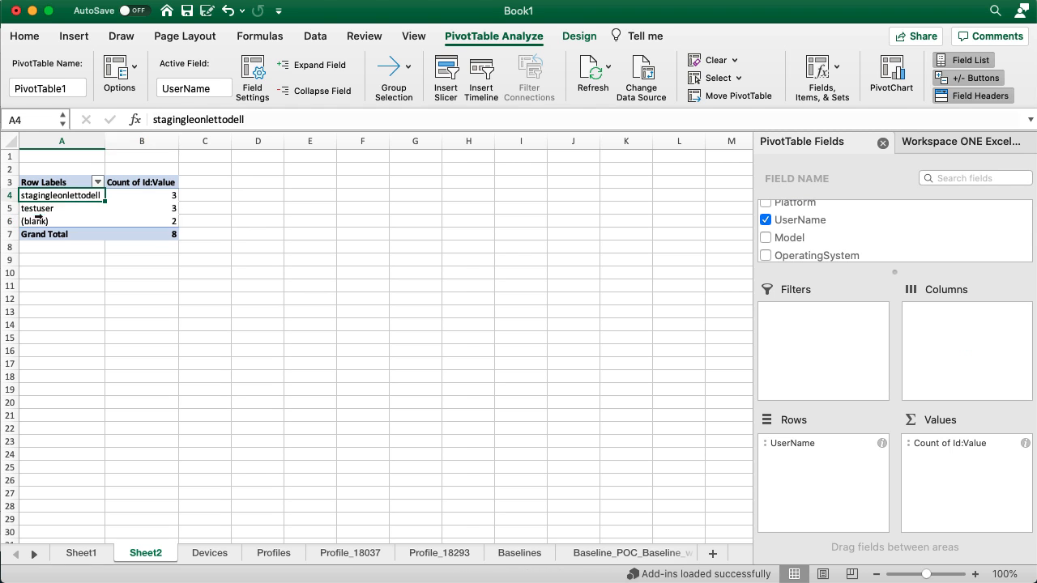
pyautogui.click(61, 222)
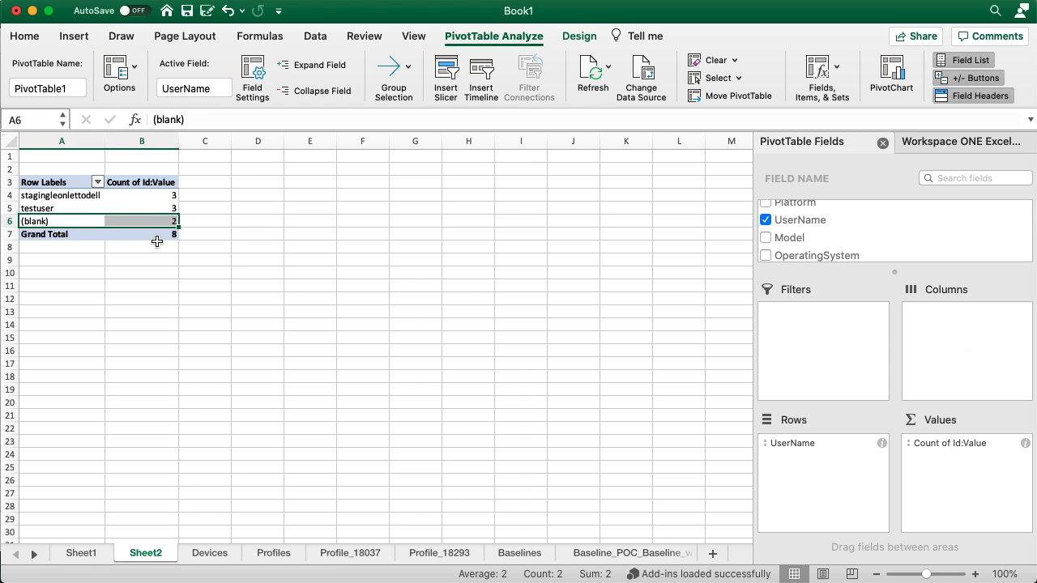
pyautogui.rightClick(142, 195)
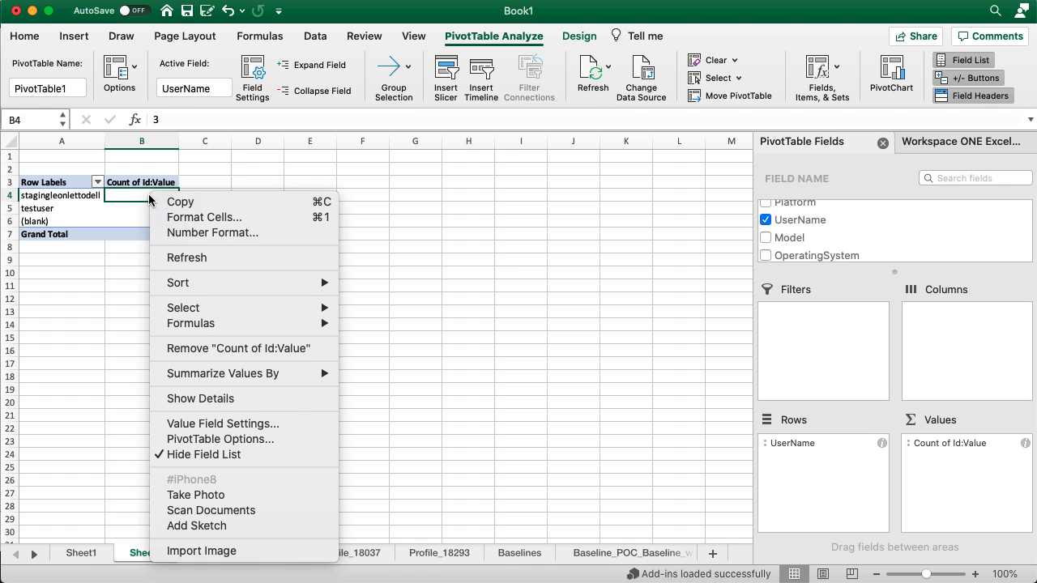
pyautogui.moveTo(177, 282)
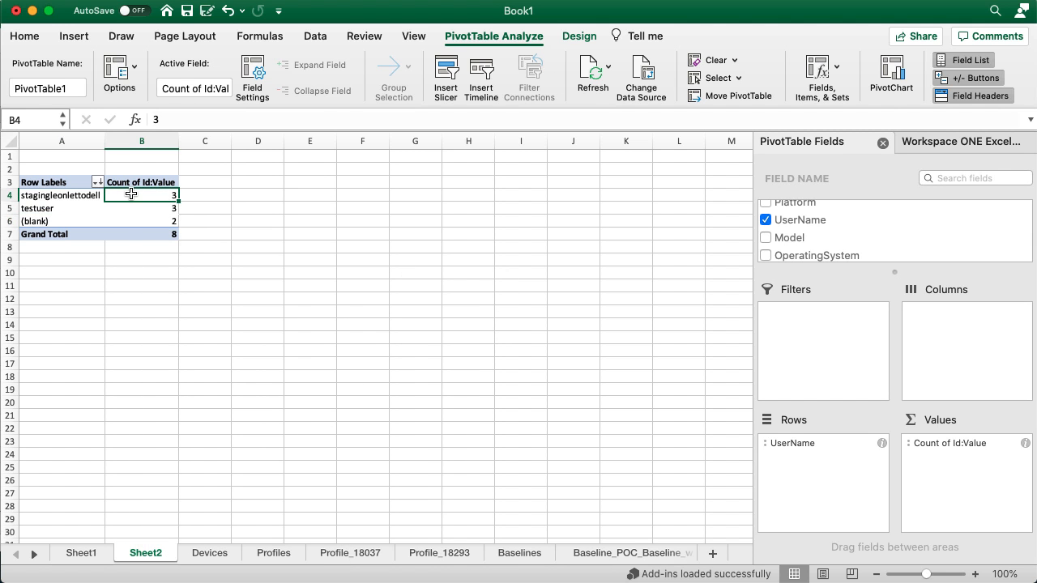
pyautogui.click(158, 234)
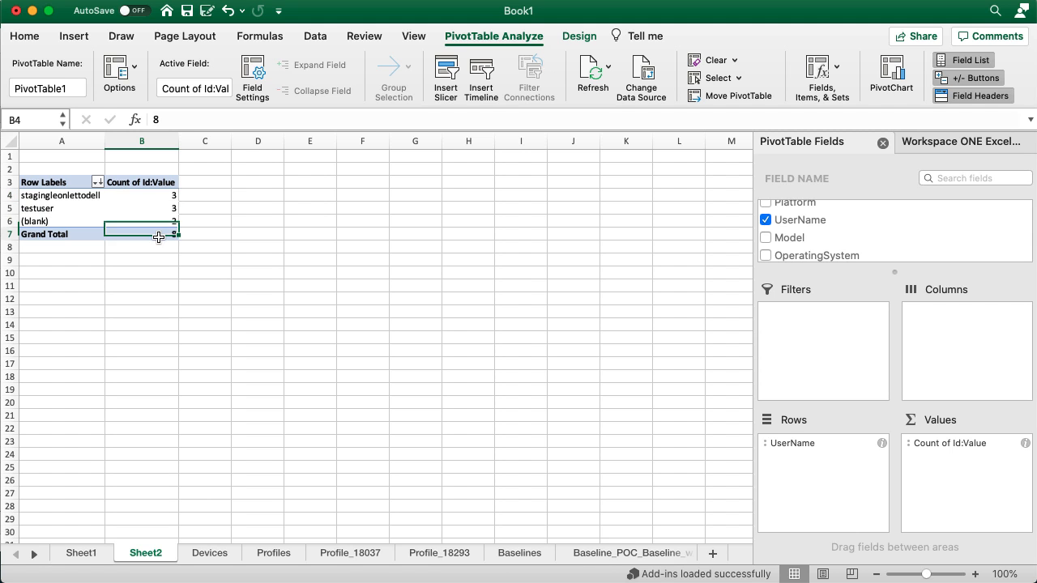
pyautogui.click(142, 234)
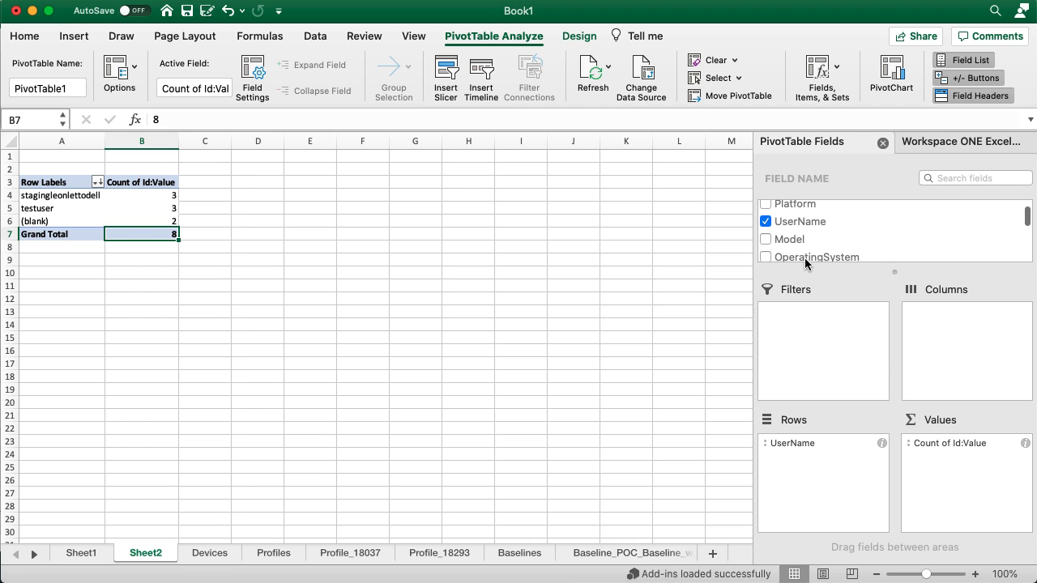
# Add OperatingSystem to the pivot table's Columns area.
pyautogui.click(766, 257)
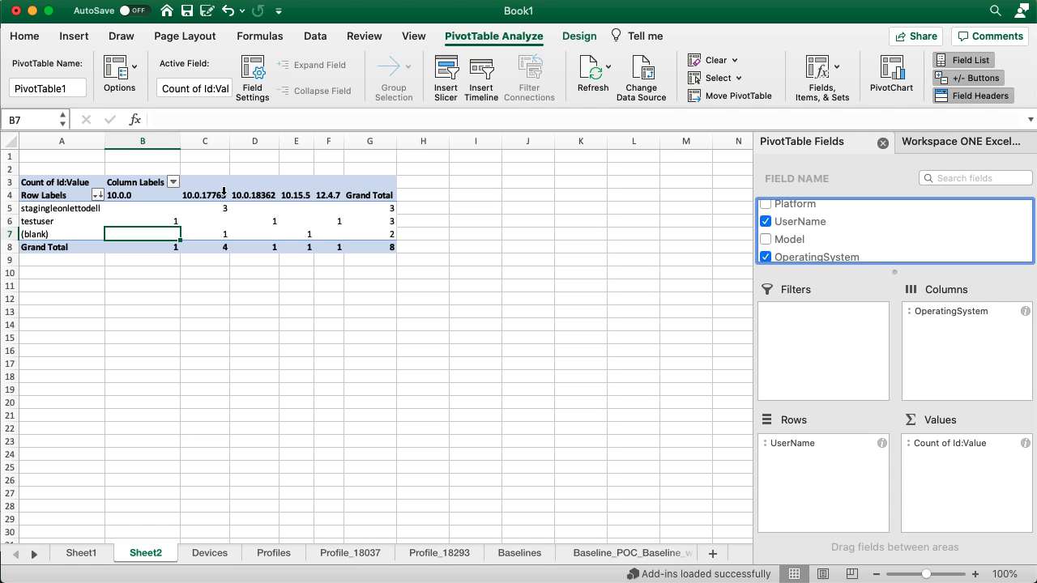
pyautogui.moveTo(332, 208)
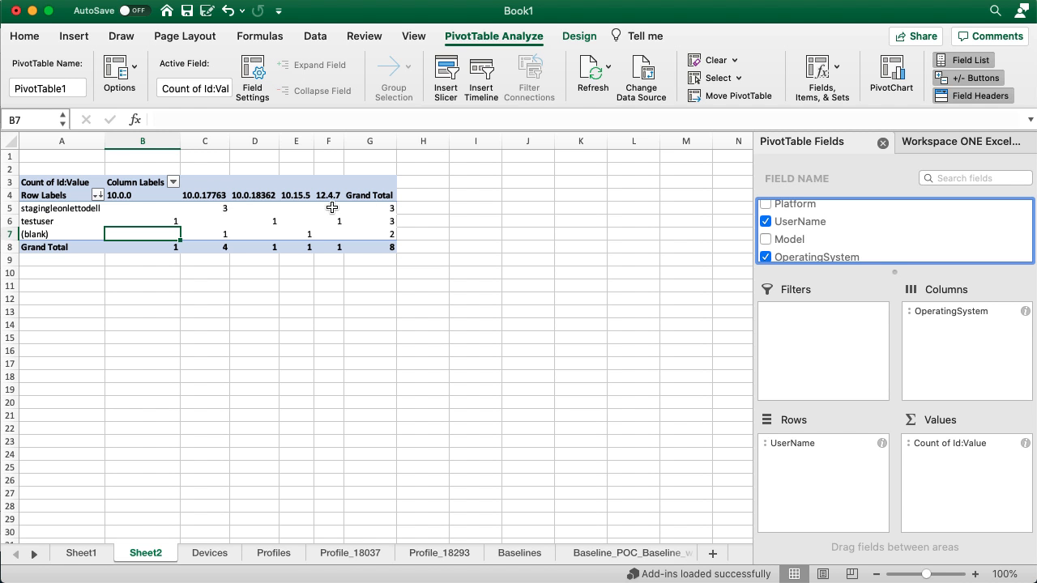
pyautogui.click(209, 554)
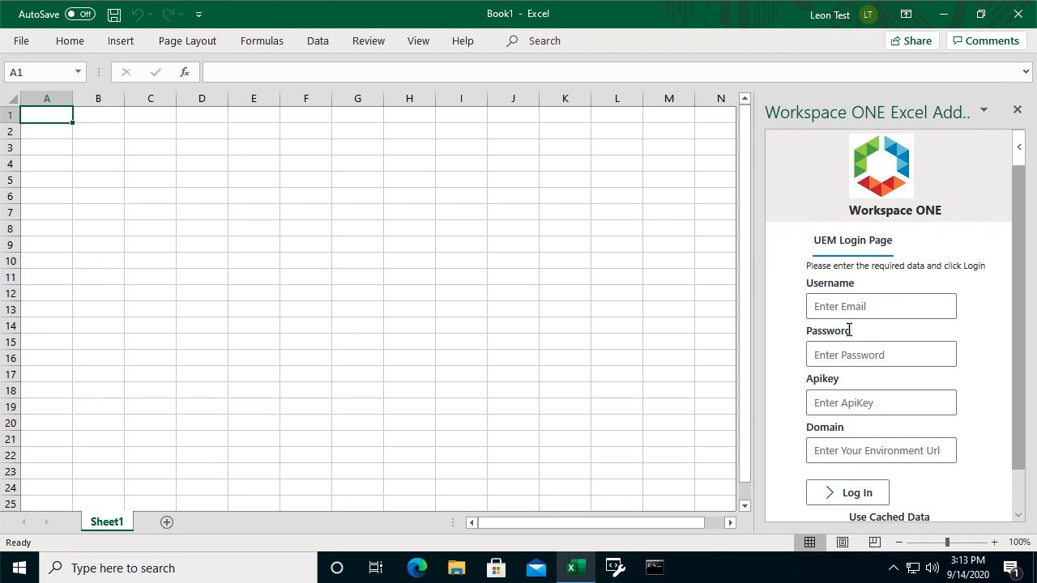
# Log in to the Workspace ONE add-in and pull the UEM device list into a Devices sheet.
pyautogui.click(881, 306)
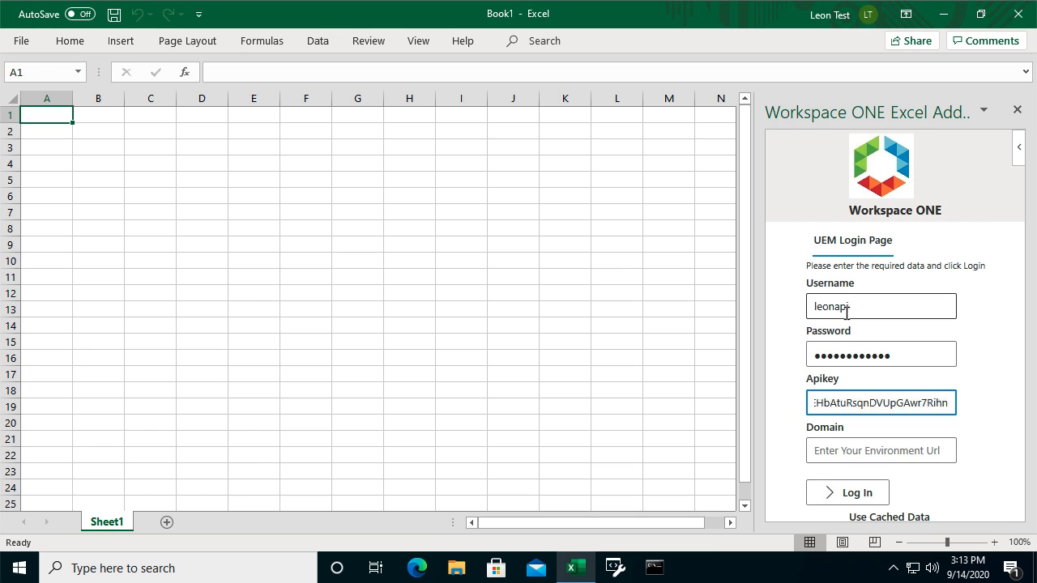
pyautogui.click(847, 492)
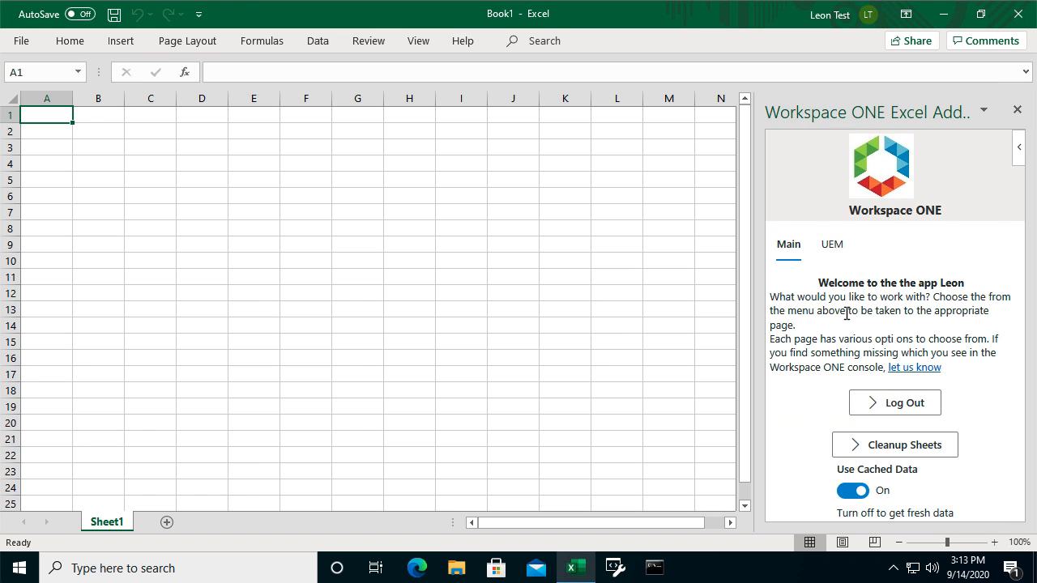
pyautogui.click(831, 243)
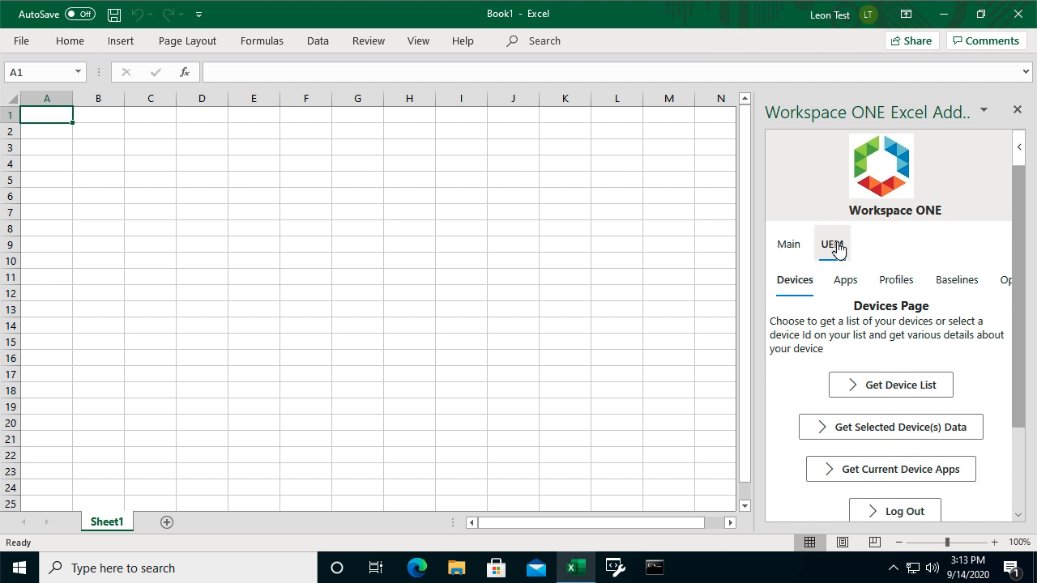
pyautogui.click(891, 385)
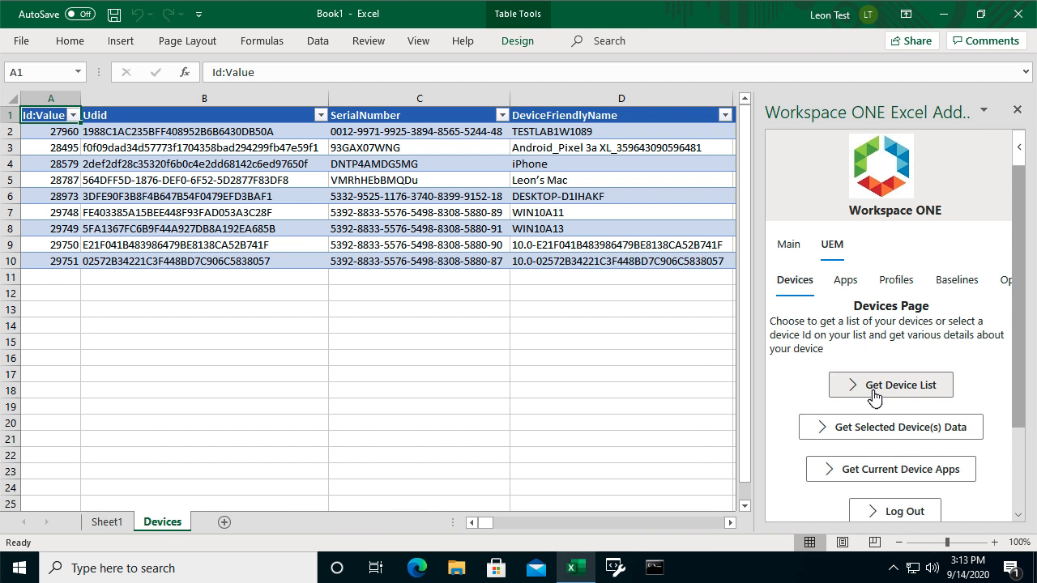
# Fetch detail sheets for devices 27960 and 28495, plus a Baselines sheet, ending on Devices.
pyautogui.click(50, 131)
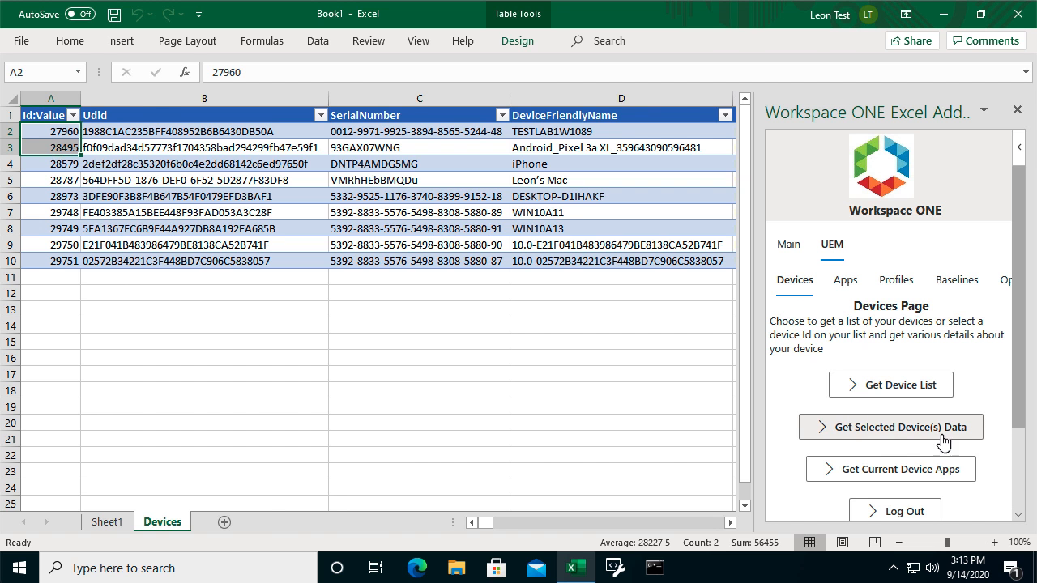
pyautogui.click(890, 427)
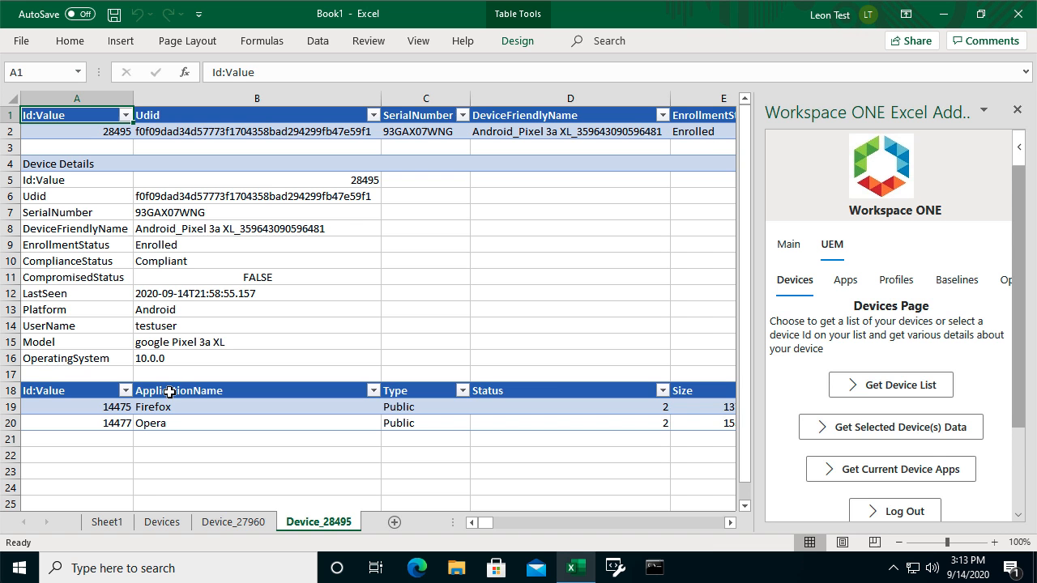
pyautogui.click(956, 280)
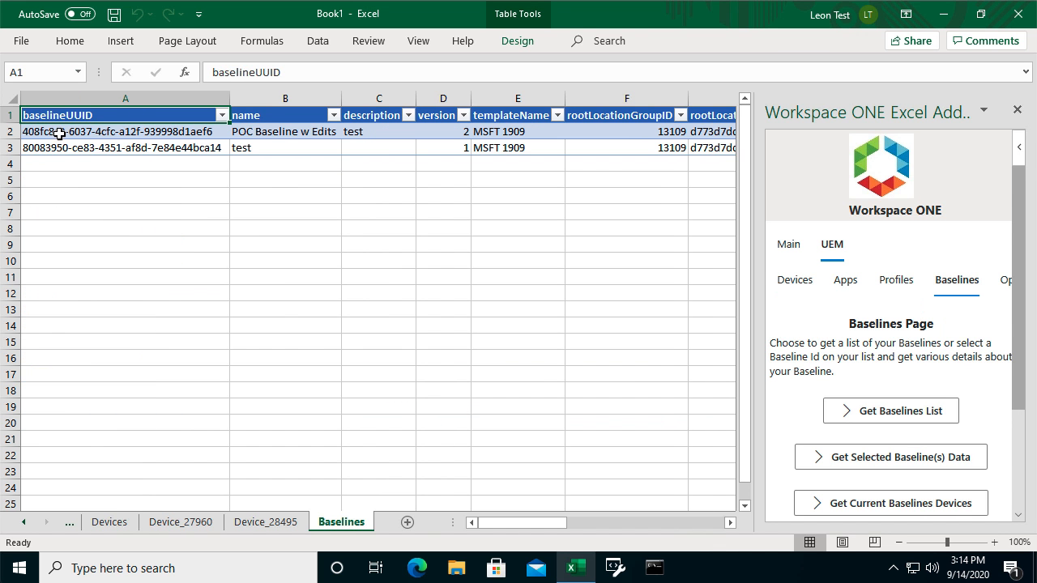
pyautogui.click(890, 457)
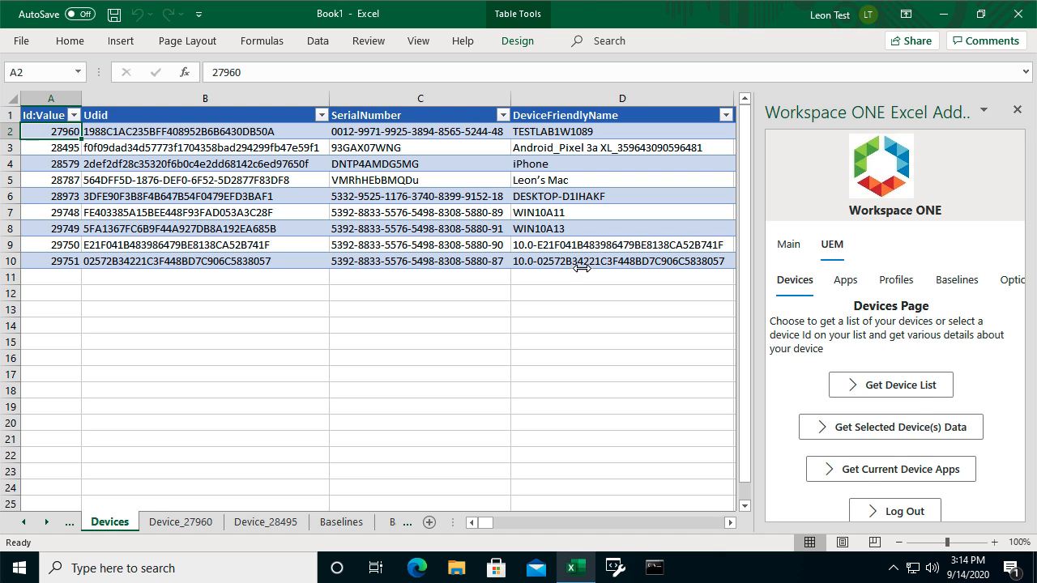
pyautogui.scroll(-3)
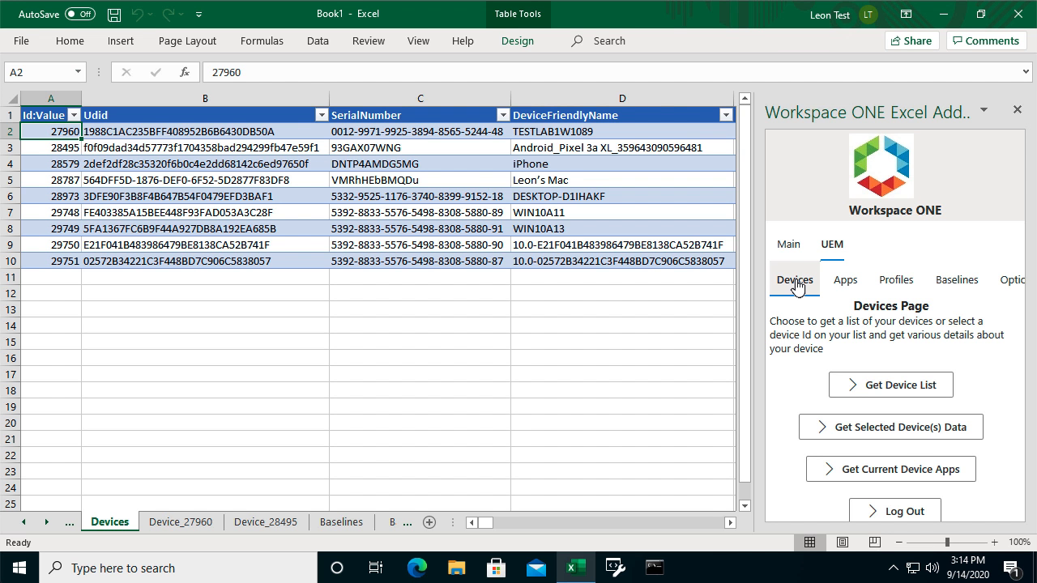
pyautogui.moveTo(796, 289)
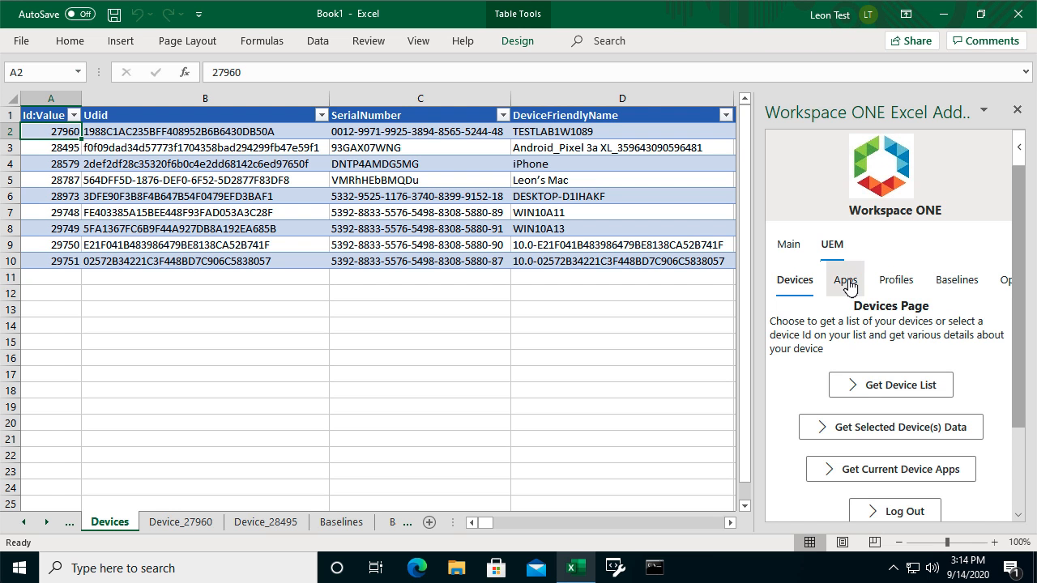
# Pull the Apps list, select app 7270, and list its current devices.
pyautogui.click(845, 279)
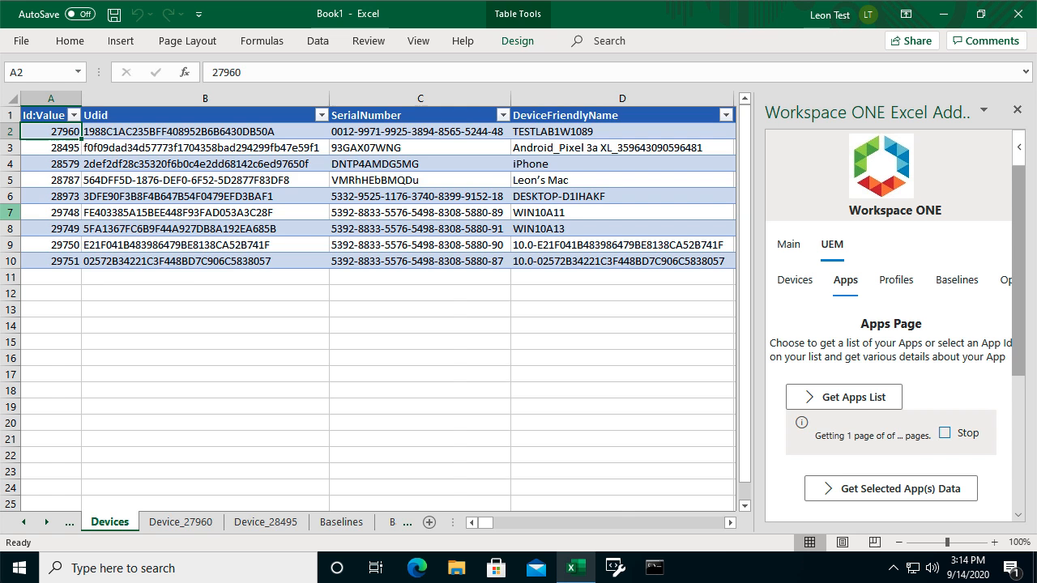
pyautogui.click(341, 521)
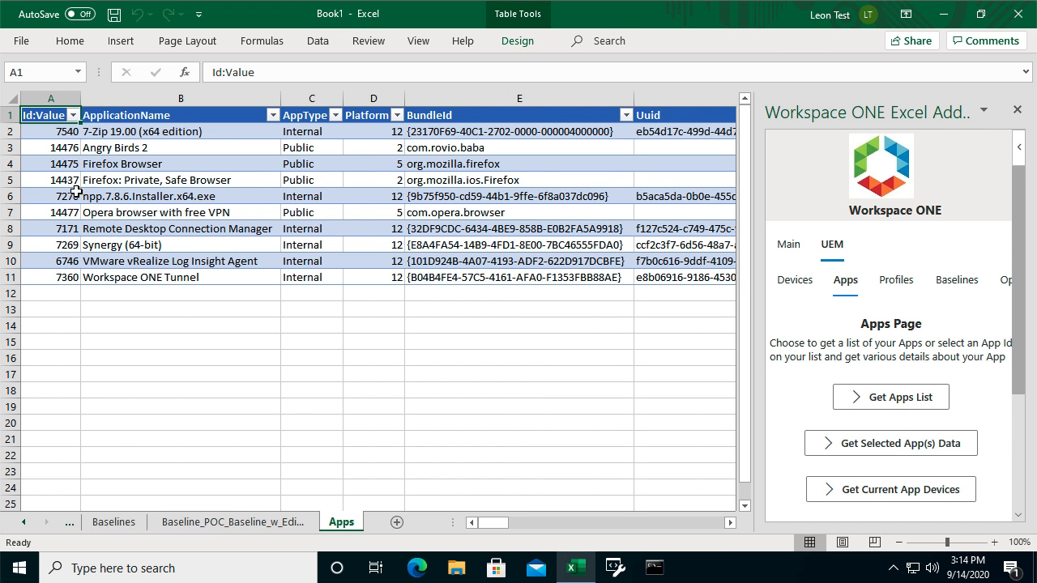
pyautogui.click(50, 196)
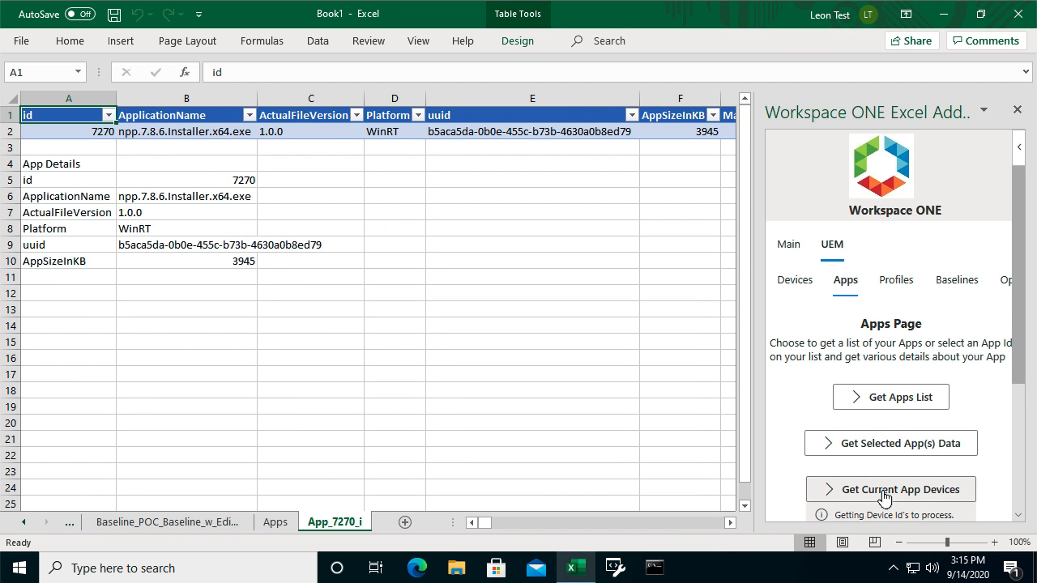
pyautogui.click(890, 490)
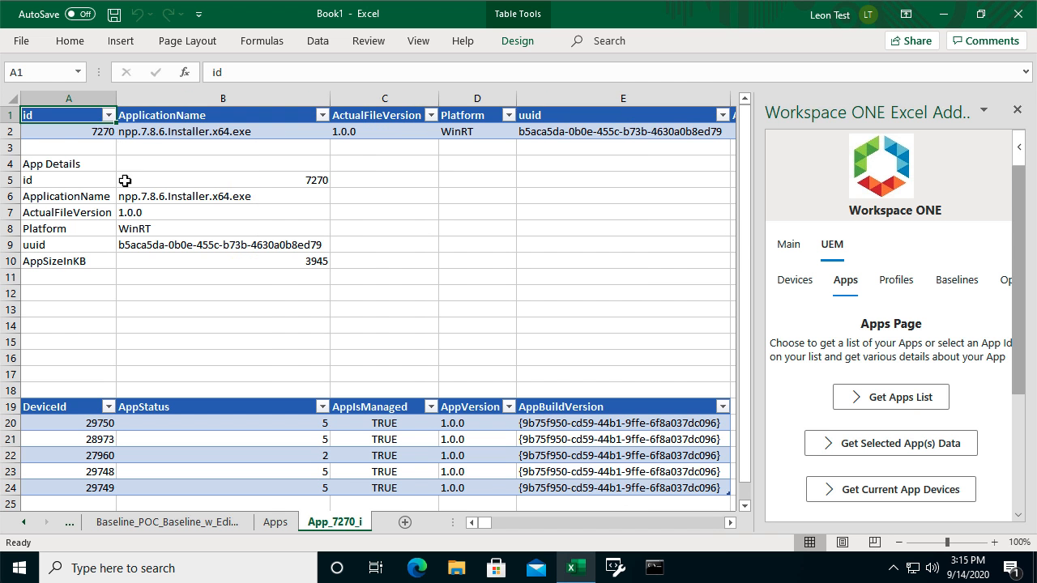
pyautogui.scroll(-3)
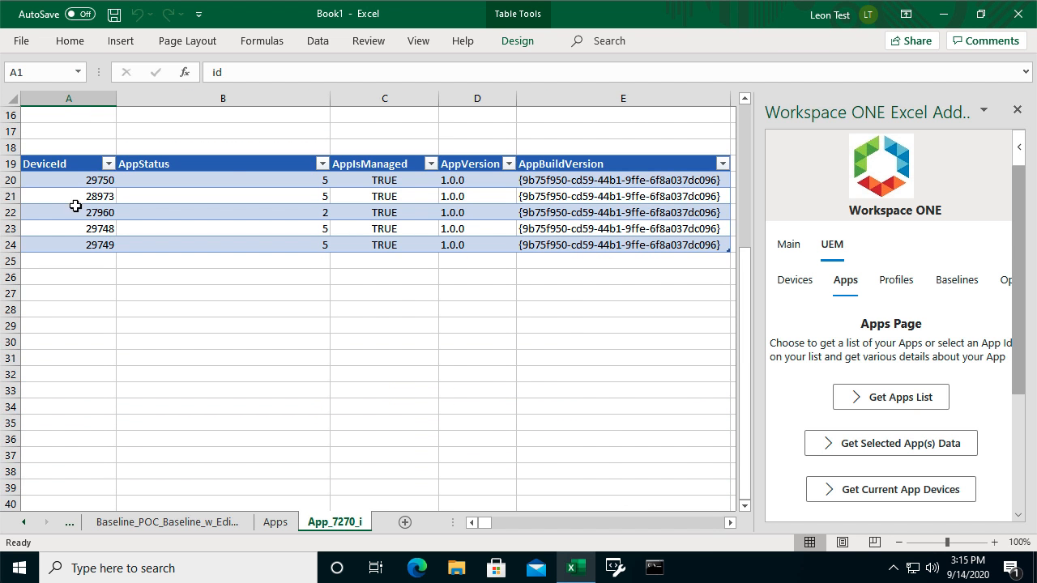
pyautogui.moveTo(375, 201)
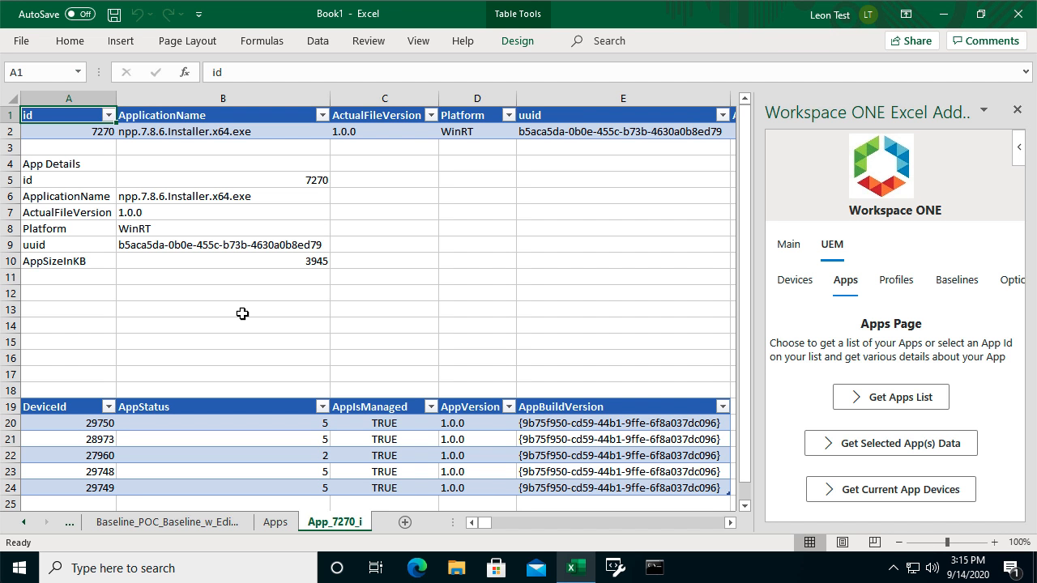
pyautogui.moveTo(255, 298)
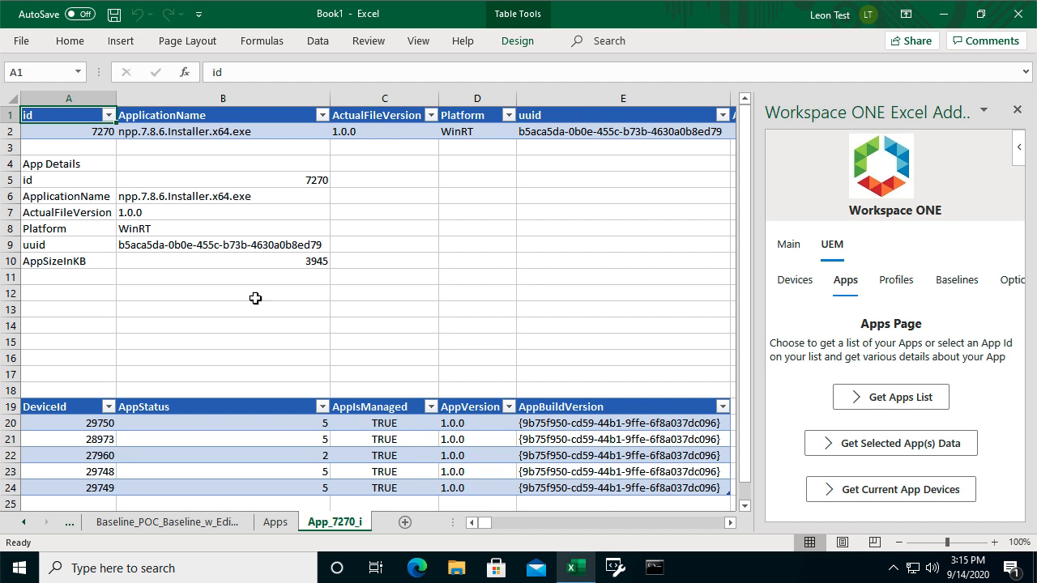
pyautogui.moveTo(395, 299)
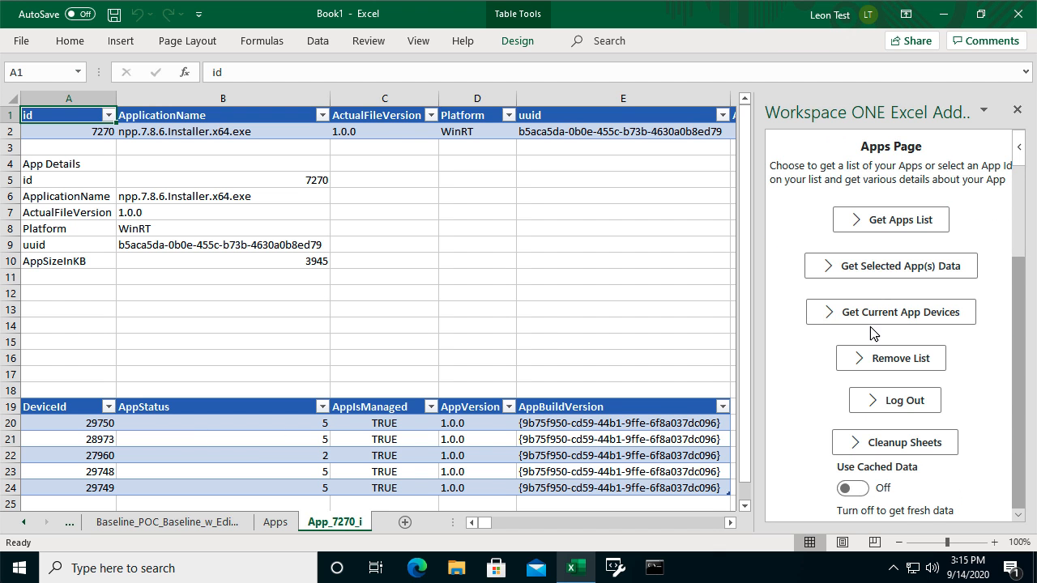
pyautogui.click(852, 487)
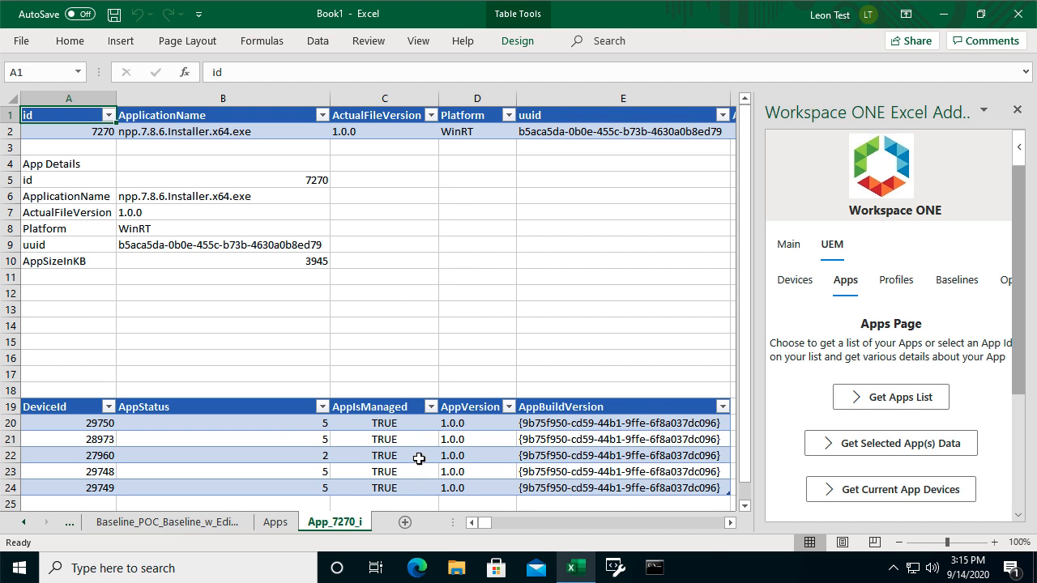
# Delete the App_7270 sheet and fetch the npp.7.8.6 installer's app data again.
pyautogui.rightClick(334, 521)
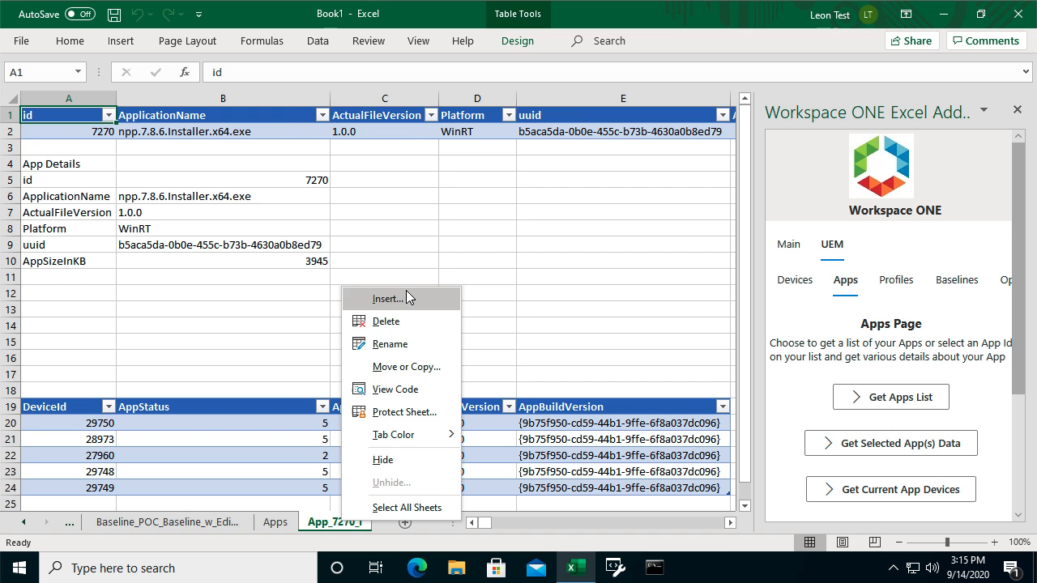
pyautogui.click(385, 320)
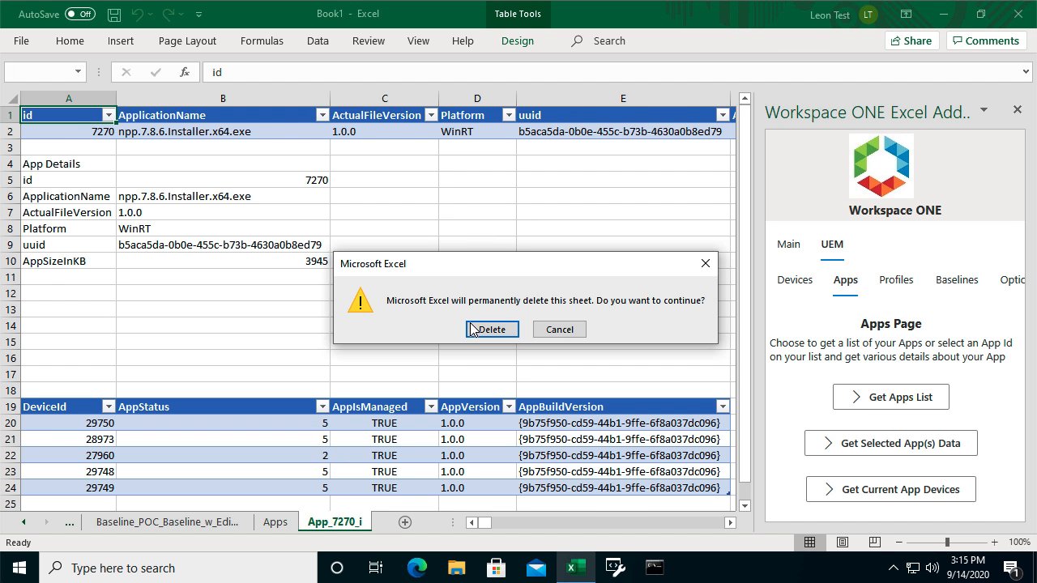
pyautogui.click(491, 328)
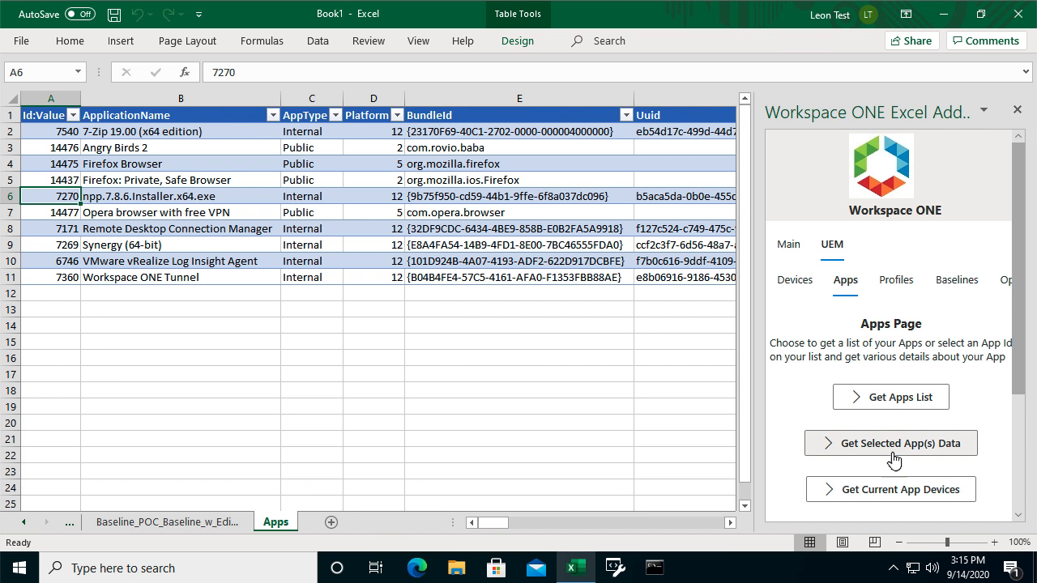
pyautogui.click(890, 443)
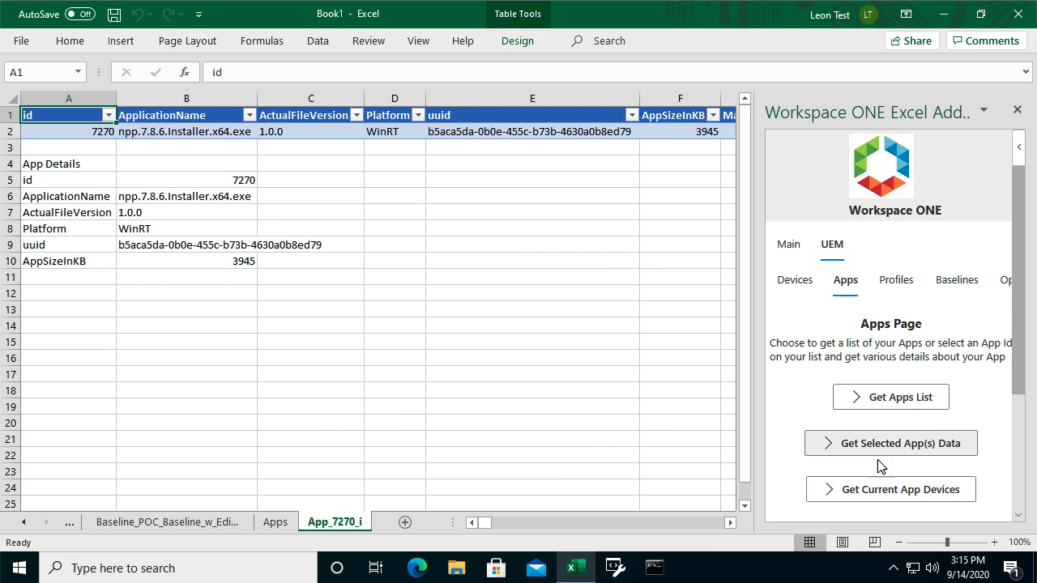
pyautogui.click(890, 489)
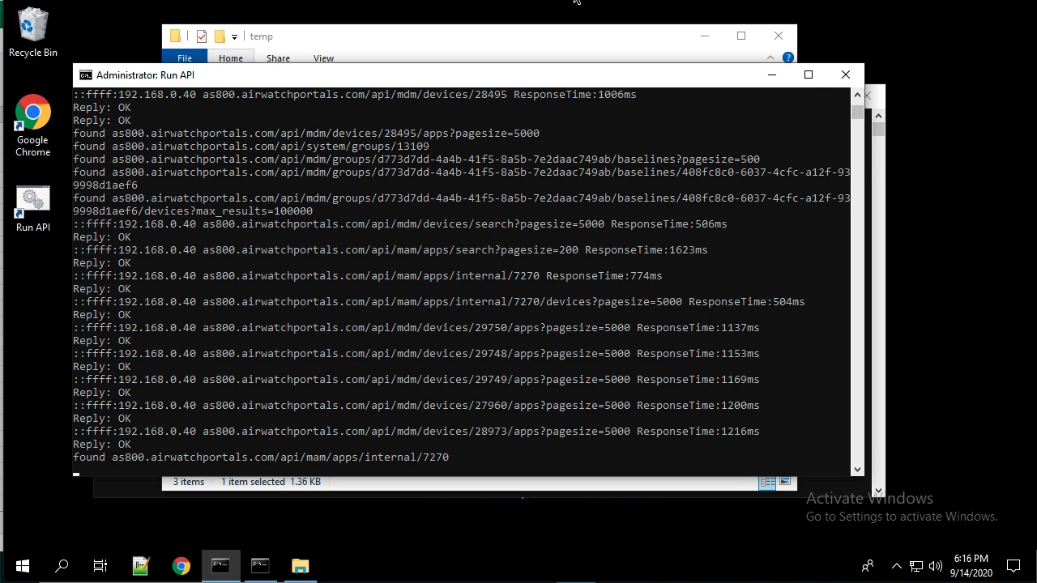
pyautogui.moveTo(370, 337)
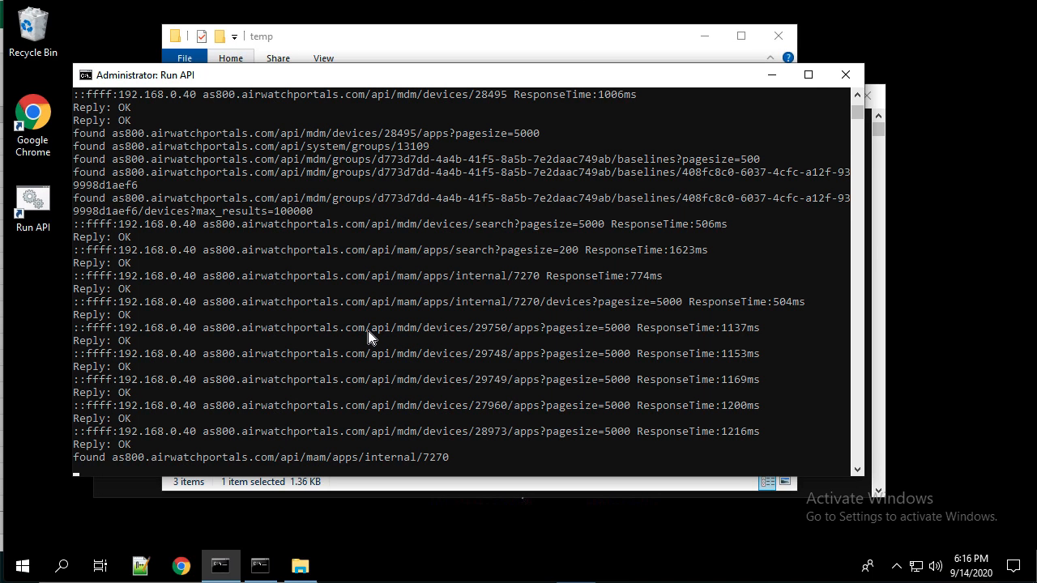
pyautogui.moveTo(354, 340)
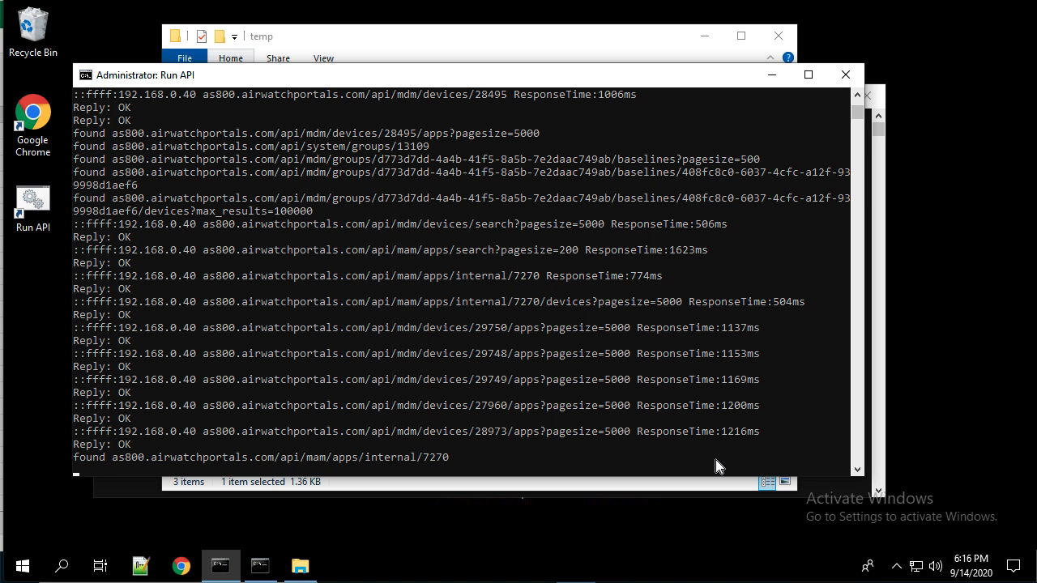
pyautogui.moveTo(677, 127)
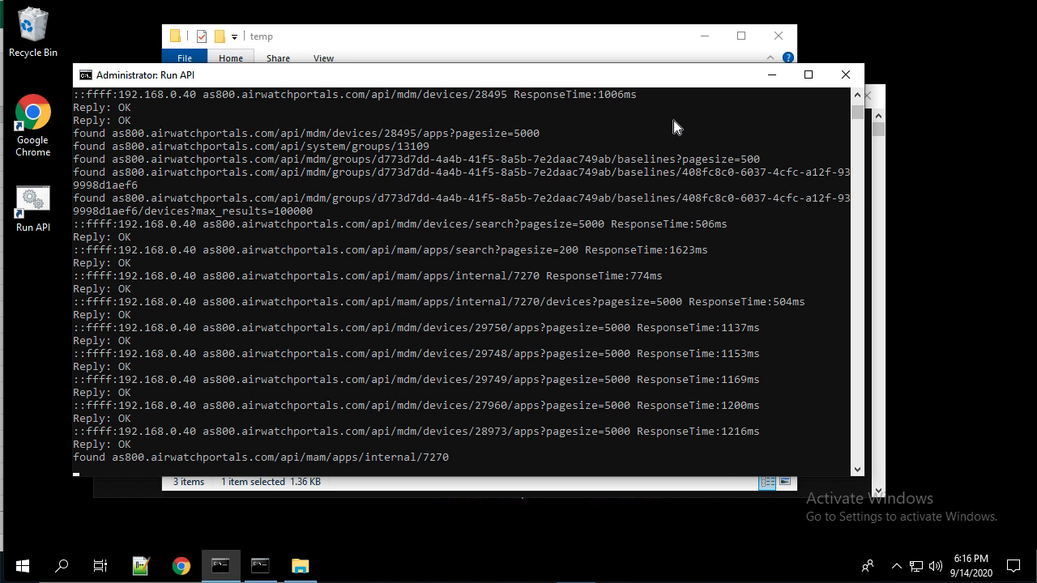
pyautogui.moveTo(518, 83)
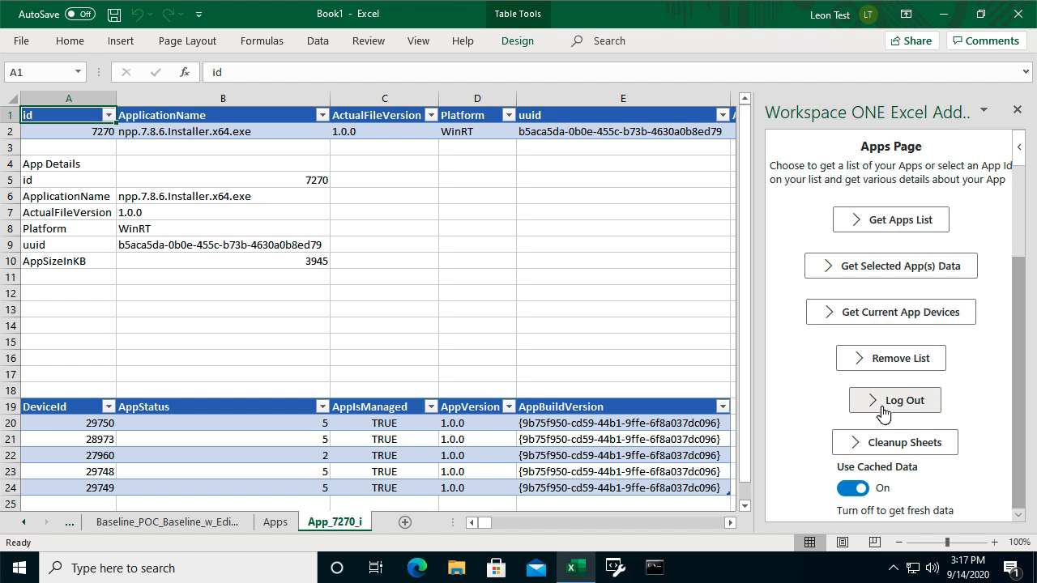
# Log out of the add-in and back in with domain as800.airwatchportals.com.
pyautogui.click(895, 400)
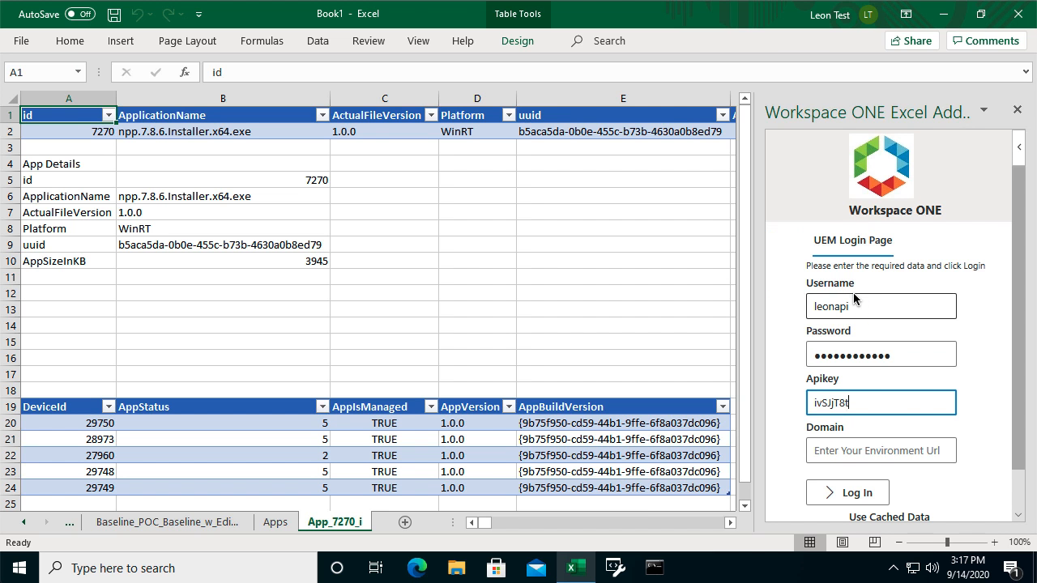
pyautogui.write('as800.airwatchportals.com')
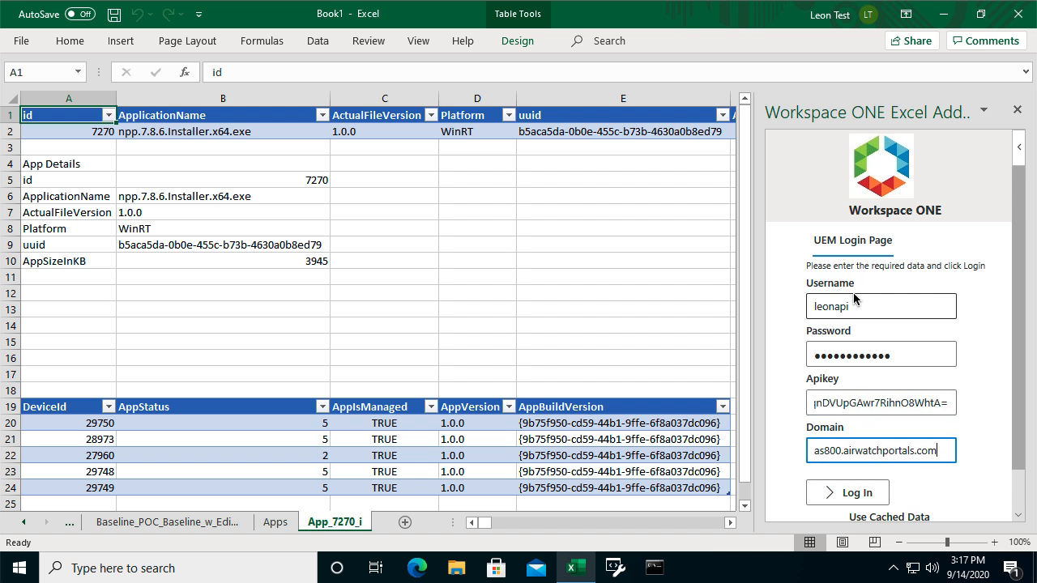
pyautogui.click(847, 492)
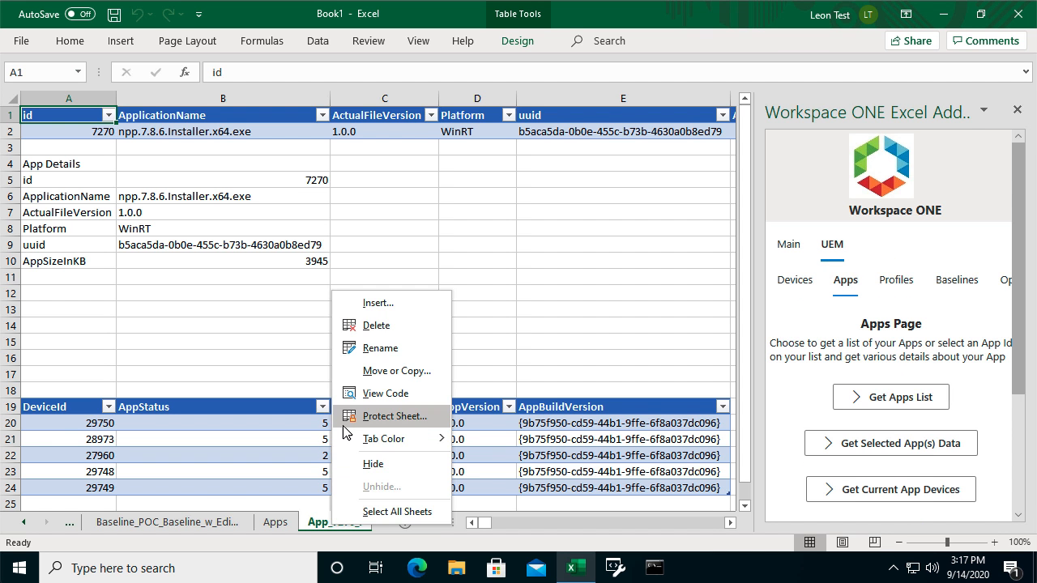
# Delete the App_7270 sheet and request the selected app's data again.
pyautogui.click(375, 325)
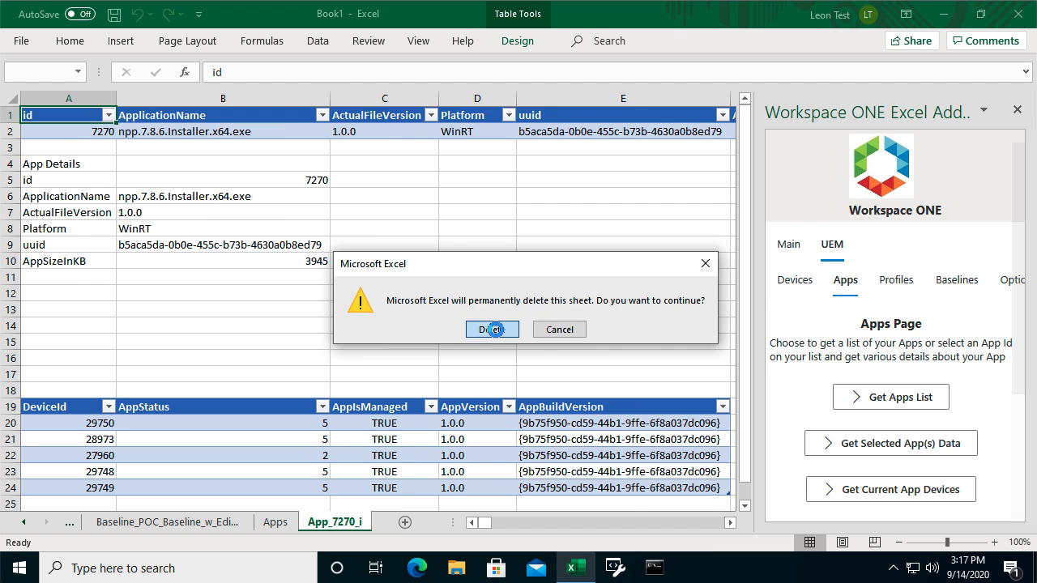
pyautogui.click(492, 329)
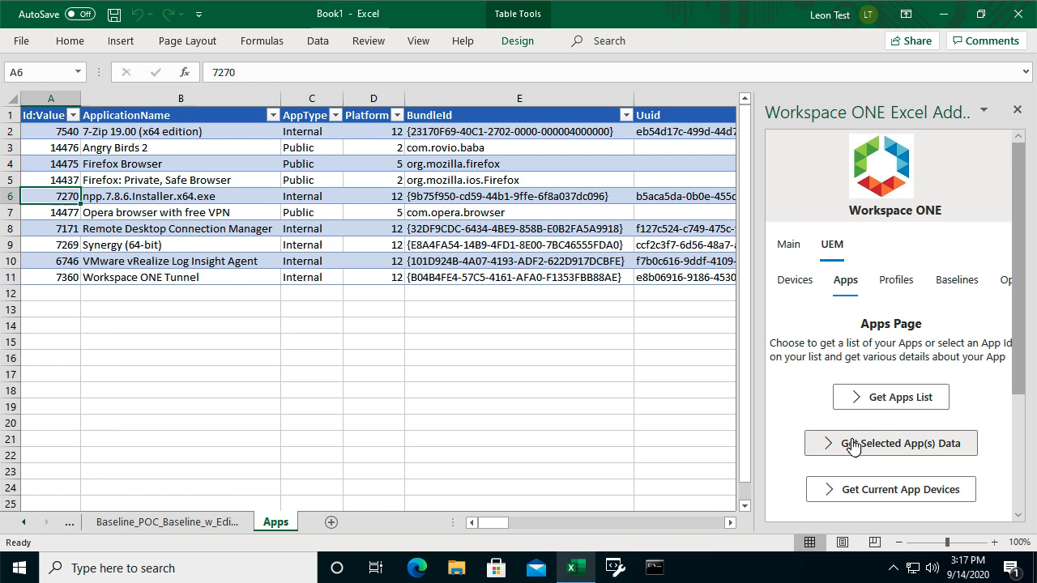
pyautogui.click(890, 443)
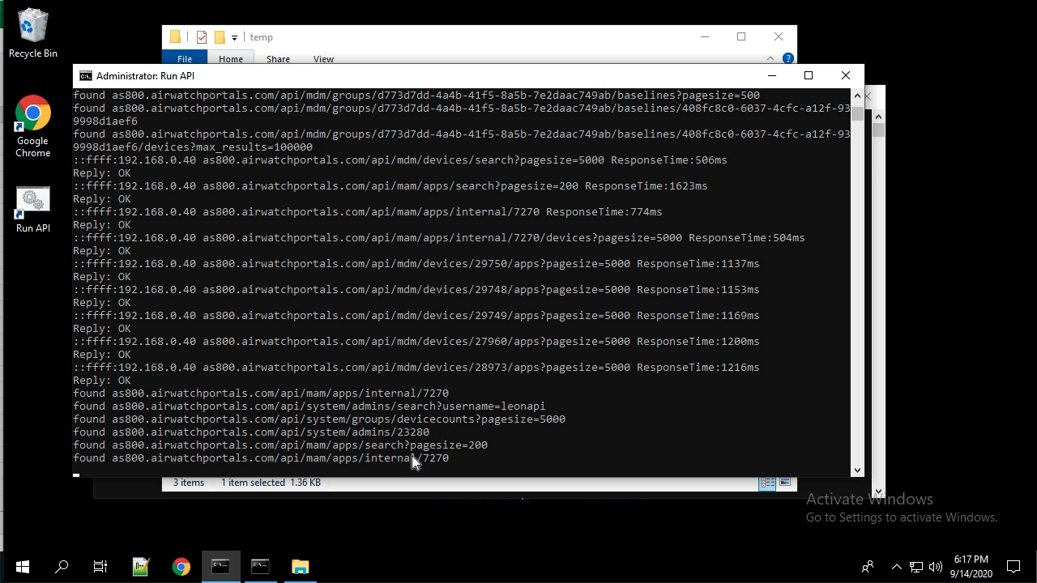
pyautogui.moveTo(624, 304)
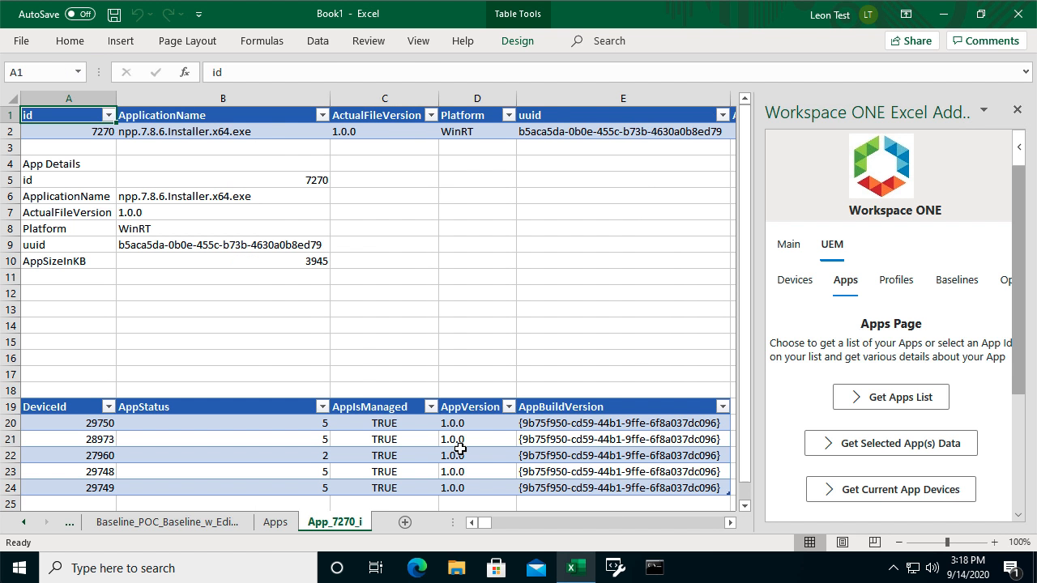
pyautogui.moveTo(830, 460)
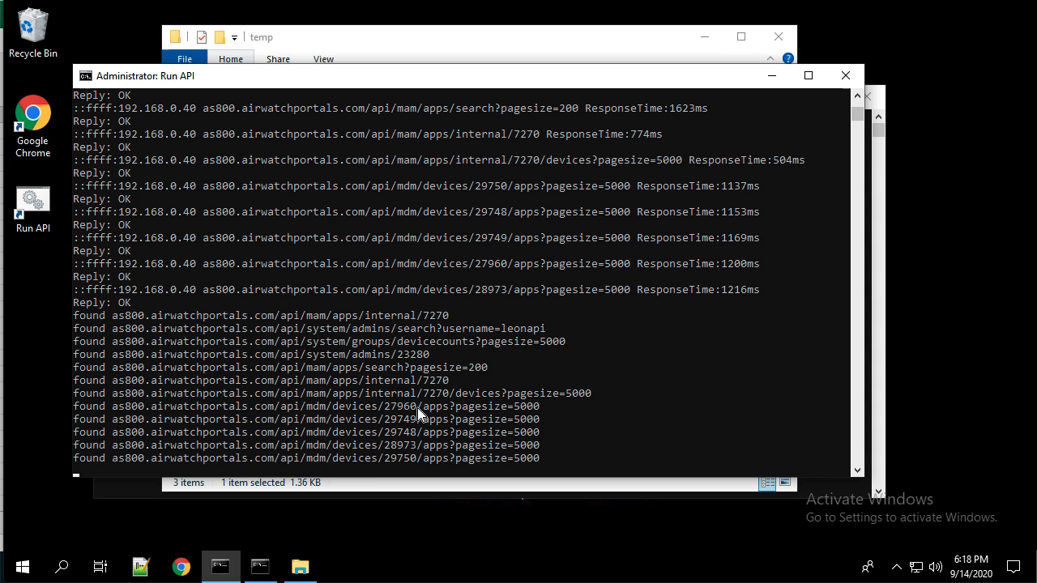
pyautogui.moveTo(497, 430)
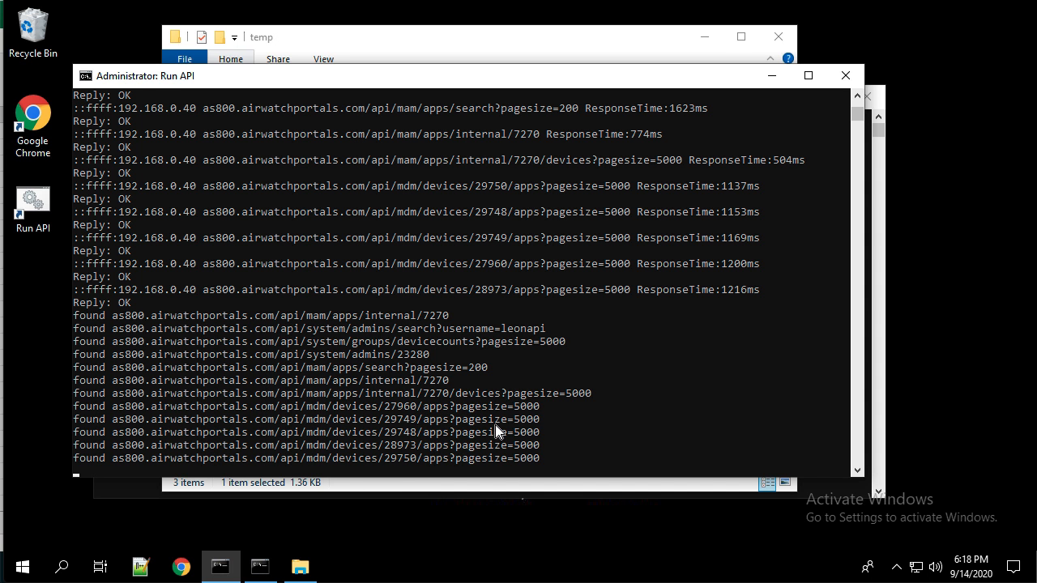
pyautogui.moveTo(528, 418)
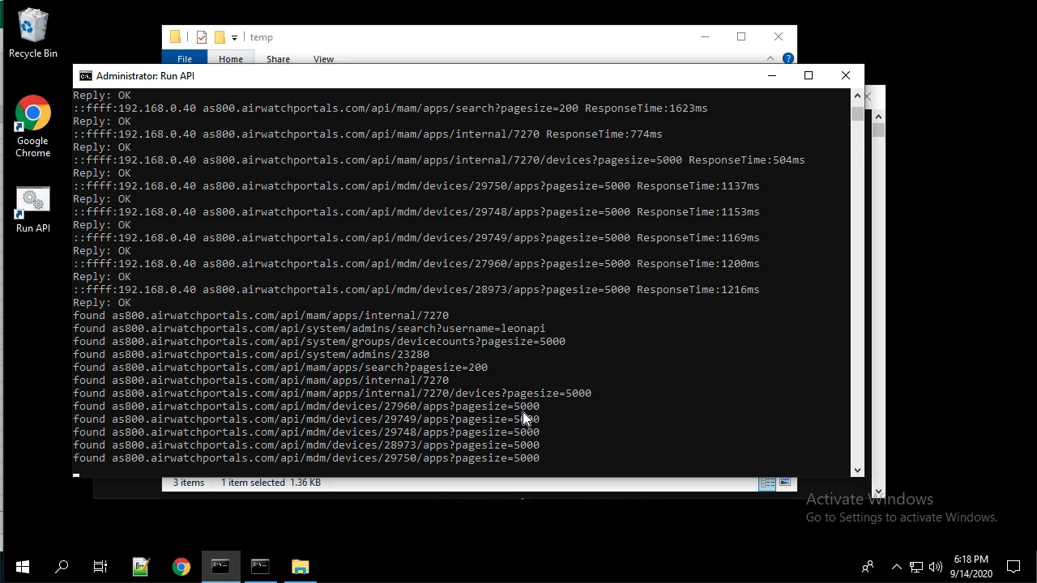
pyautogui.moveTo(716, 305)
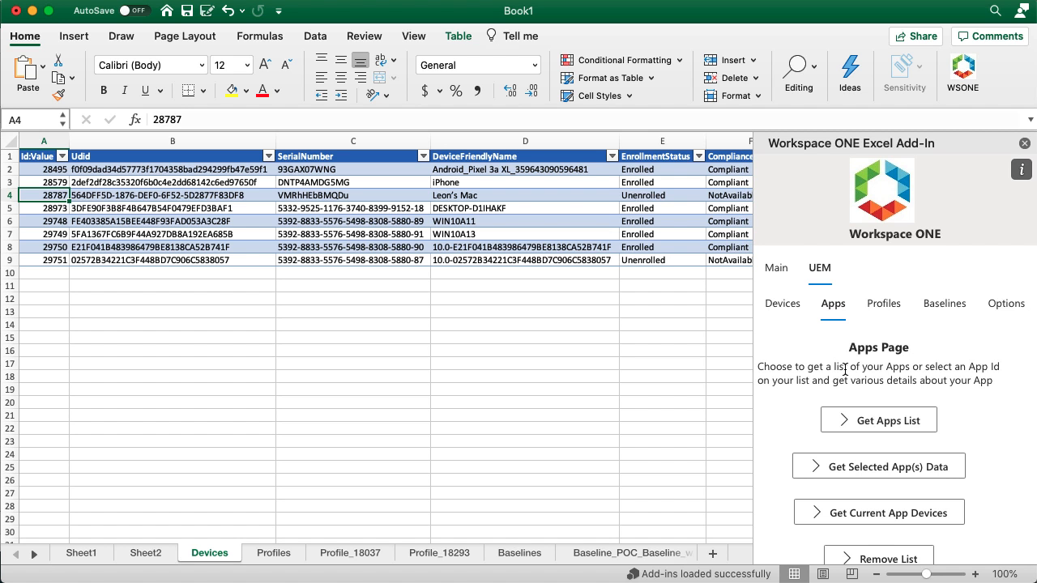
pyautogui.moveTo(781, 303)
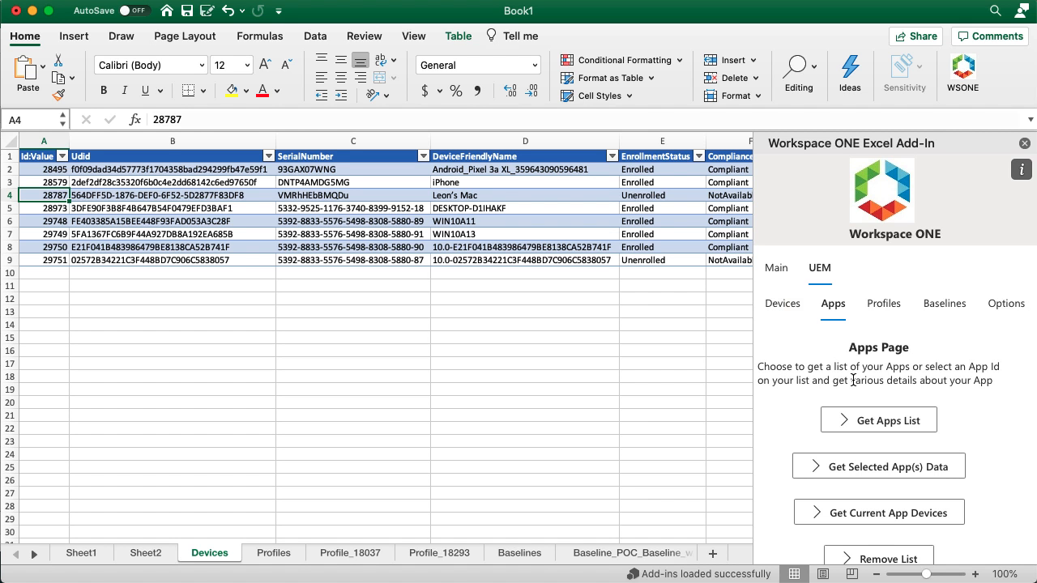
pyautogui.moveTo(851, 380)
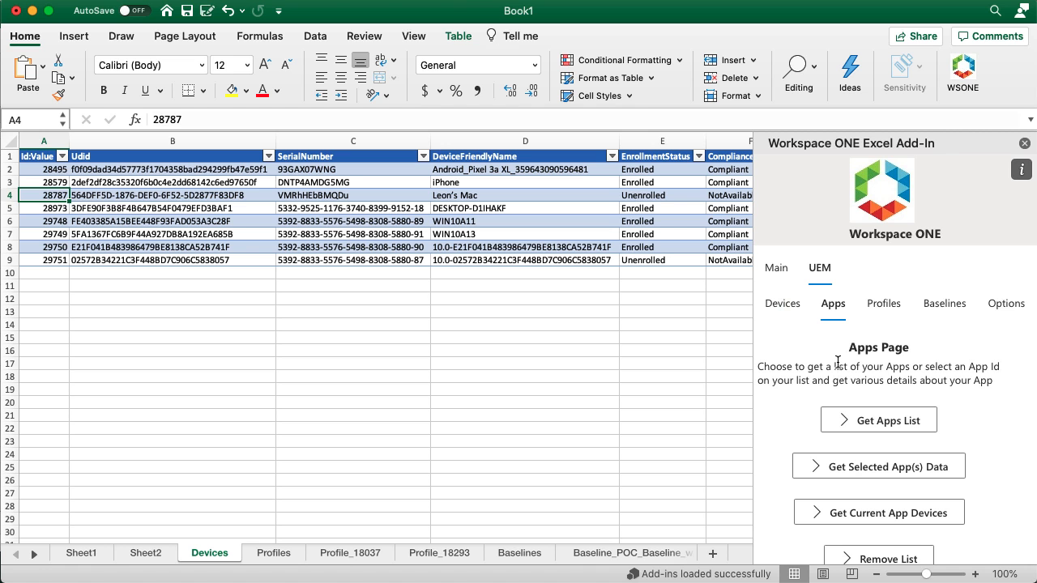
pyautogui.moveTo(860, 363)
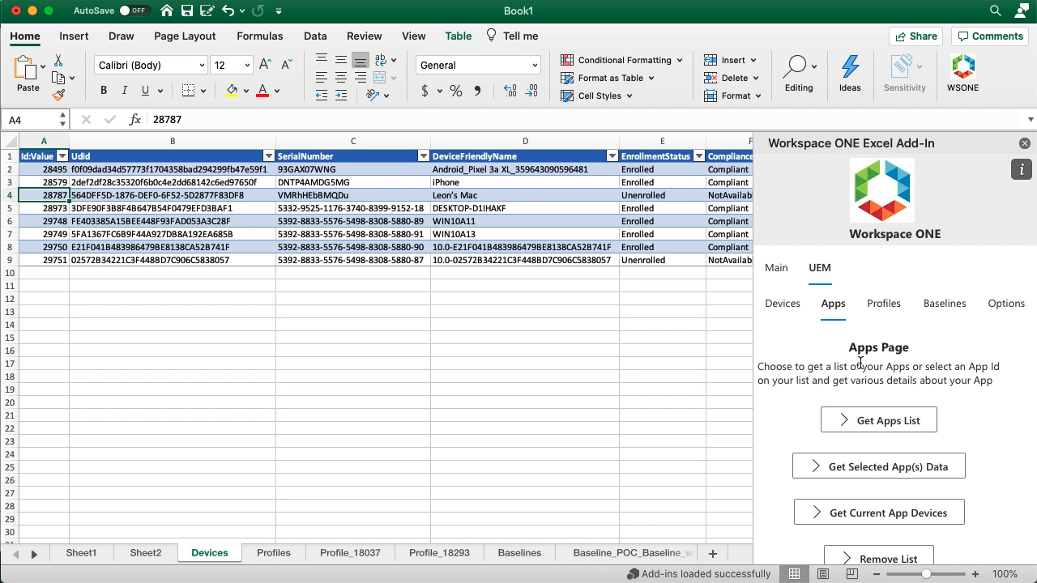